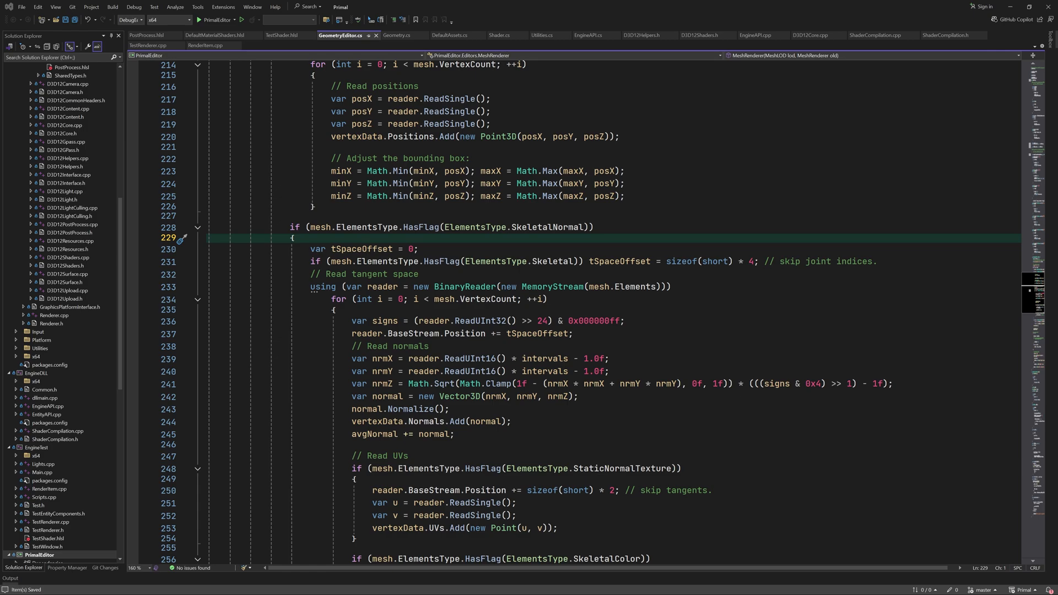
Build and launch PrimalEditor under the debugger to its Project Browser.
double_click(519, 227)
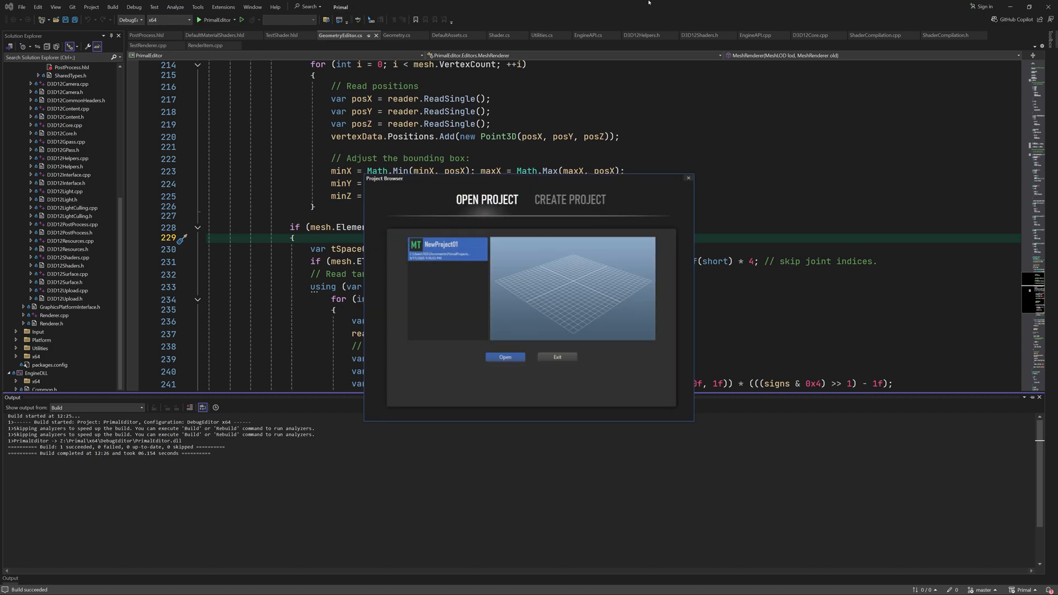
Open NewProject01 in Primal Editor and preview the primitive cube mesh.
click(504, 357)
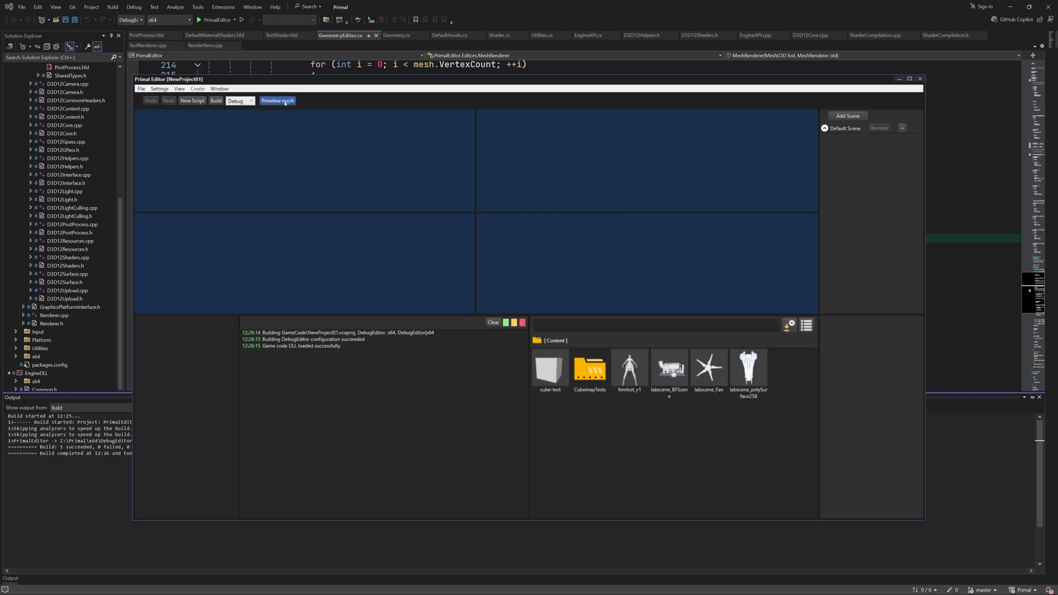
click(276, 100)
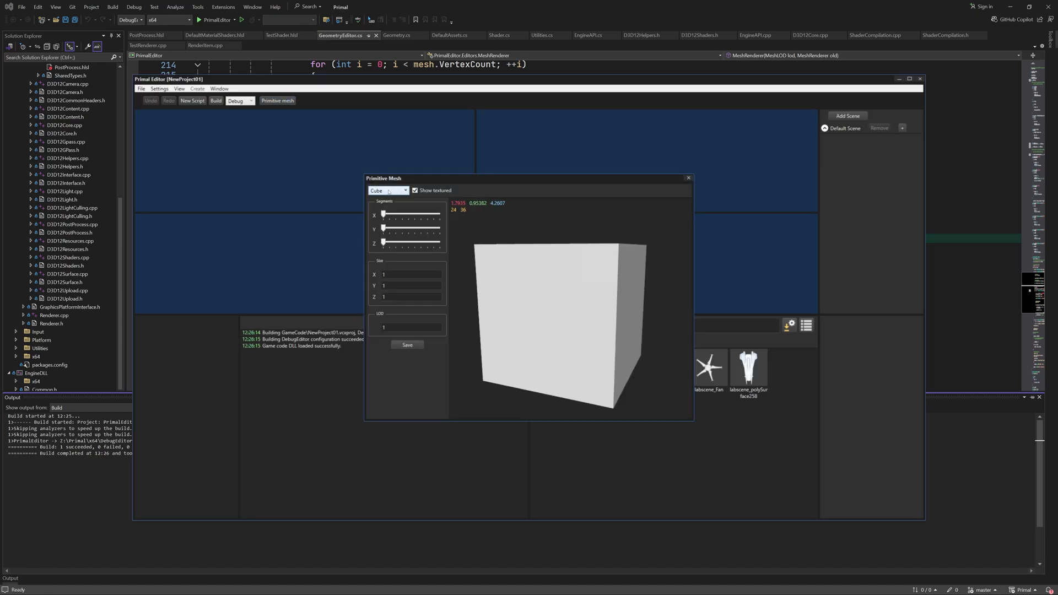
click(386, 190)
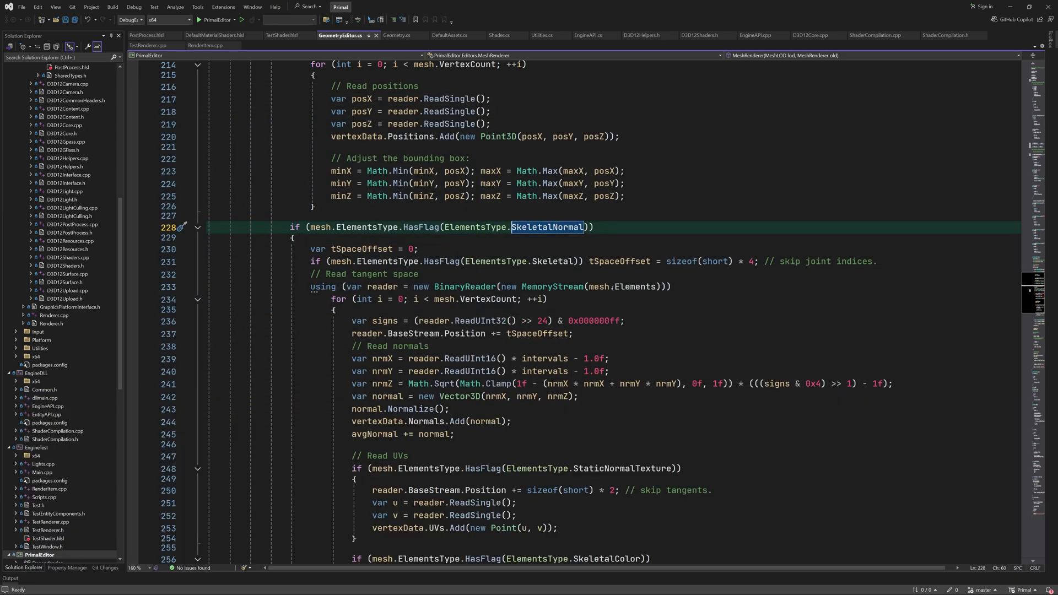
Change the mesh-reading check in GeometryEditor.cs to test StaticNormal, then view Shader.cs.
text(StaticNormal)
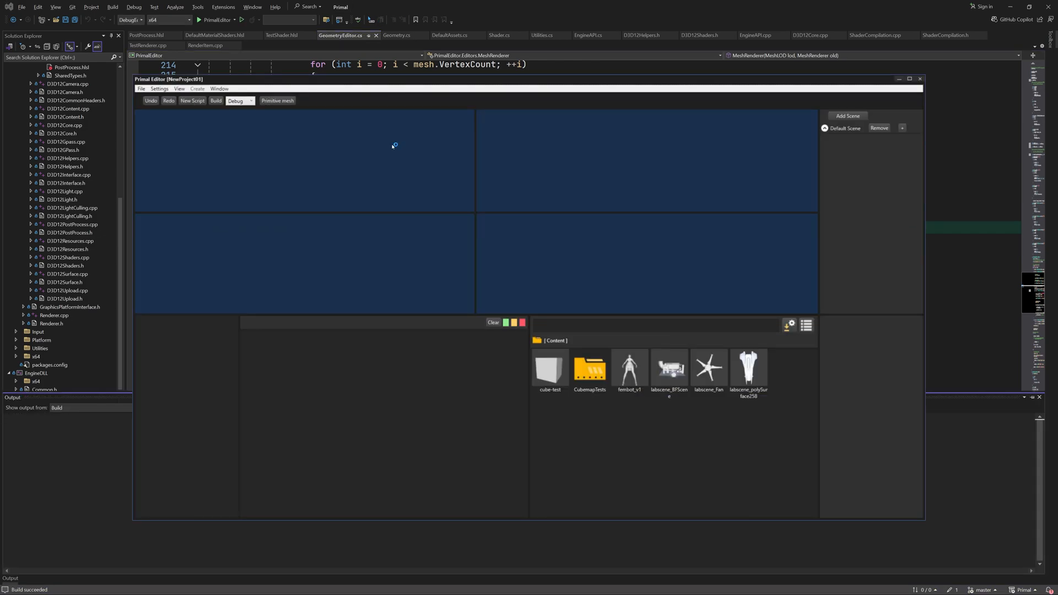
click(277, 100)
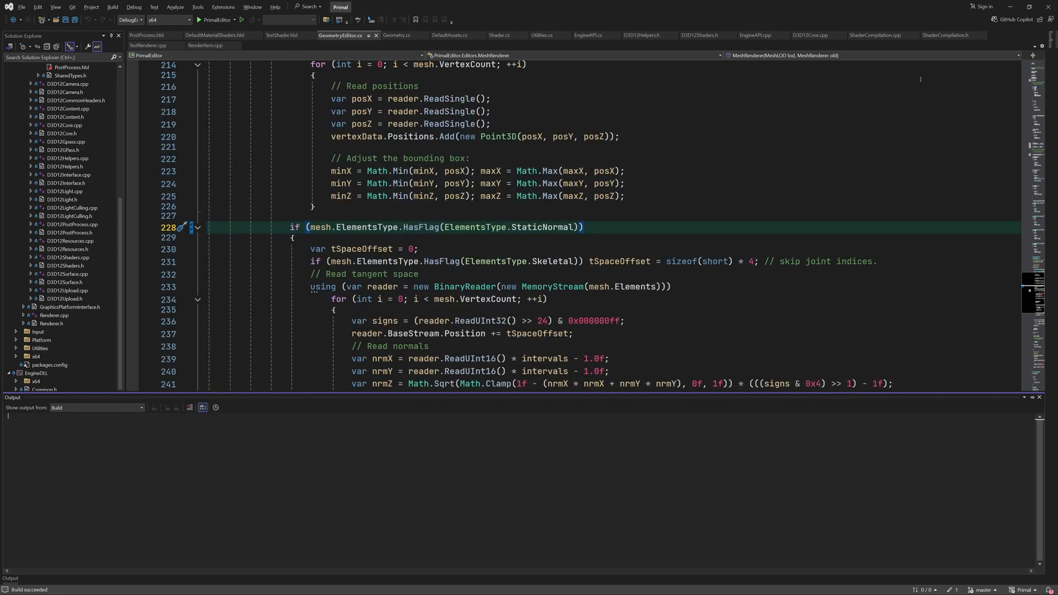
click(497, 35)
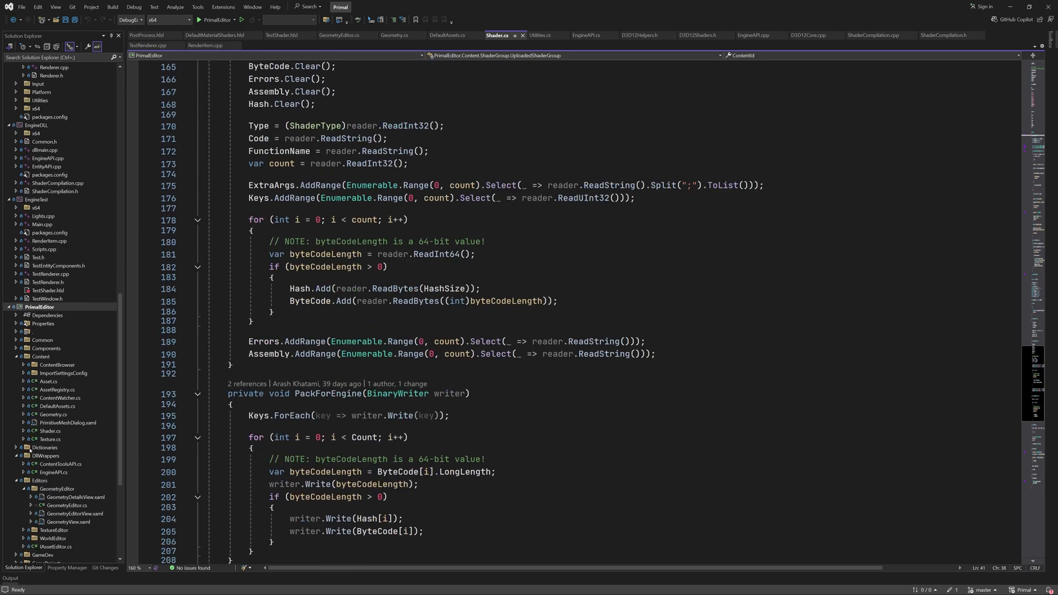
Show DefaultAssets.cs at the CreateDefaultMaterial method.
click(448, 34)
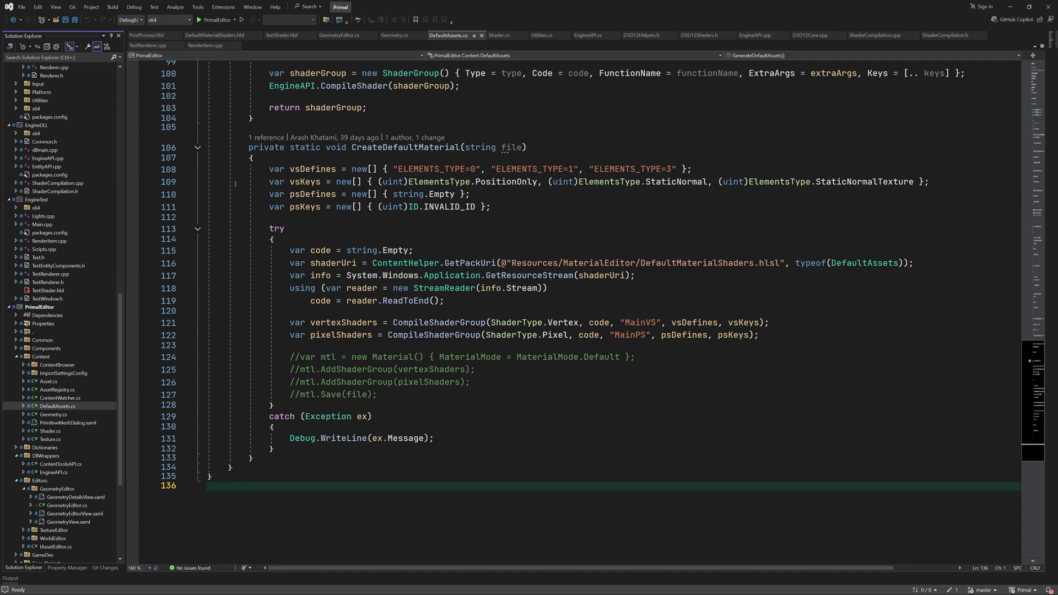
mouse_move(448, 40)
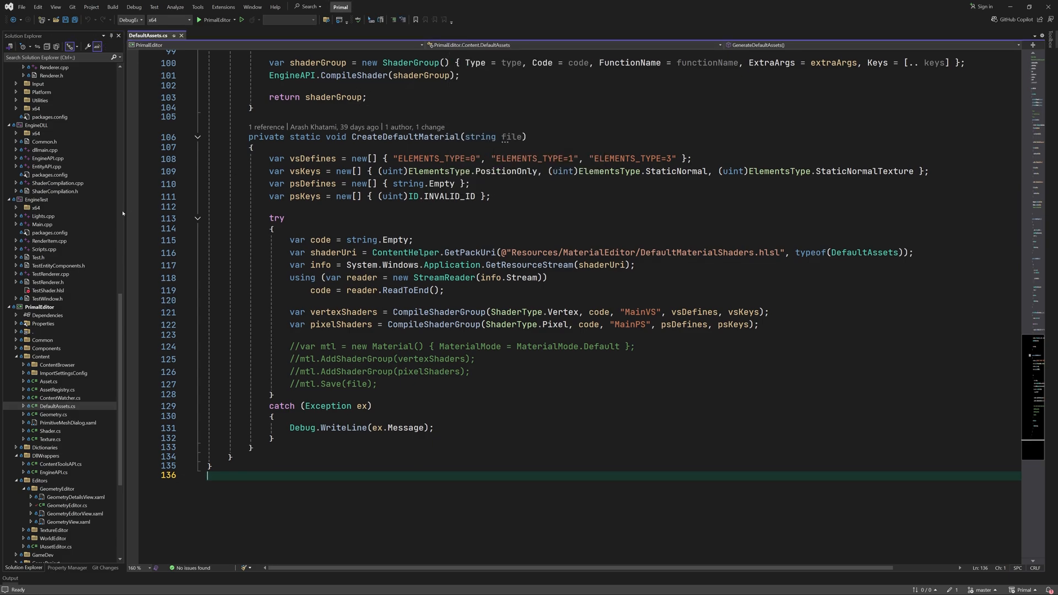
Add a new Material.cs class file to the Content folder, deriving from Asset.
right_click(41, 356)
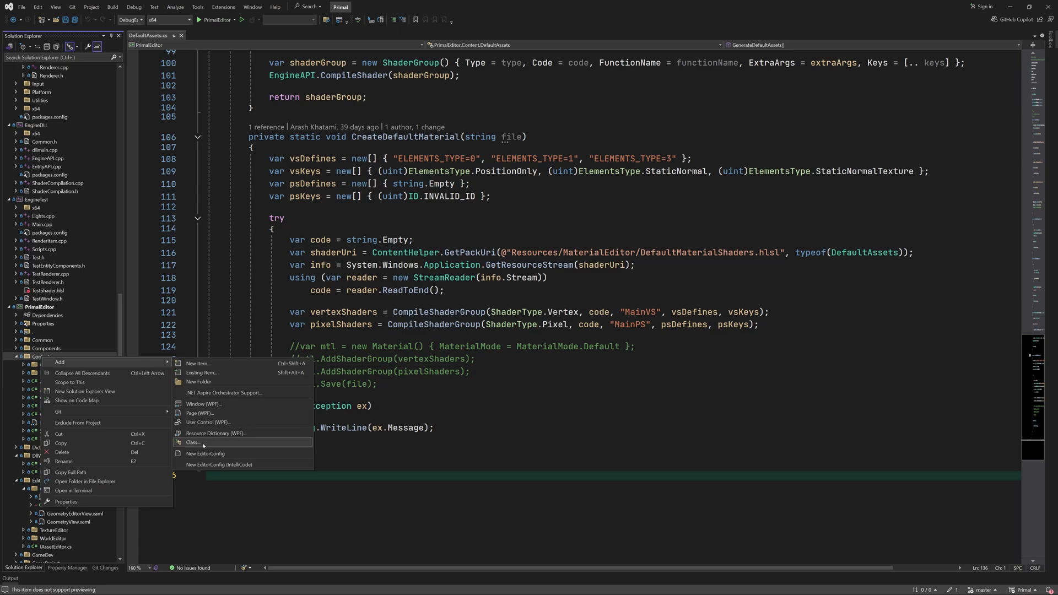
click(191, 443)
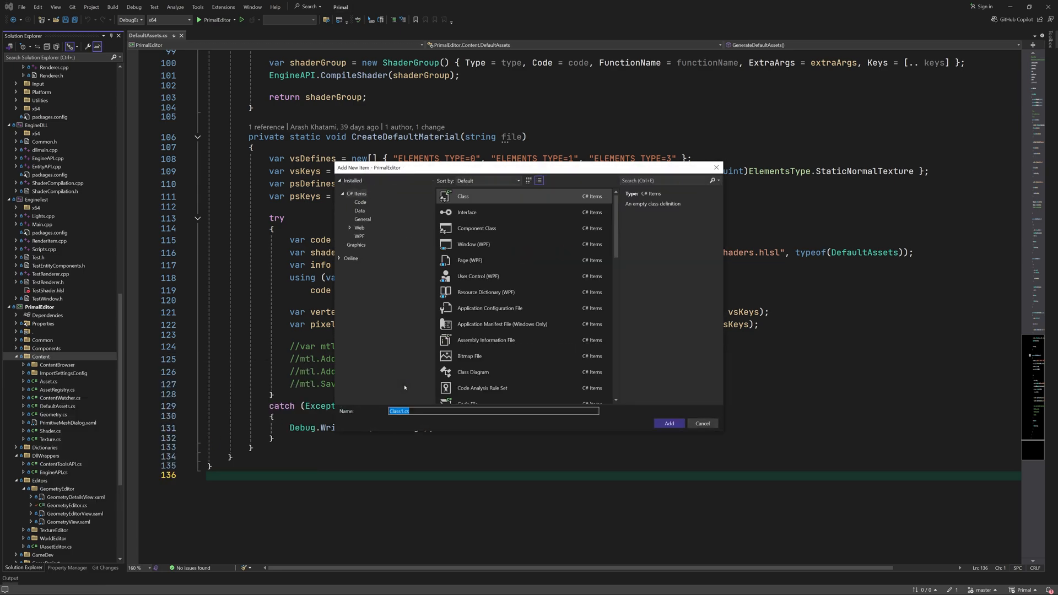
click(667, 423)
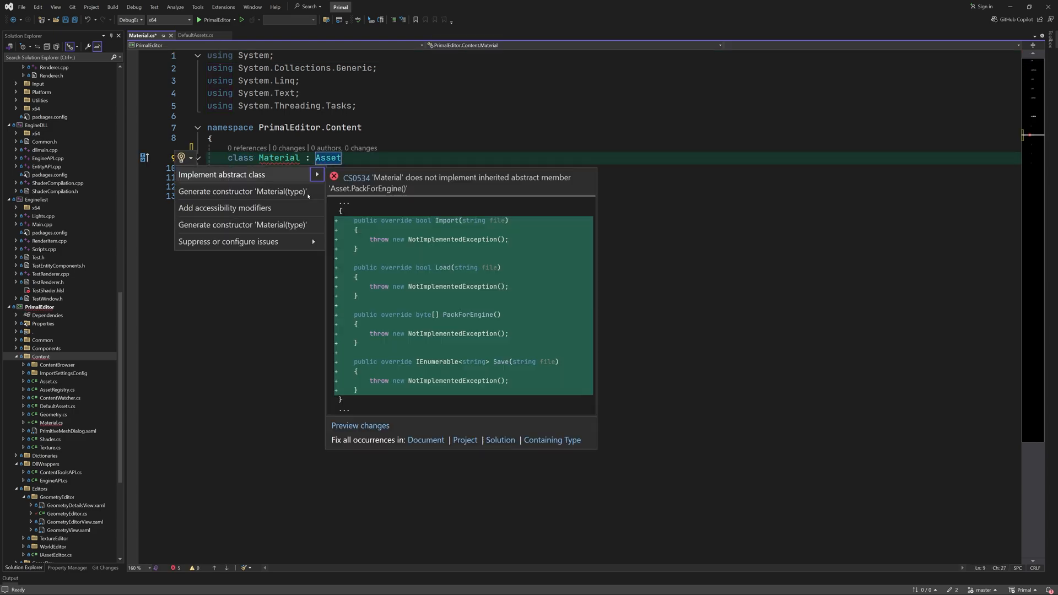
Implement the abstract Asset stubs, add a Material constructor and a static Default property.
click(220, 175)
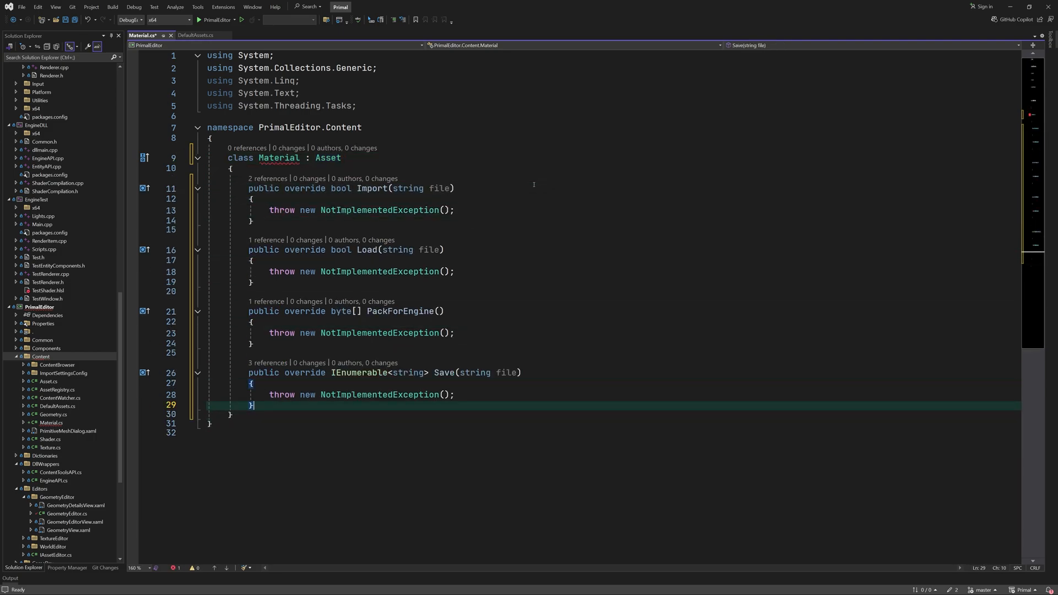
text(public Material(AssetType type) : base(AssetType.ma)
text(public static AssetInfo)
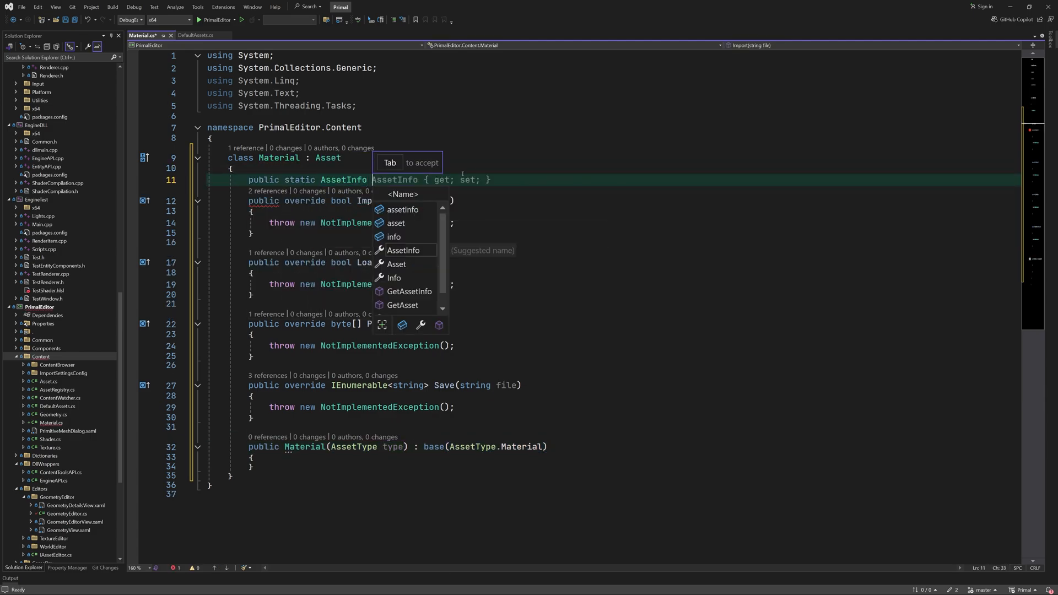
text(Default=>defaulta)
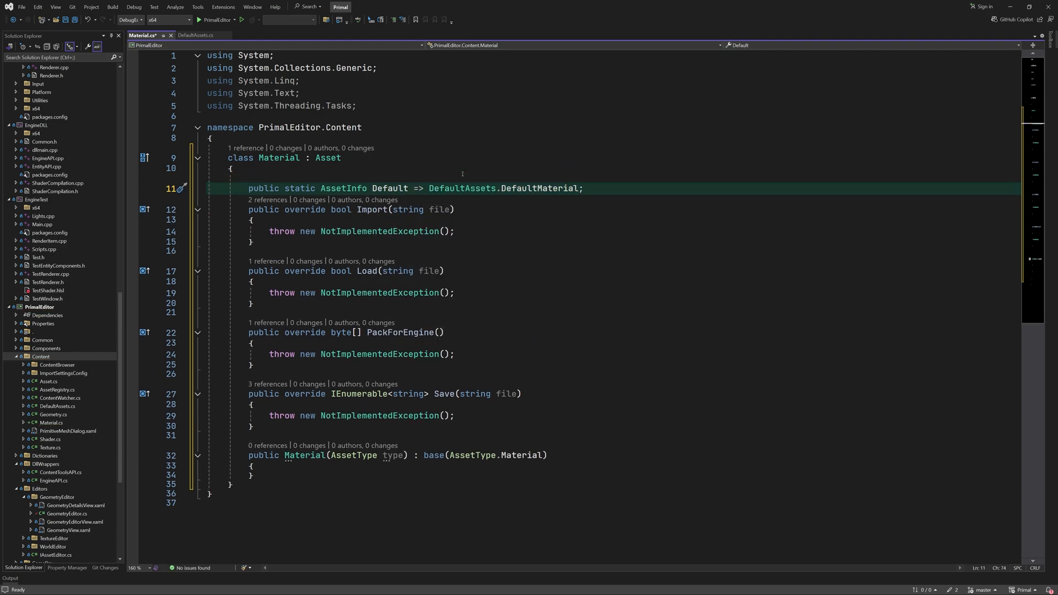
Add a private readonly Dictionary<ShaderType, ShaderGroup> field and start a property snippet.
text(private)
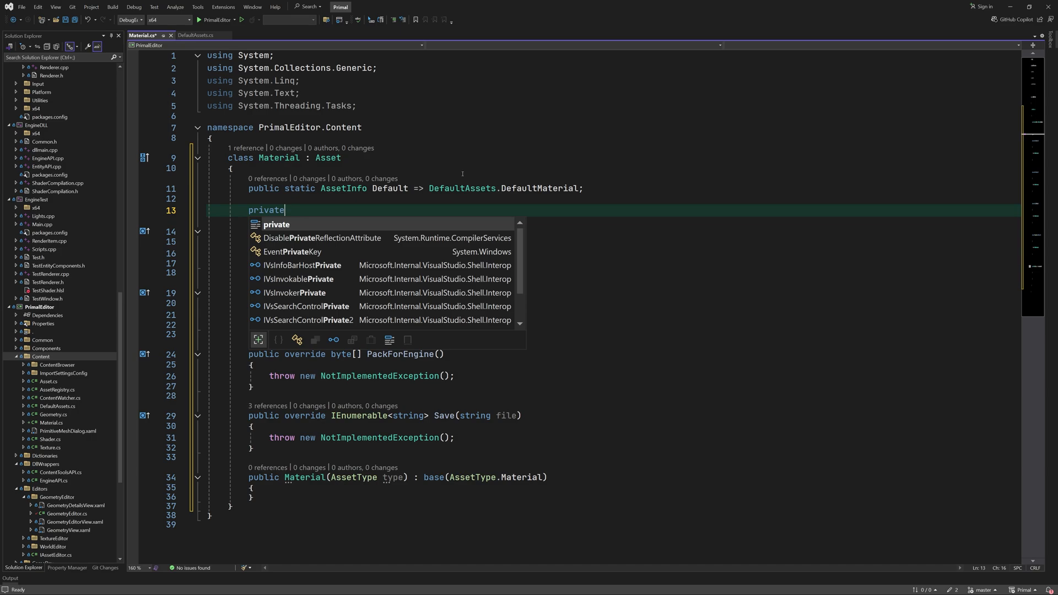
text(readonly deict)
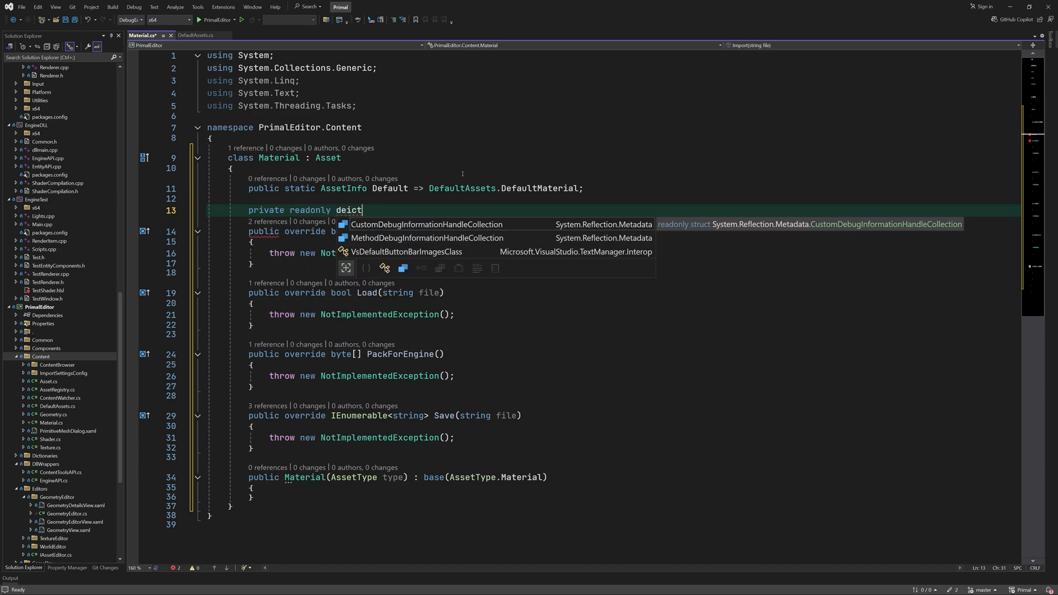
text(Dictionary<shade>)
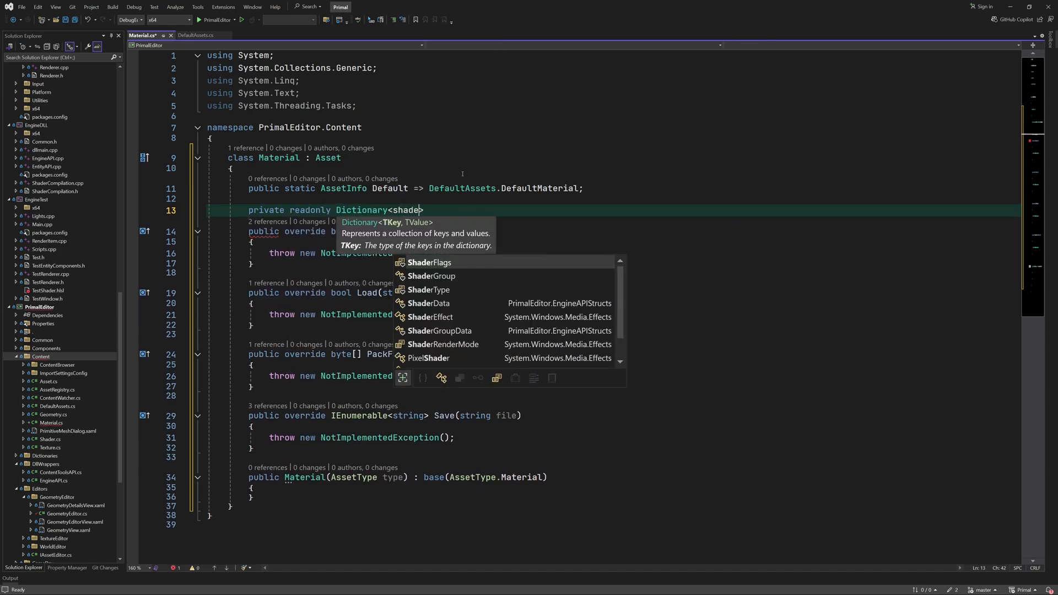
text(ShaderType, Shaderg)
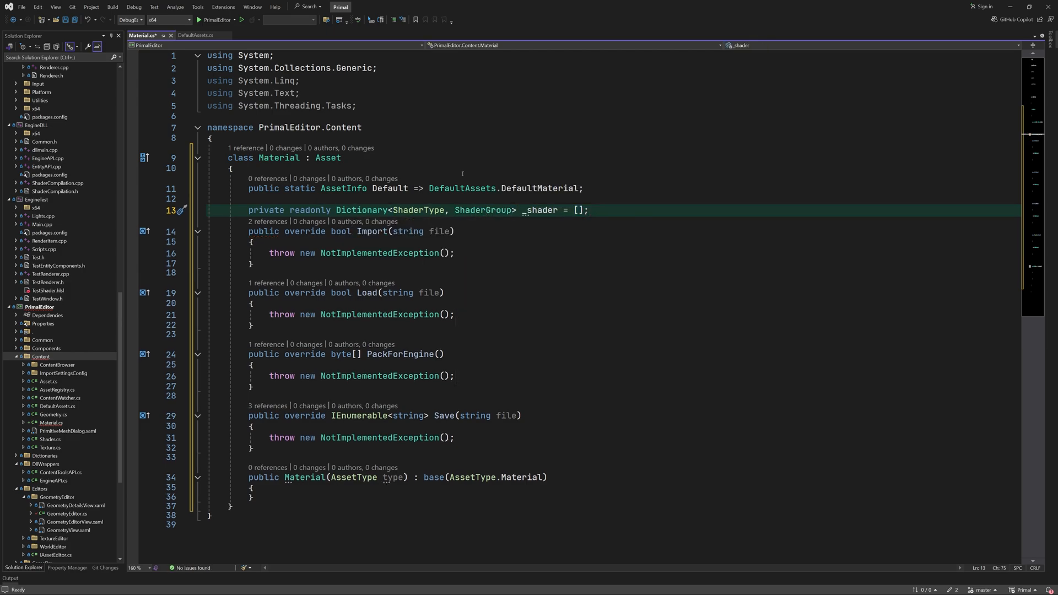
text(pprop)
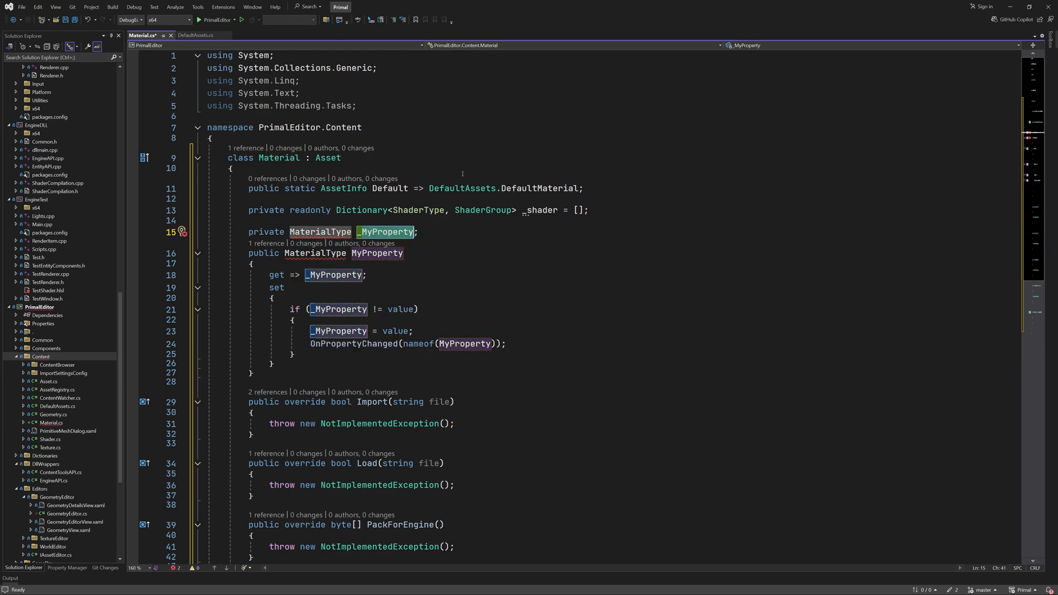
Add a MaterialType enum with Opaque plus MaterialType and MaterialMode properties with backing fields.
text(_materialType)
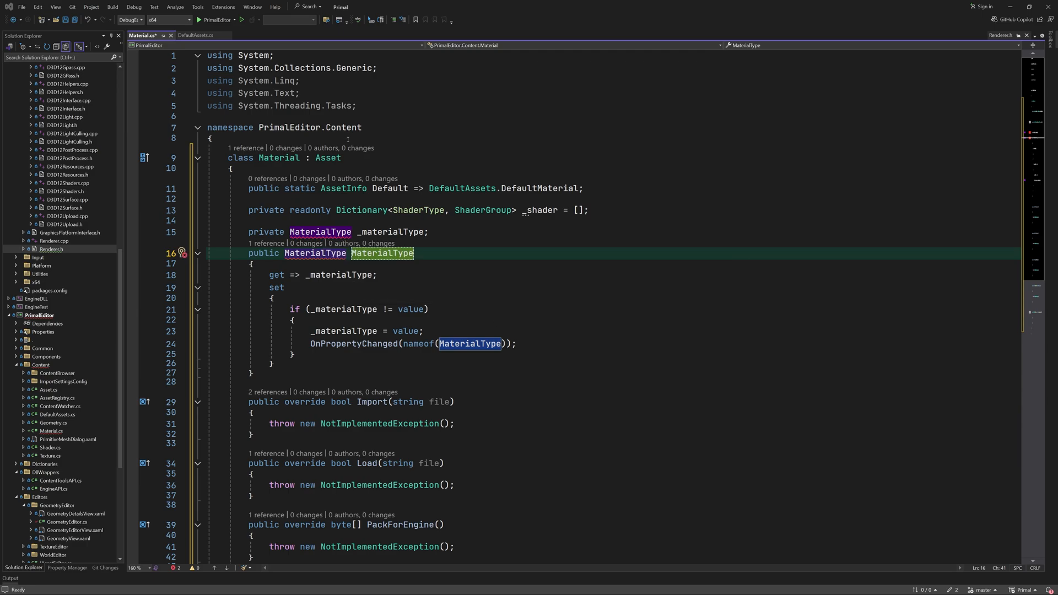
text(enum MaterialType)
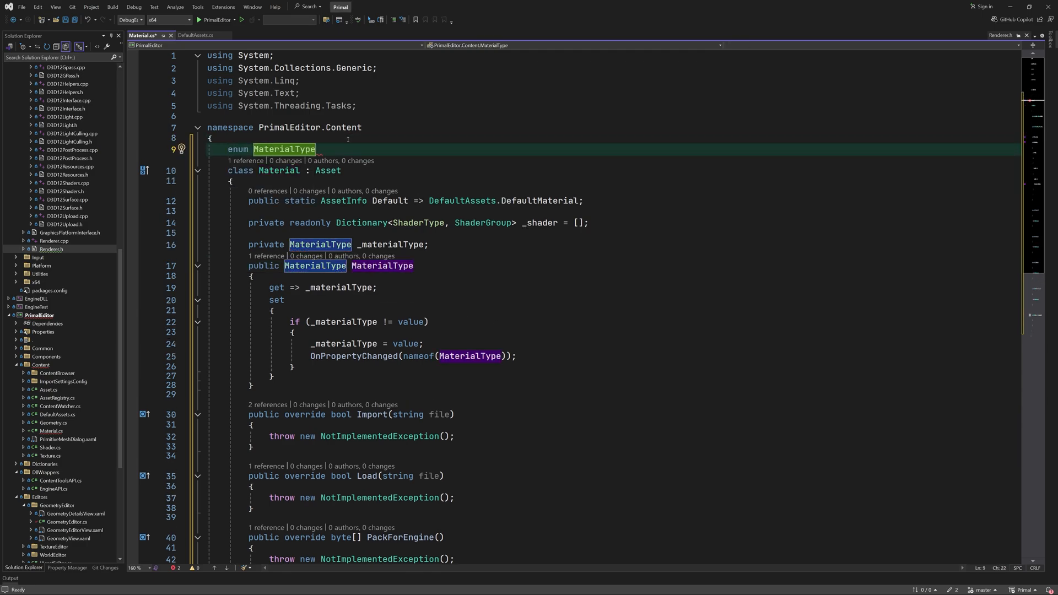
text(Opaque = 0,)
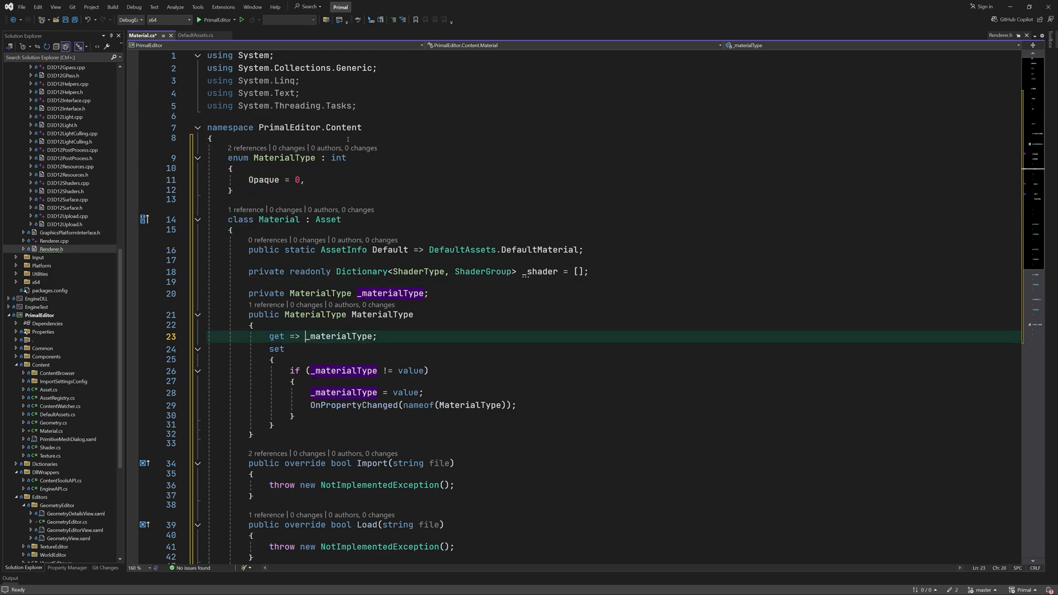
double_click(339, 336)
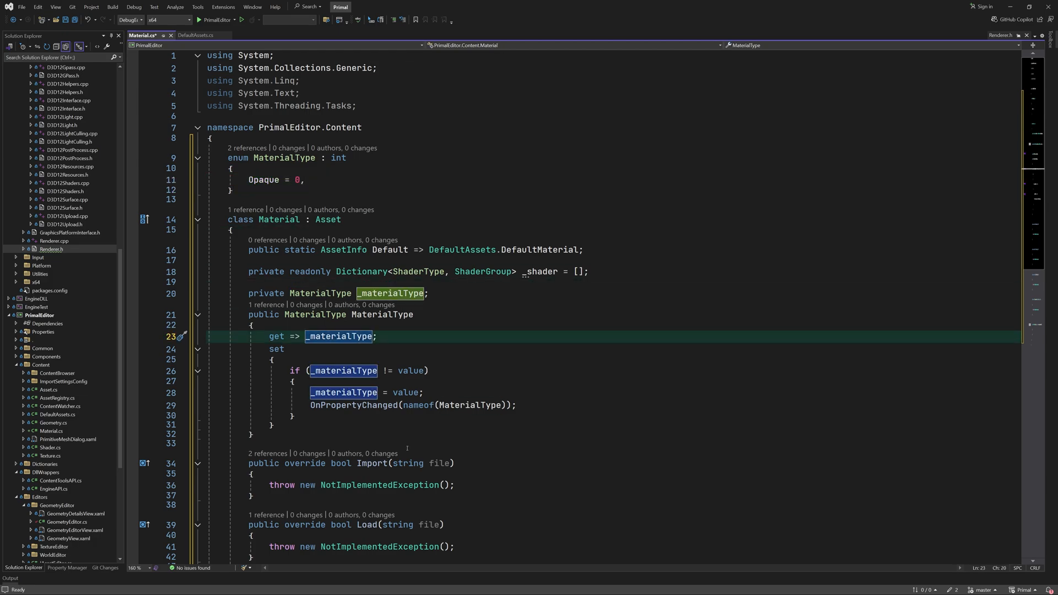
text(private Material _MyProperty;)
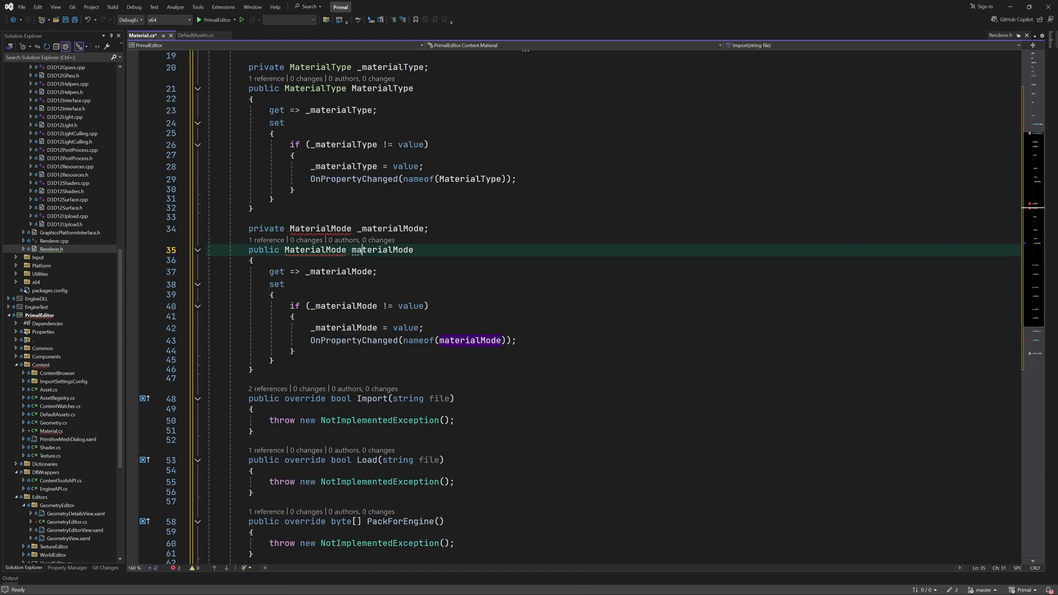
Define enum MaterialMode : int with NoInput, Default, Node and Code above the Material class.
scroll(up, 3)
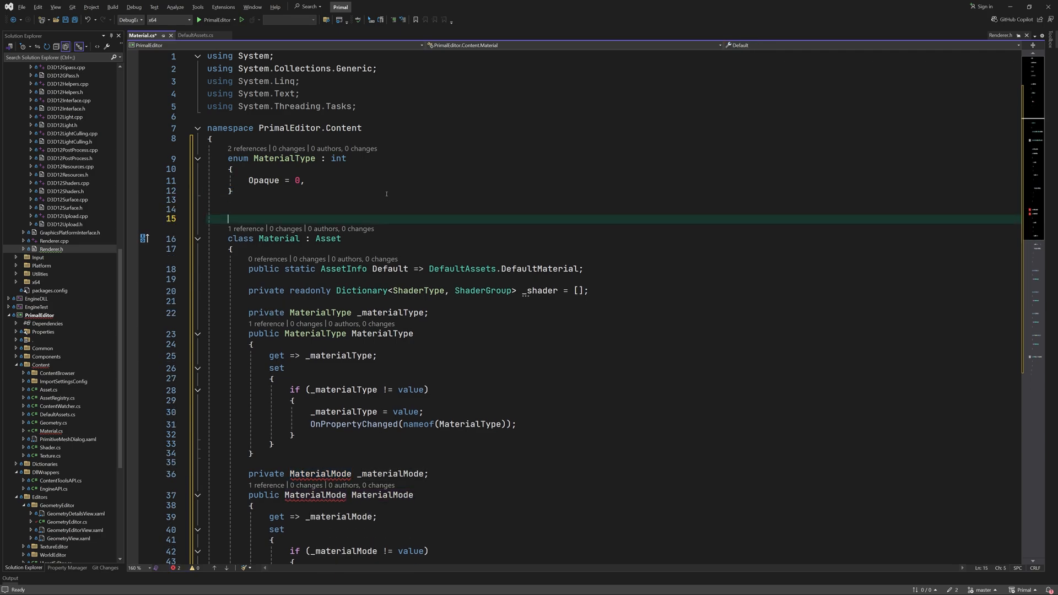
text(enum MaterialMode : int)
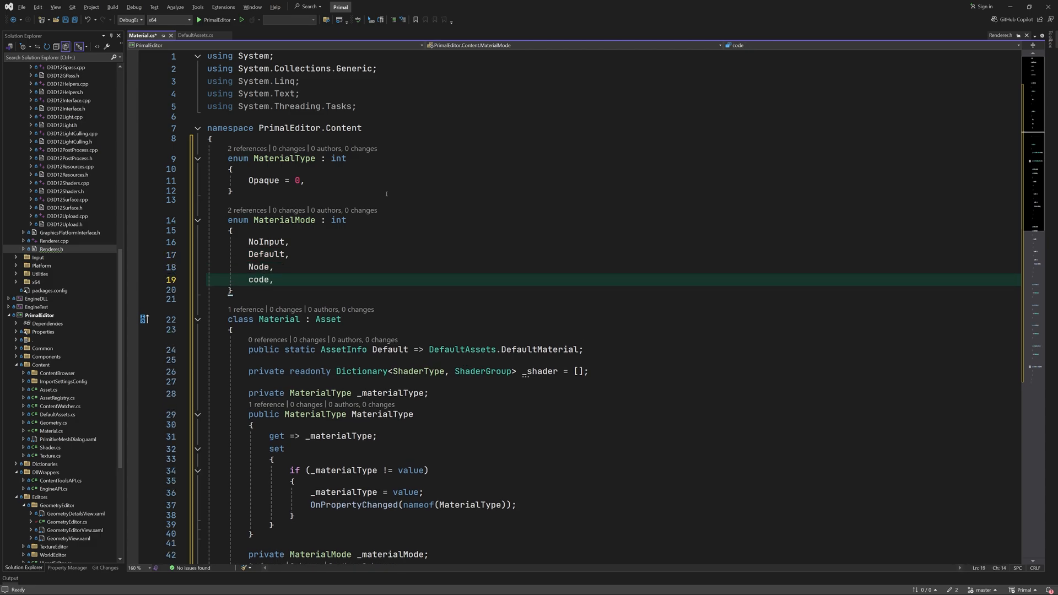
text(Code)
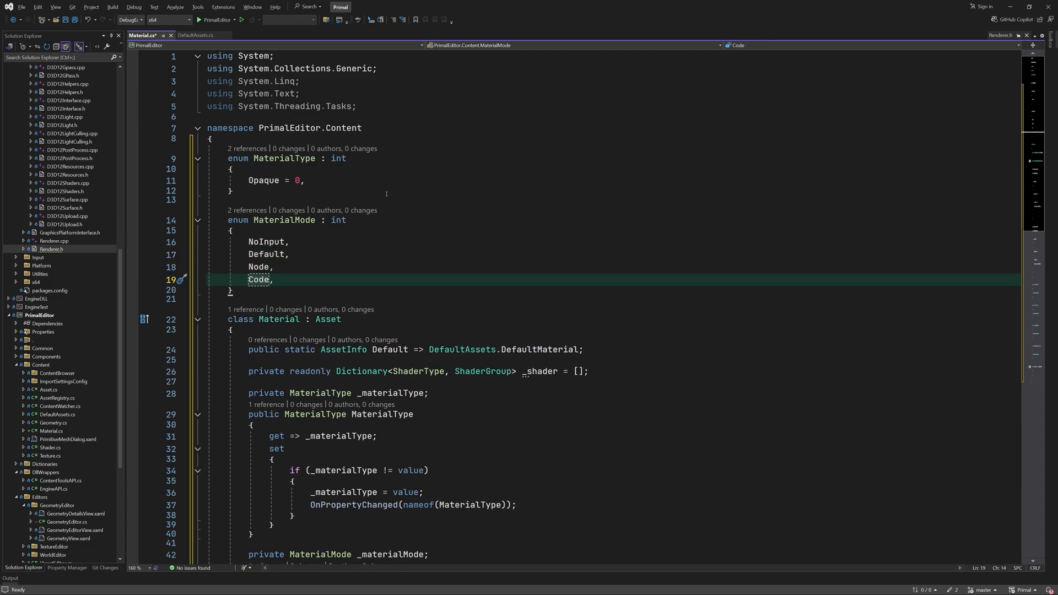
mouse_move(385, 254)
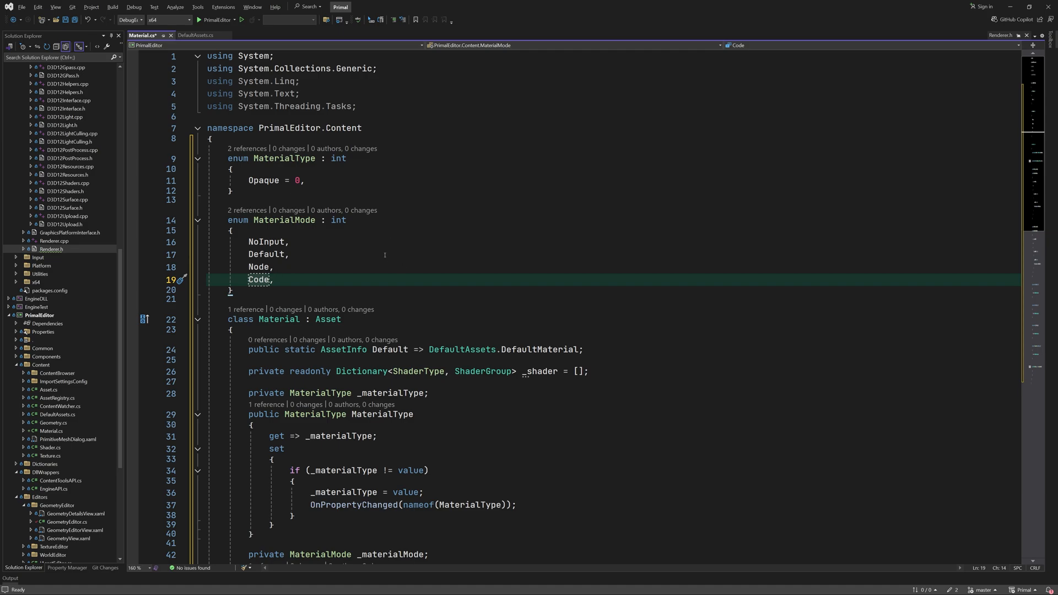
scroll(down, 3)
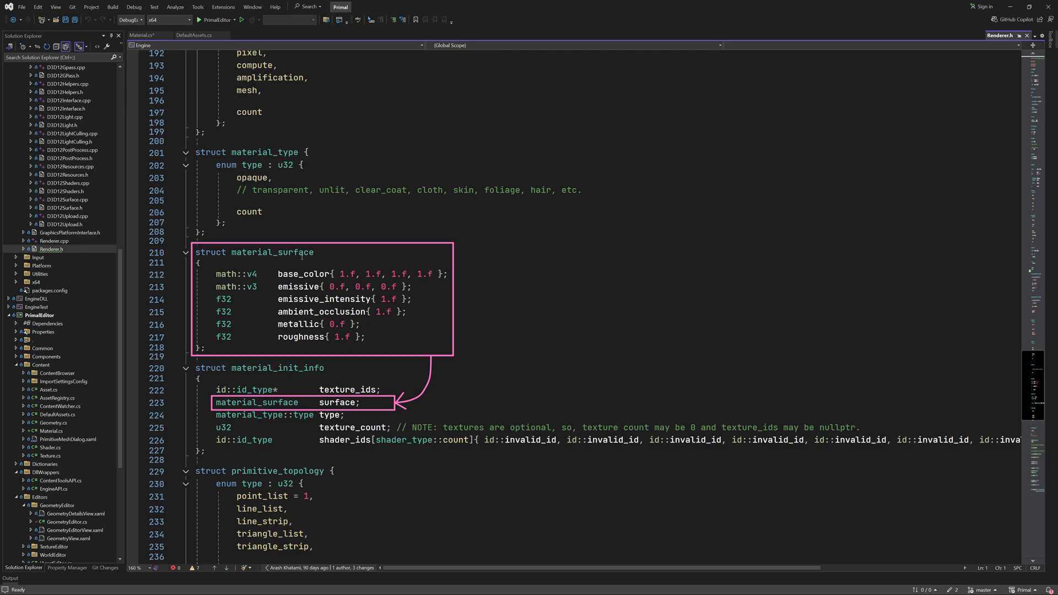
Start a new class declaration 'class Mate' above the Material class in Material.cs.
click(142, 34)
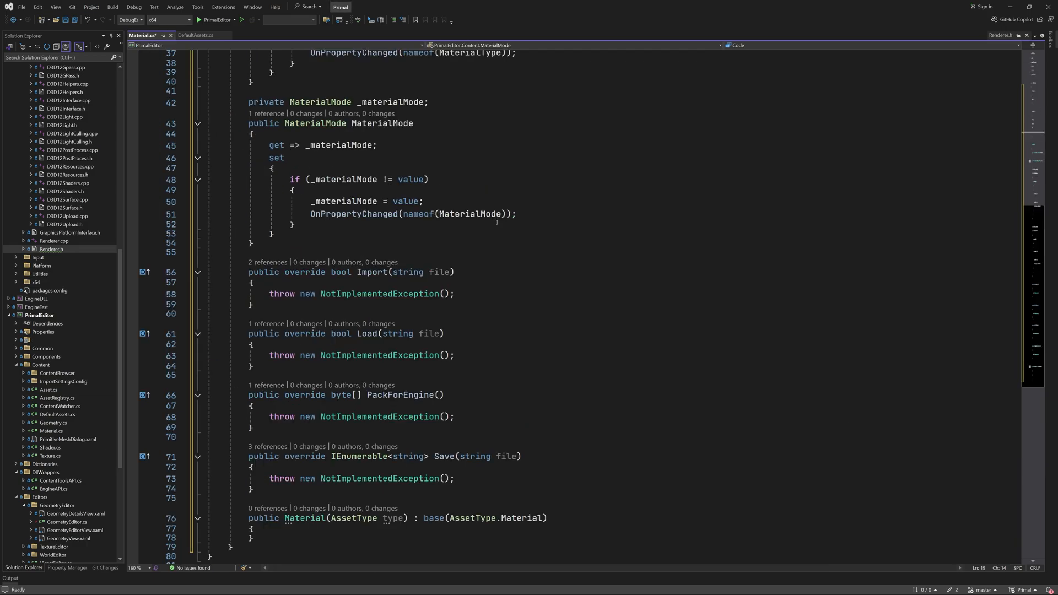
scroll(up, 3)
text(class Mate)
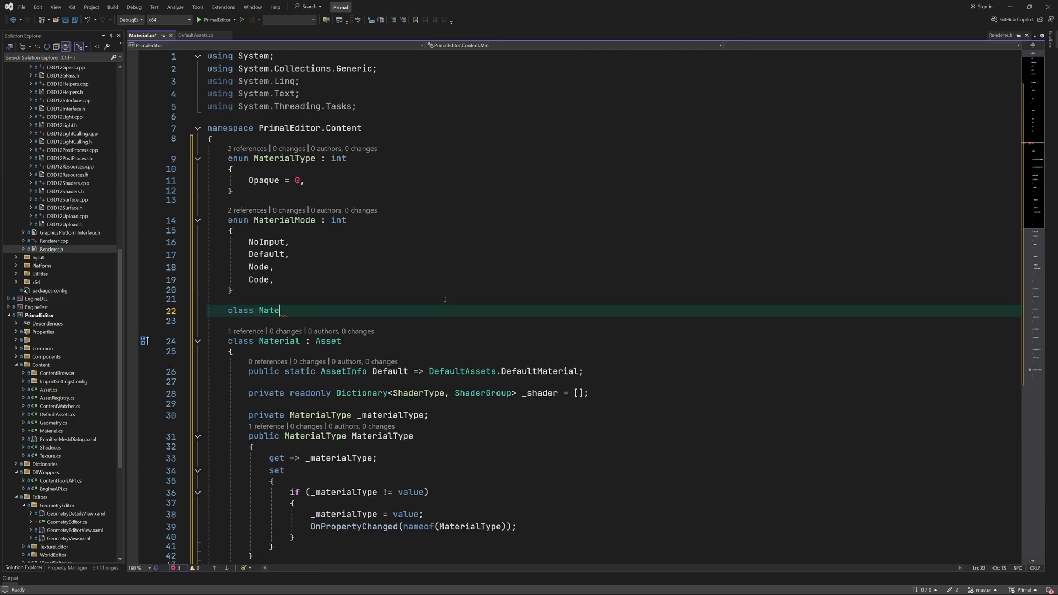
Write MaterialSurface : ViewModelBase with a Color BaseColor property and begin an emissive colour property.
text(rialSurface : viewModelBase)
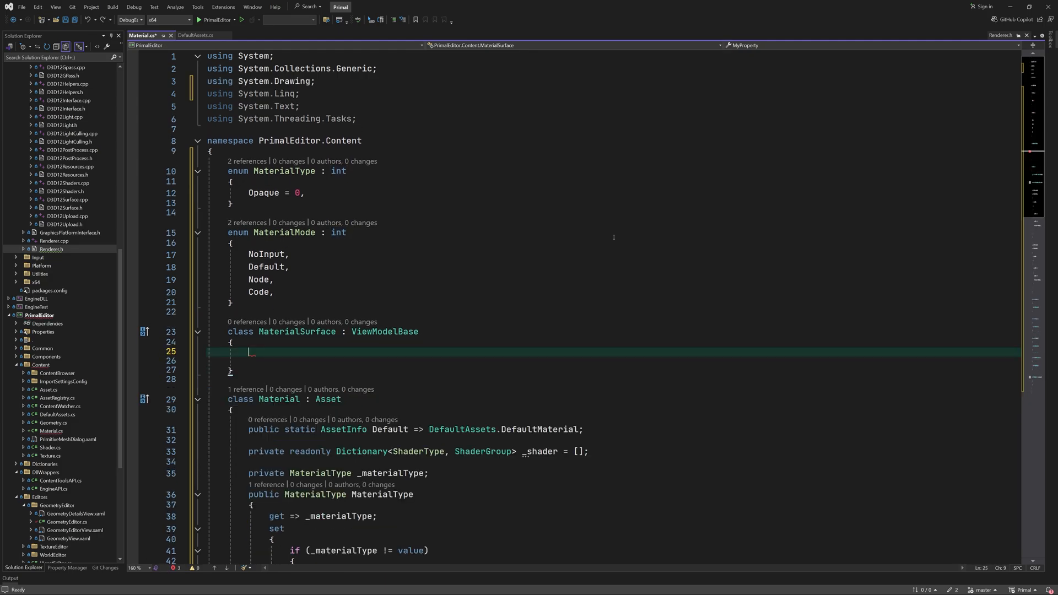
text(private Color _baseColor;)
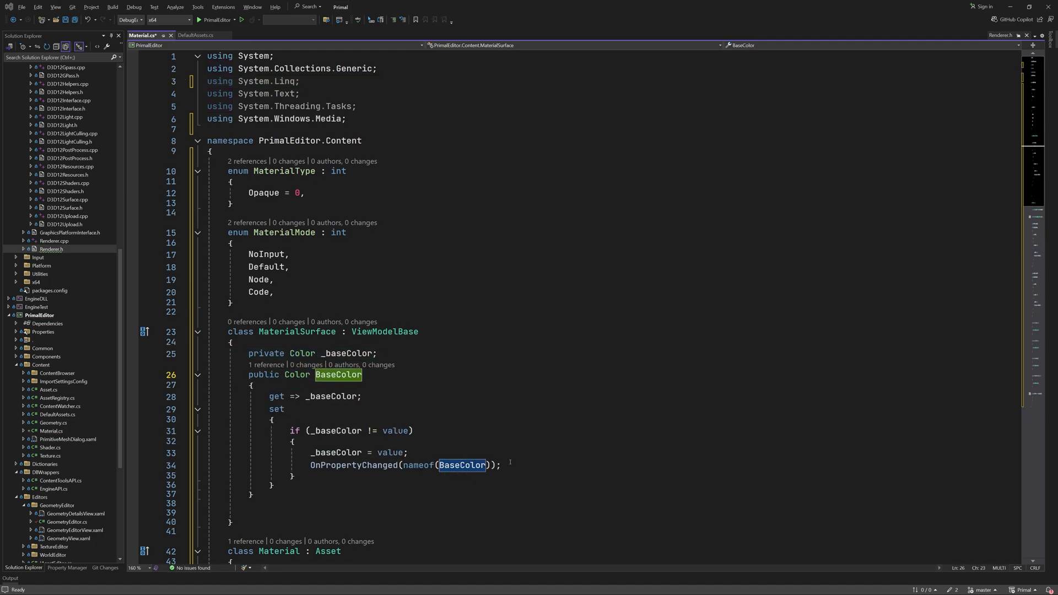
click(198, 374)
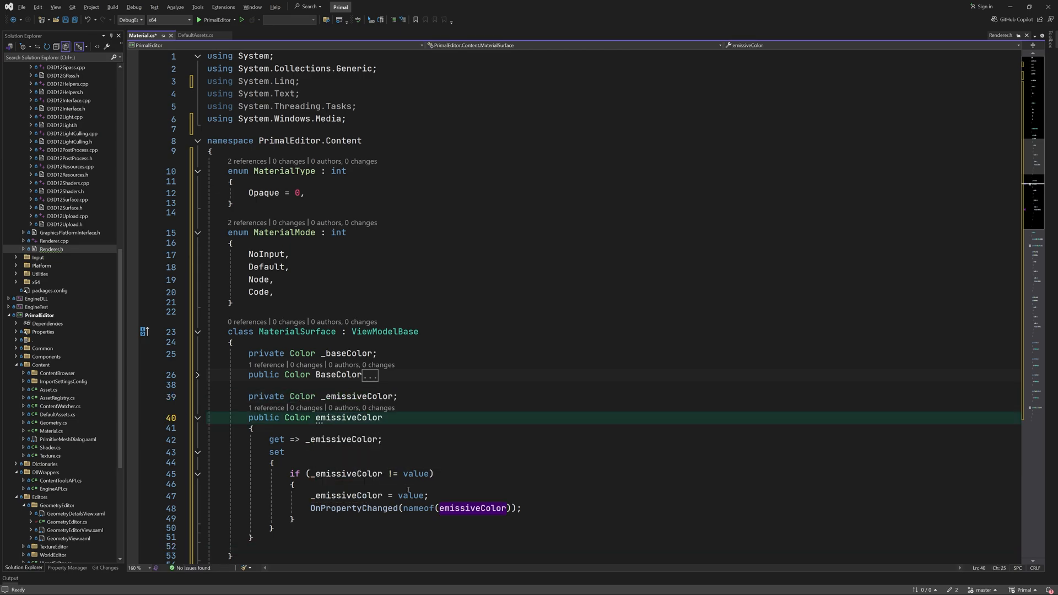
text(pp)
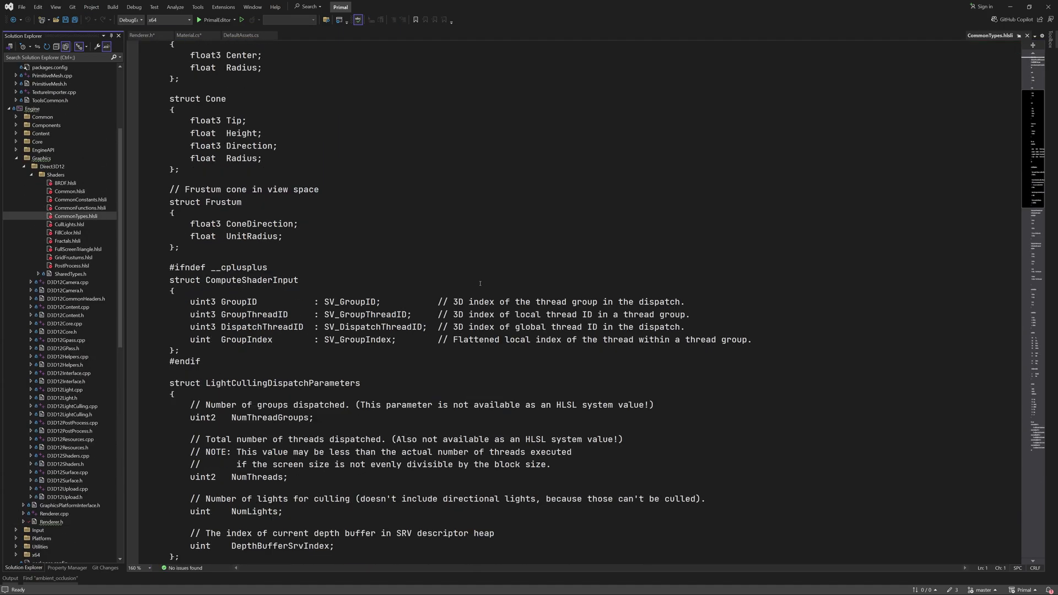
Find 'AmbientOcclusion' across the solution and open TestShader.hlsl showing its Surface struct.
scroll(down, 3)
text(Ami)
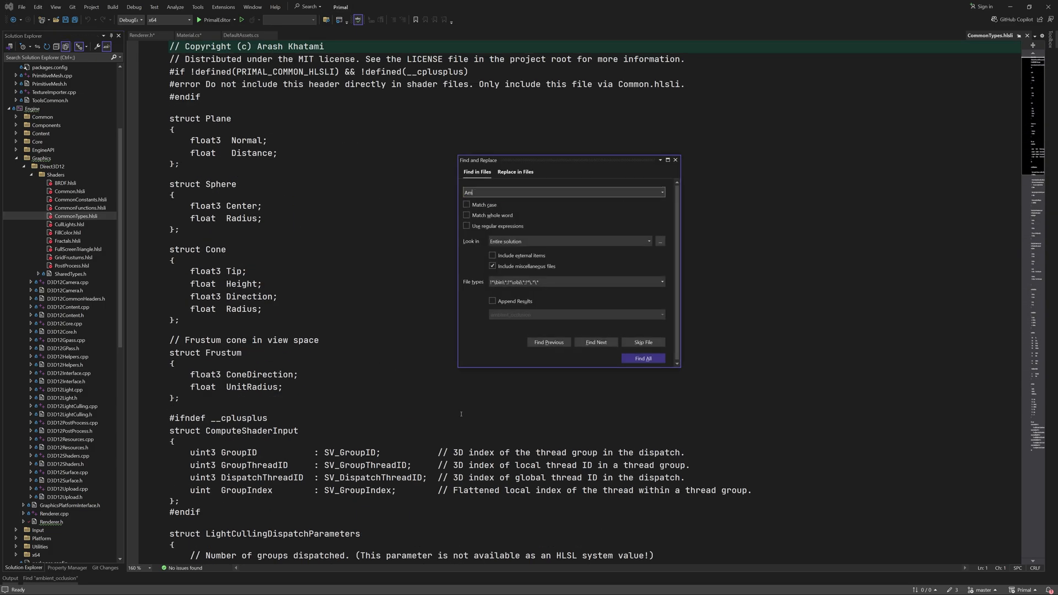
click(641, 358)
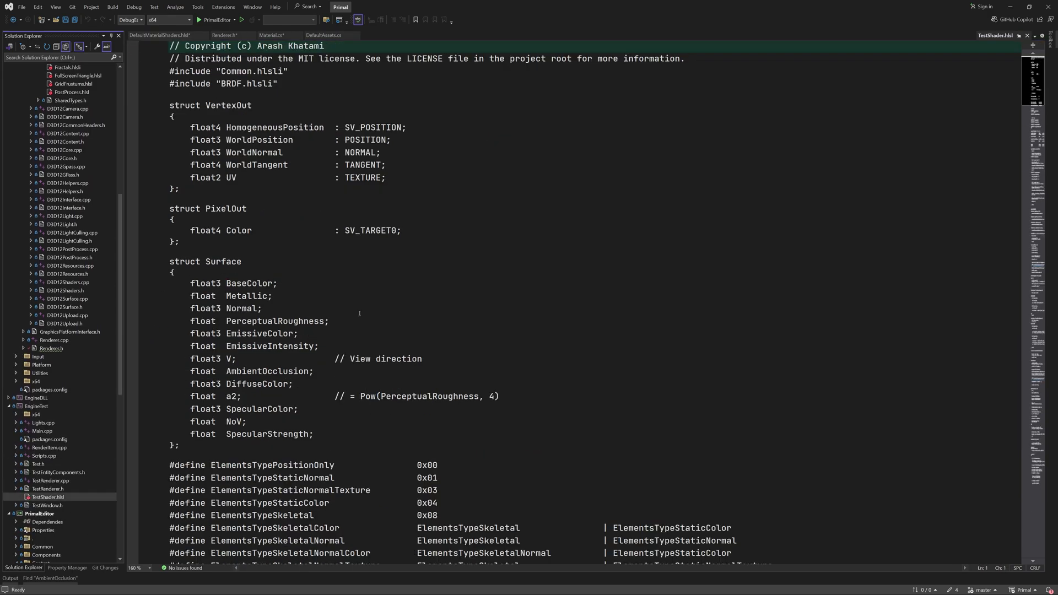
Scroll through CommonTypes.hlsli while PrimalEditor launches under the debugger to its Project Browser.
scroll(down, 3)
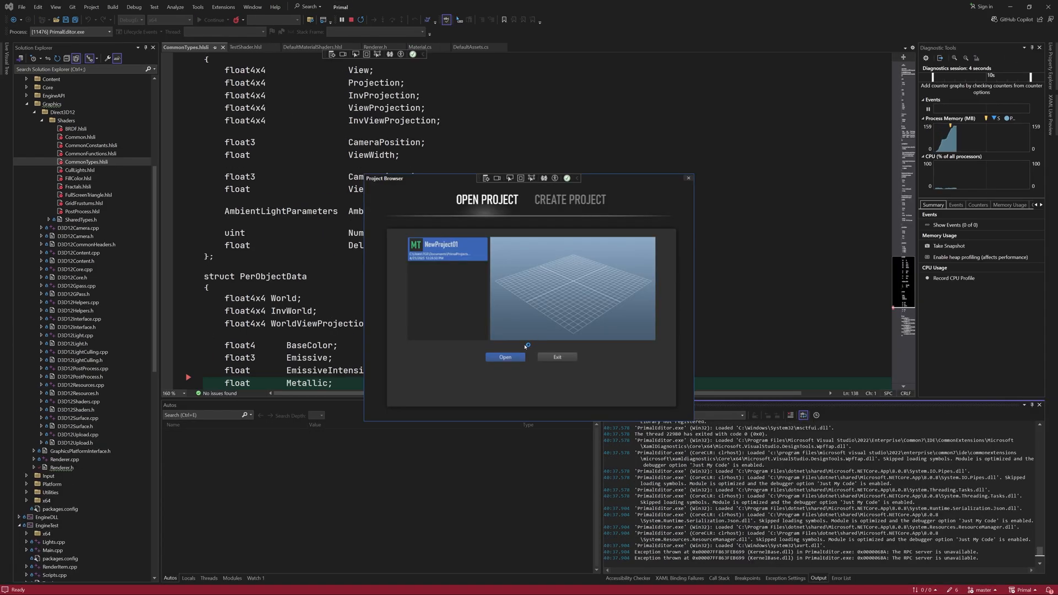
Exit the editor, debug EngineTest, abort on the shader assertion, then add S.AmbientOcclusion = 1.f in TestShader.hlsl GetSurface.
click(504, 356)
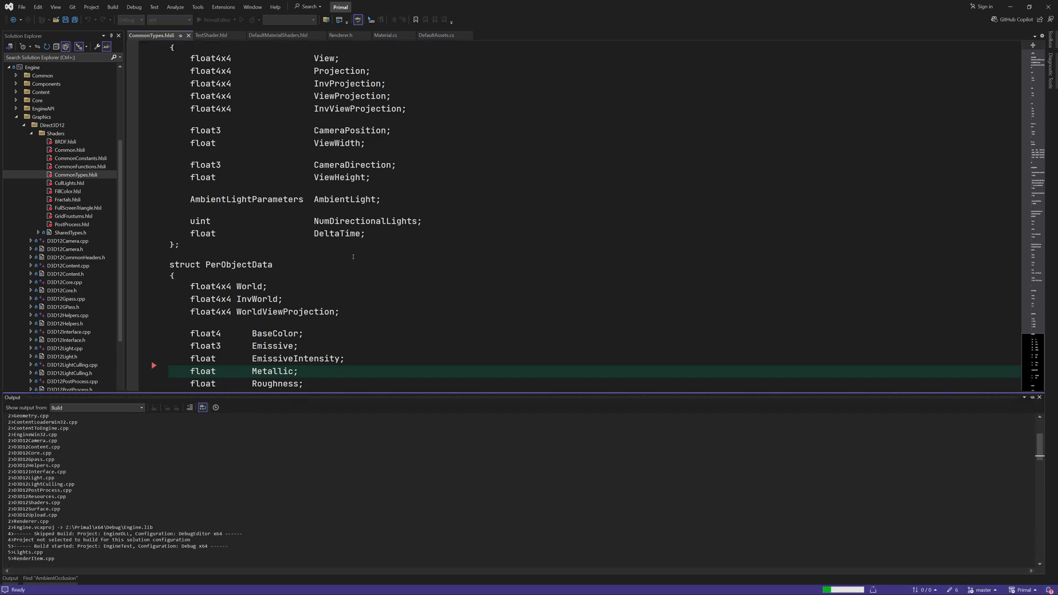
click(197, 19)
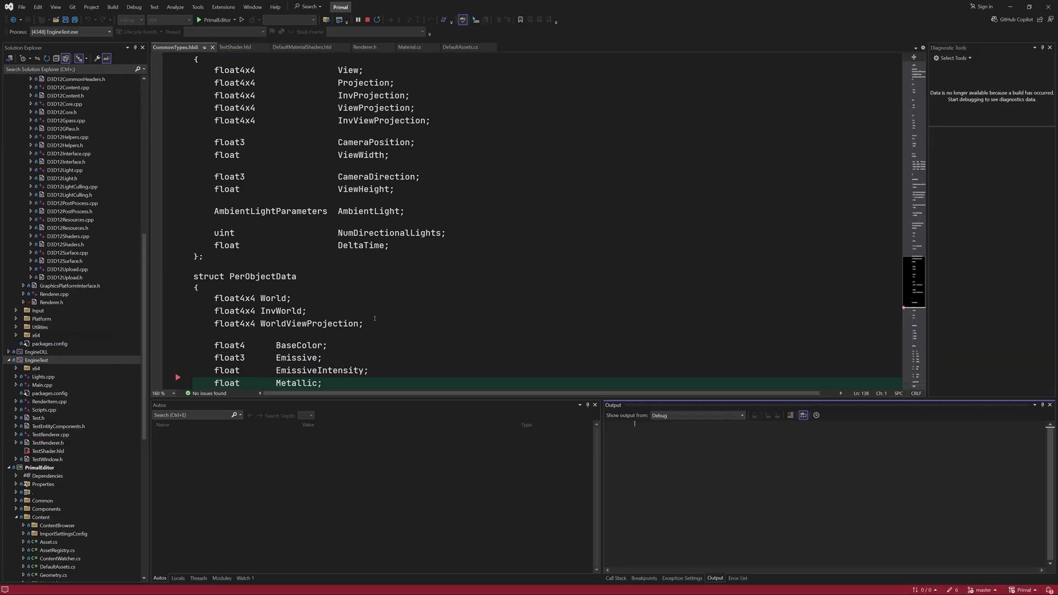
click(197, 20)
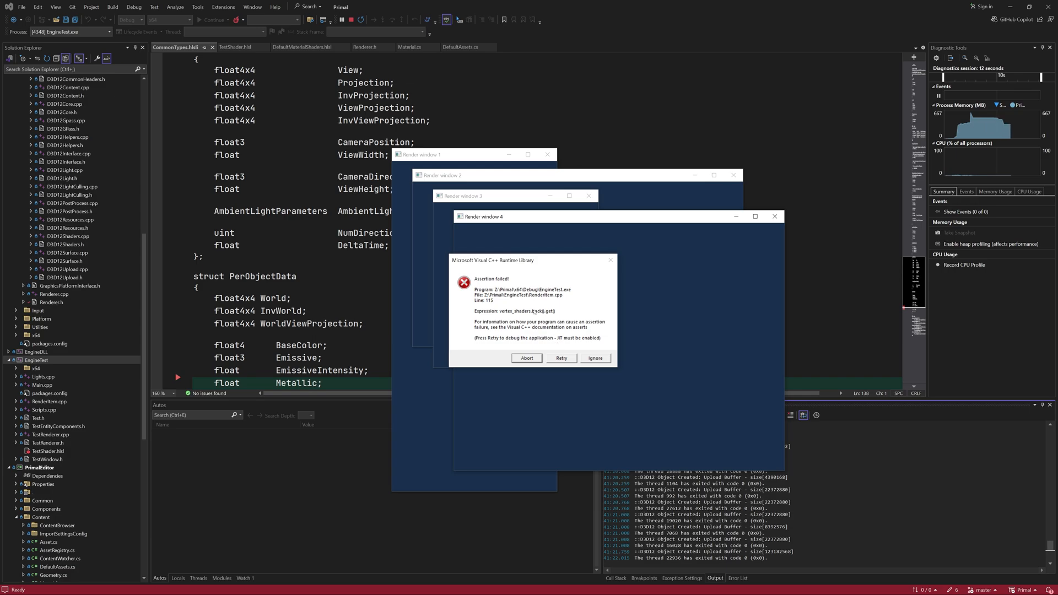
click(593, 357)
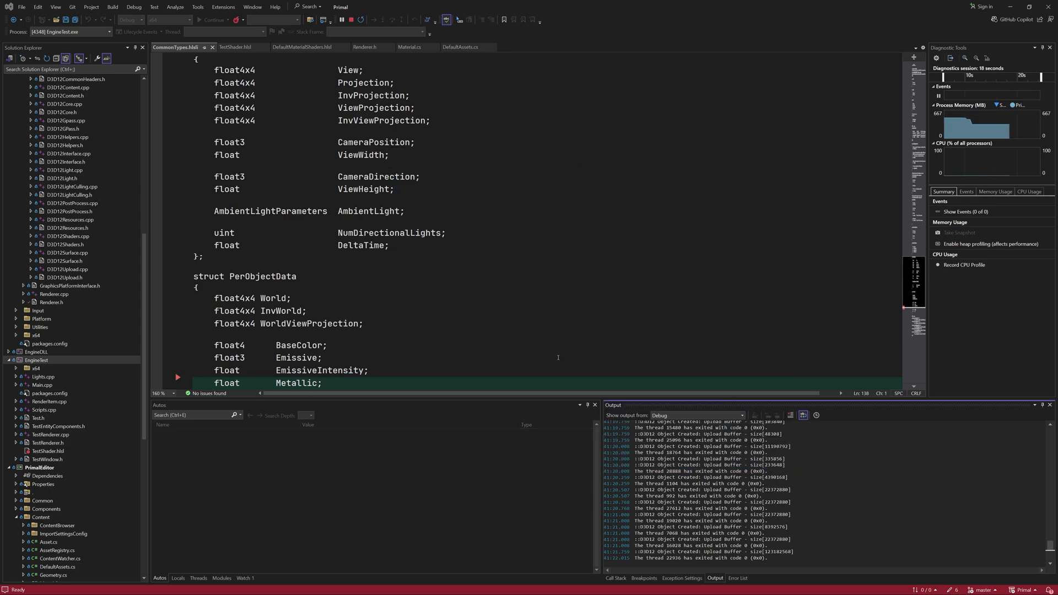
click(213, 20)
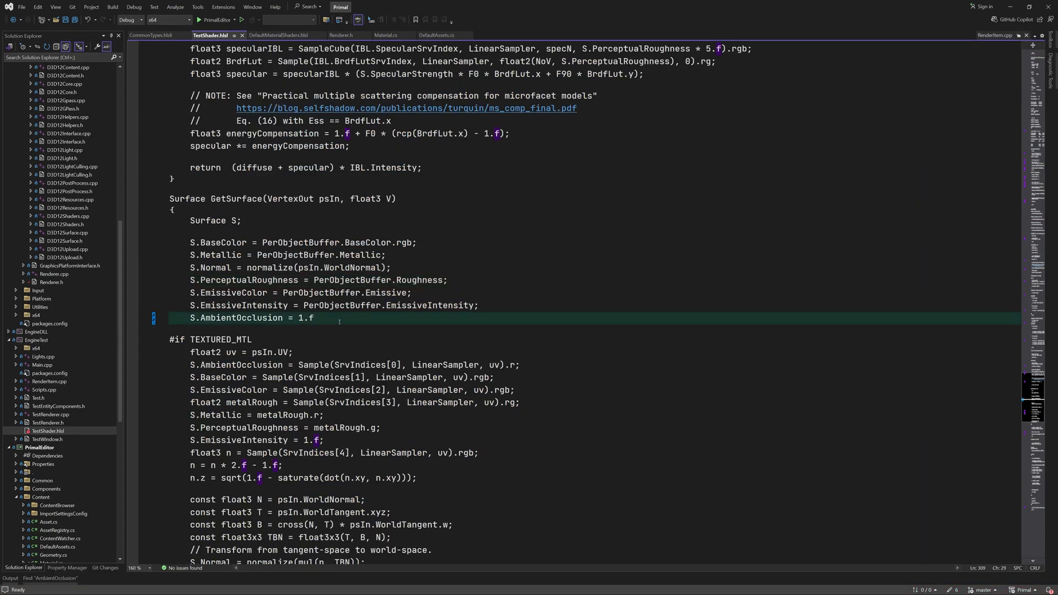
Start a new EngineTest debug instance so the scene renders, then switch to DefaultMaterialShaders.hlsl.
right_click(43, 447)
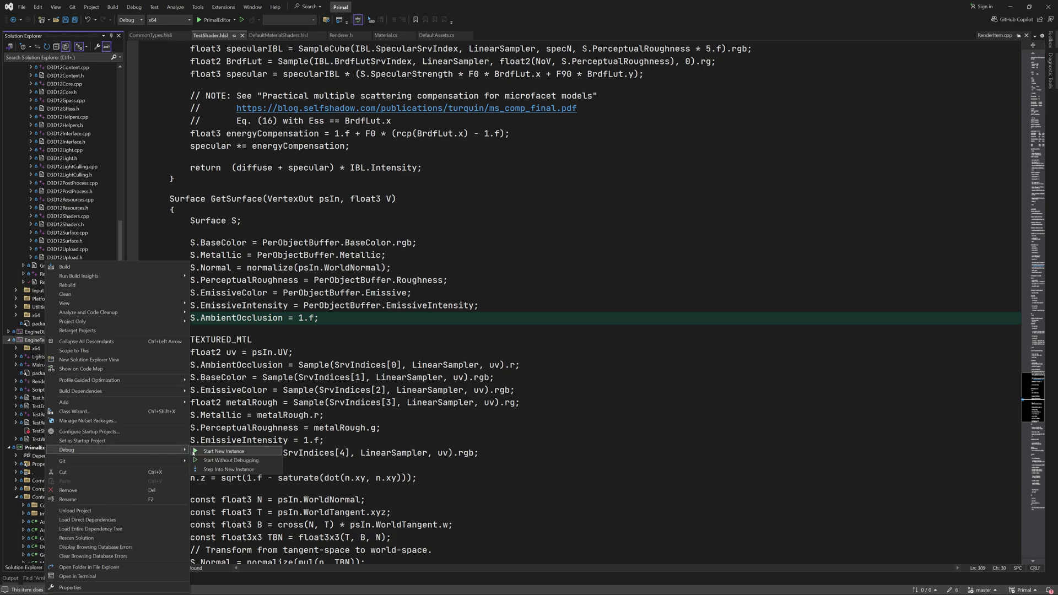
click(223, 450)
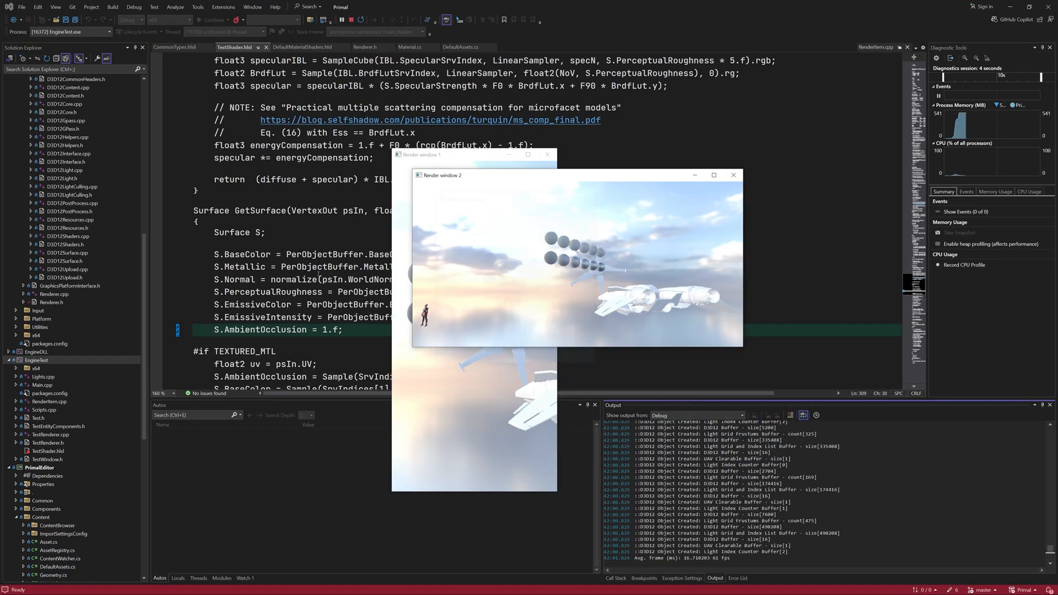
click(157, 36)
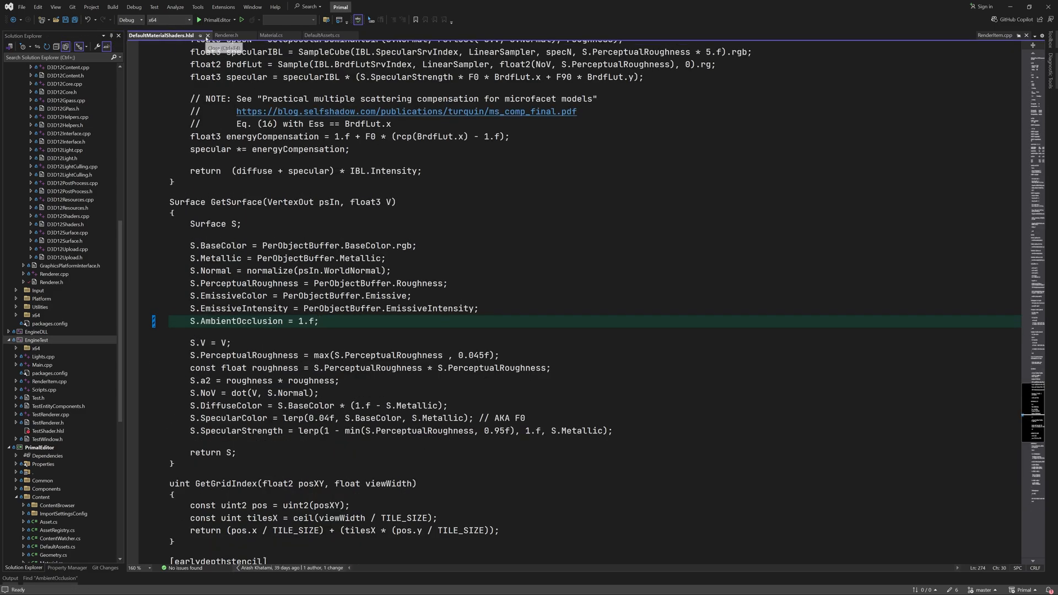
In Material.cs initialise MaterialSurface with Color.FromScRgb base colour, intensity 1f, metallic 0f, roughness 0.9f as floats.
click(191, 35)
text(private Color _baseColor = Color.from;)
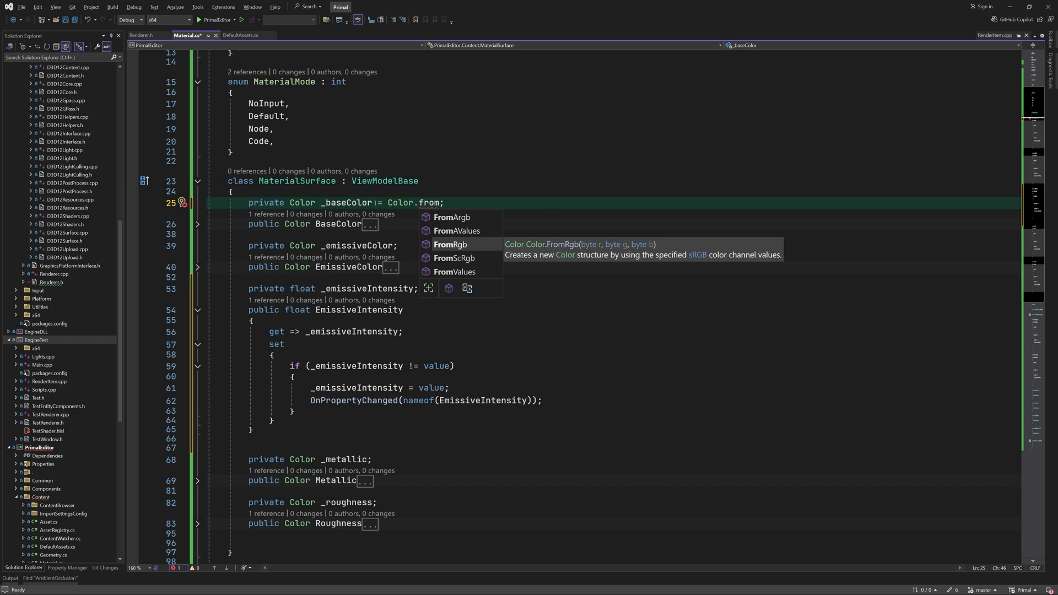
text(FromScRgb(1f, 0.7,)
click(323, 246)
text(= Color.FromScRgb(1f, 0f, 0f, 0f)
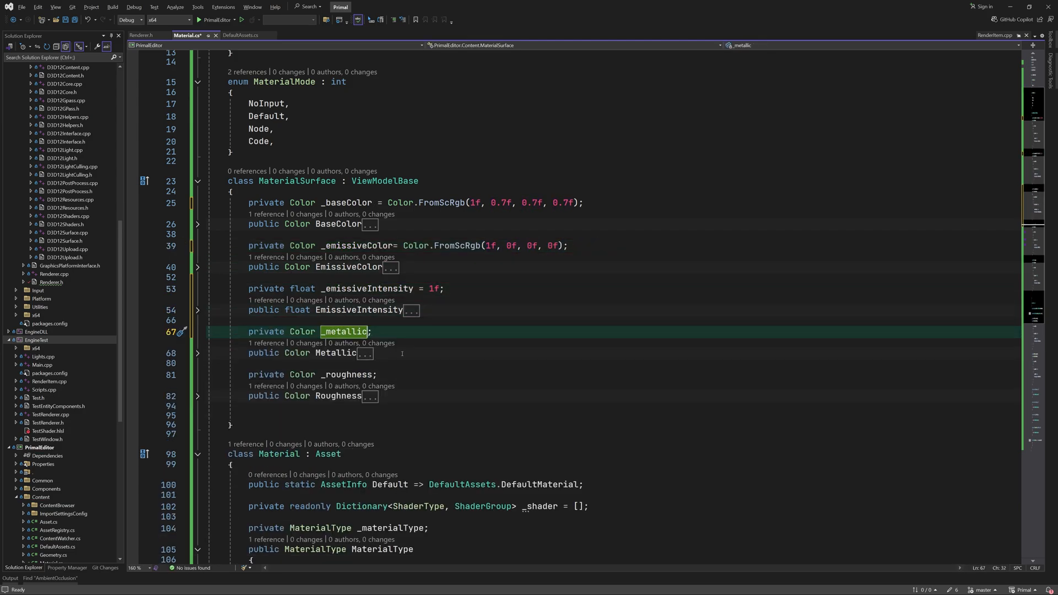
text(= 0f)
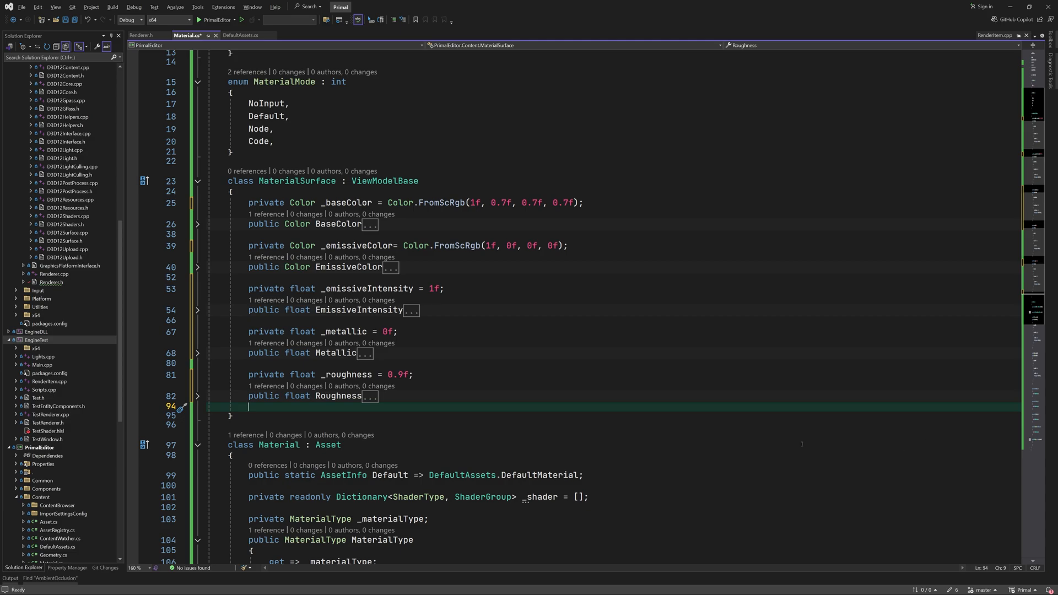
text(public void F)
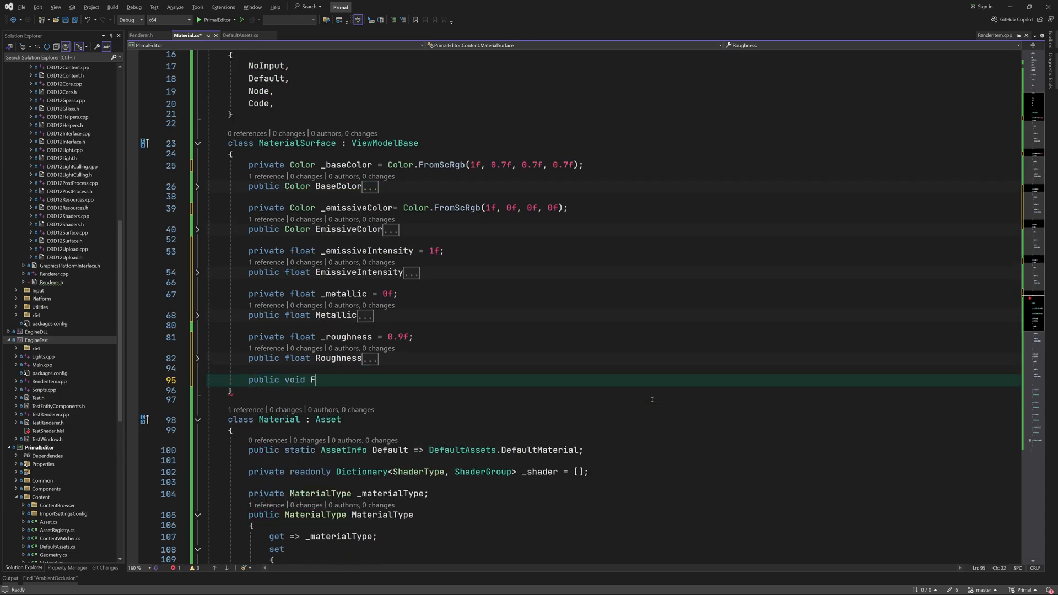
Write FromBinary and ToBinary for all MaterialSurface fields plus a Clone copying BaseColor, EmissiveColor, Metallic and the rest.
text(romBinary(binary))
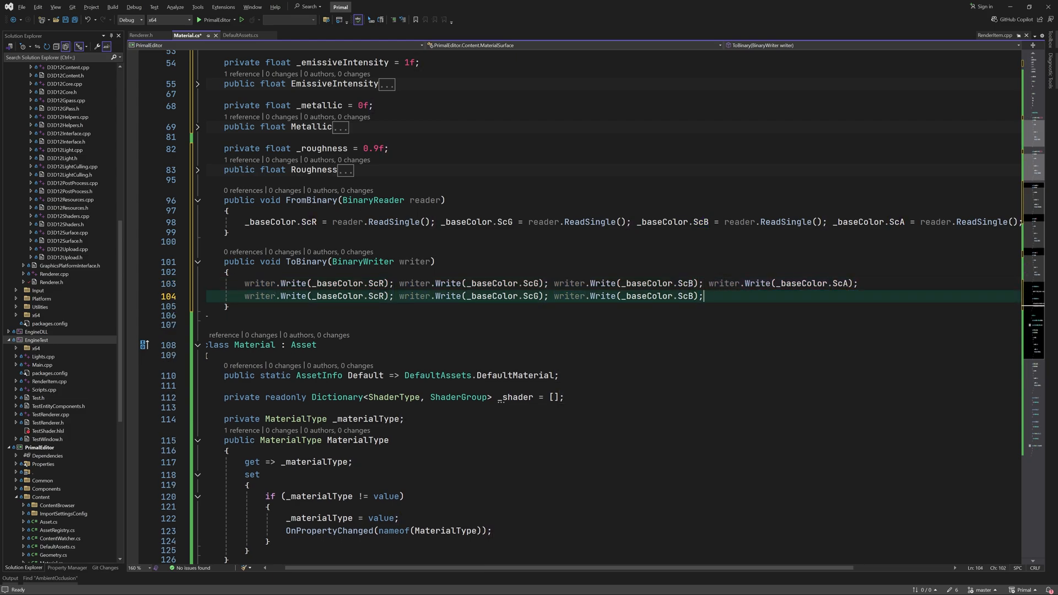
text(_emissiveColor)
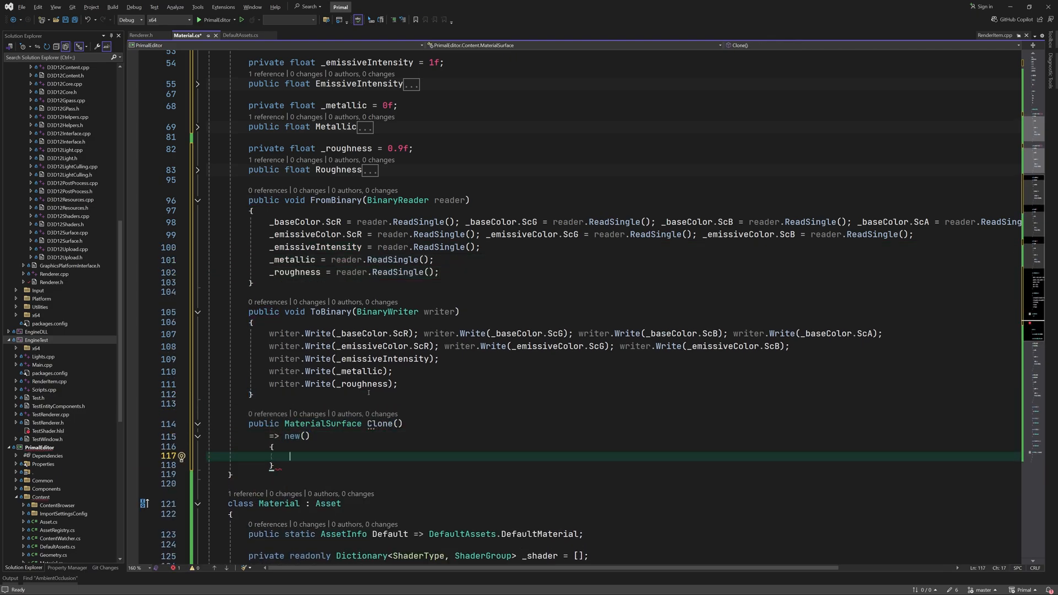
text(BaseColor = BaseColor,\nEmissiveColor = EmissiveColor,\nMetallic = Metallic,)
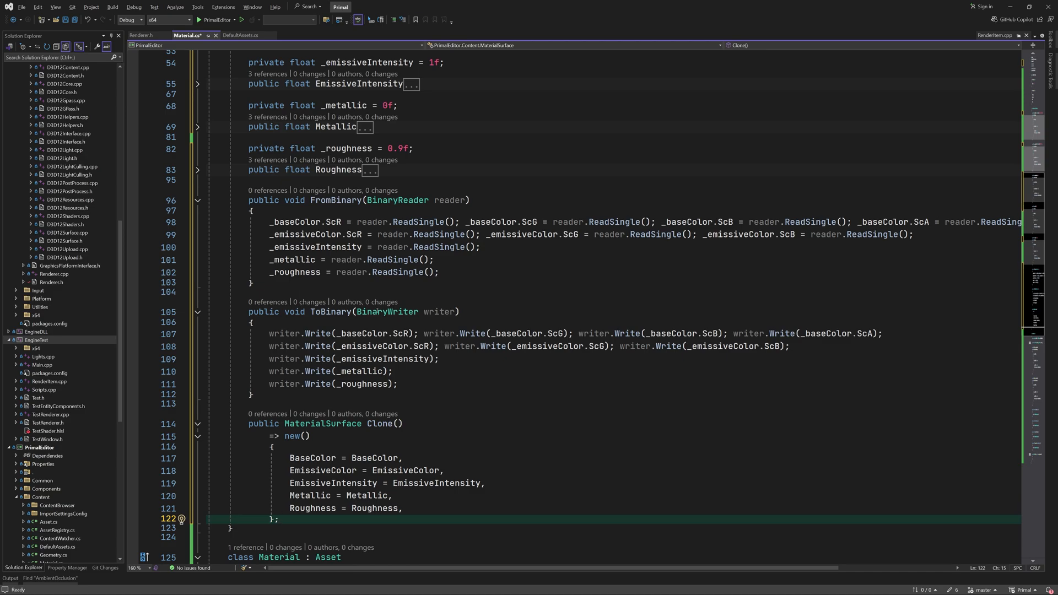
Declare an empty class MaterialInput : ViewModelBase above MaterialSurface.
scroll(up, 3)
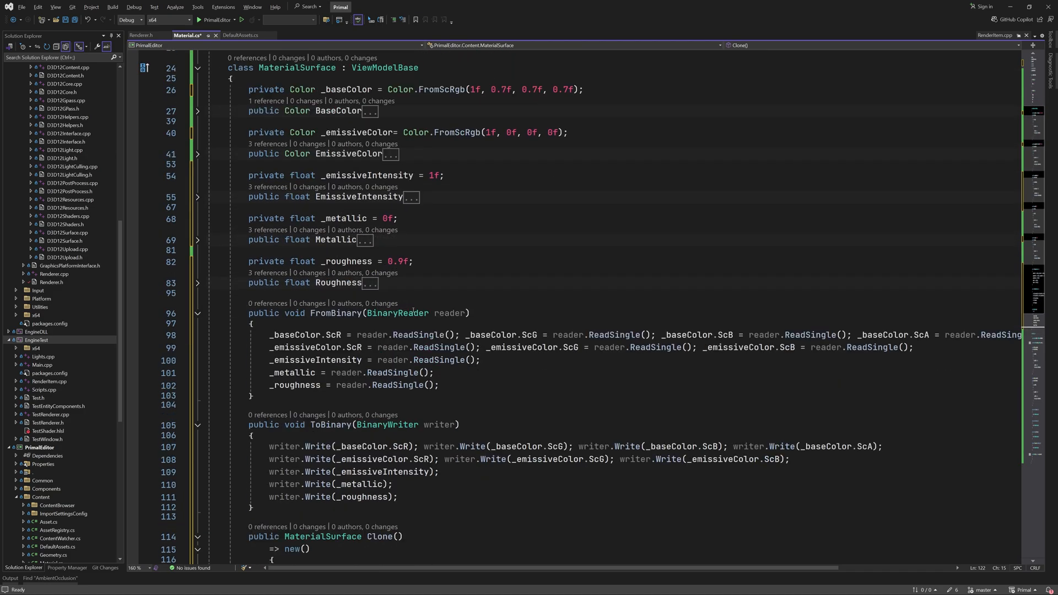
scroll(down, 3)
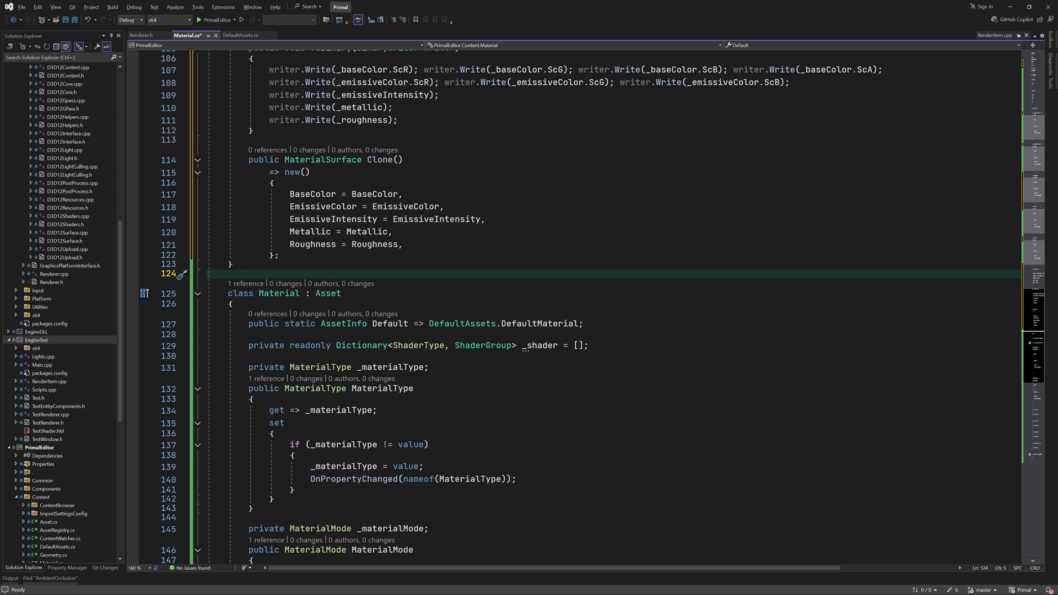
scroll(down, 3)
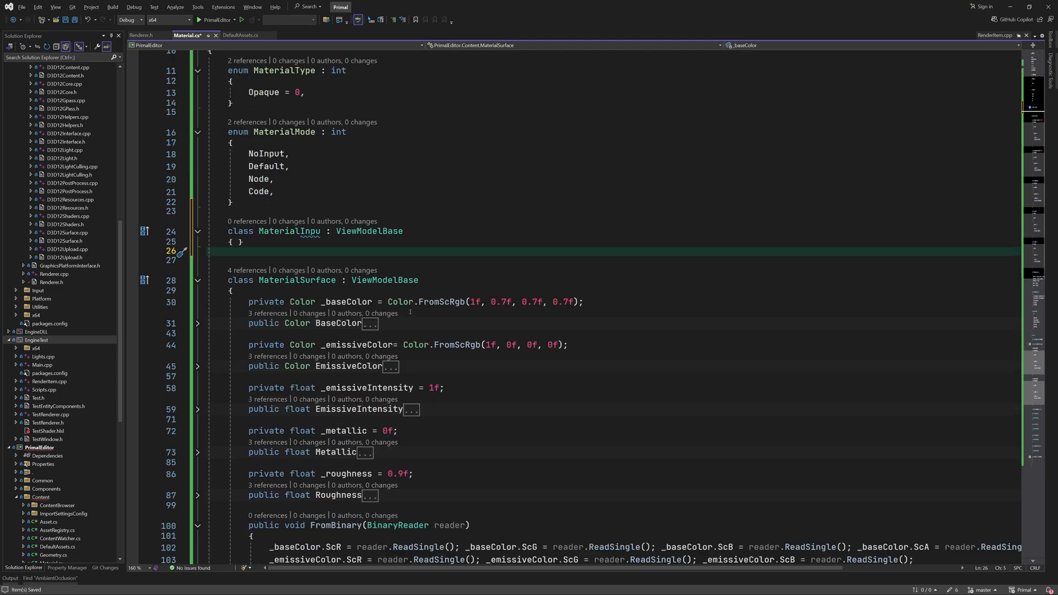
Add a Name property via pprop, a MaterialInputAsset subclass with an AssetInfo, and start DefaultMaterialInputs : ViewModelBase.
text(pprop)
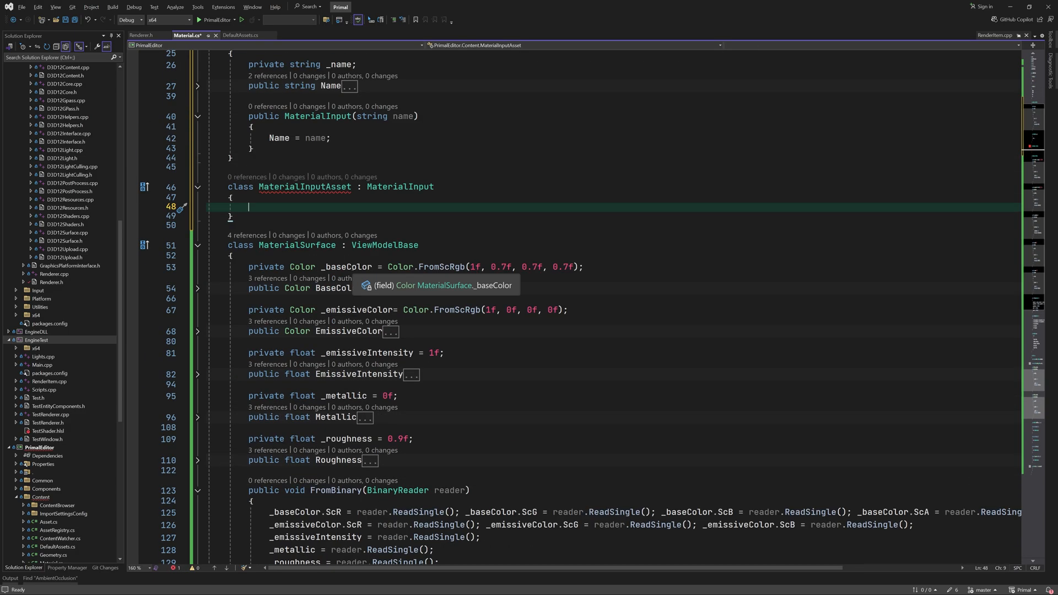
text(private AssetInfo _asset;)
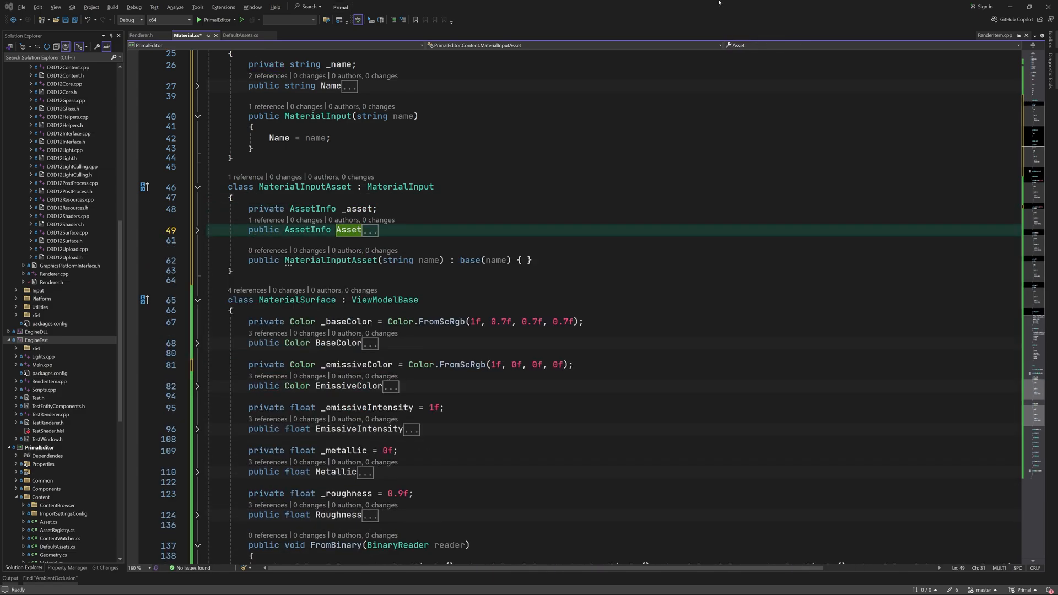
scroll(down, 3)
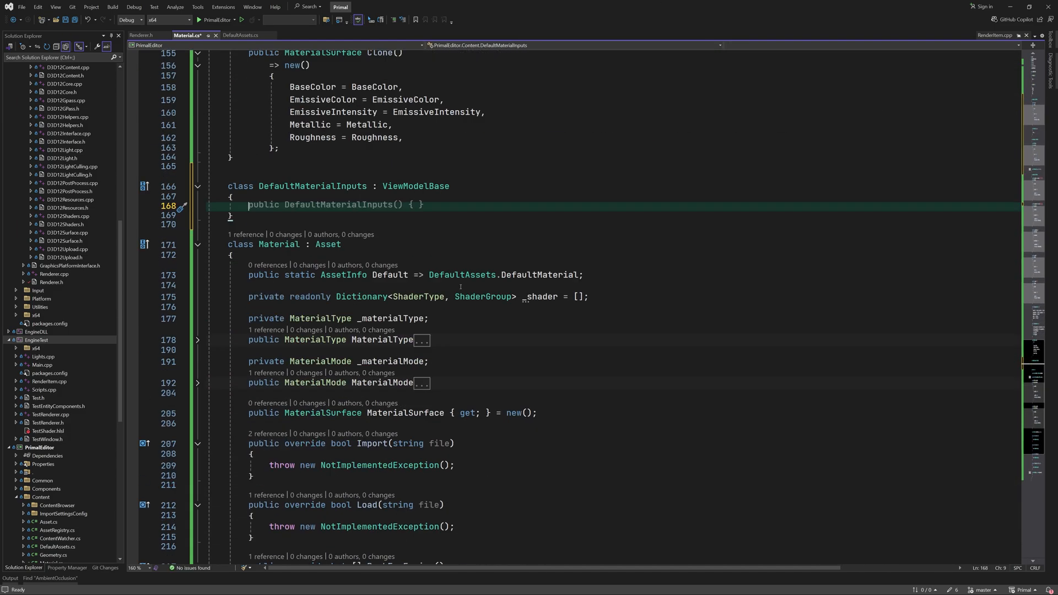
Give DefaultMaterialInputs a private _inputs list of MaterialInput with a GetInputs accessor.
text(private readonly Material _material;)
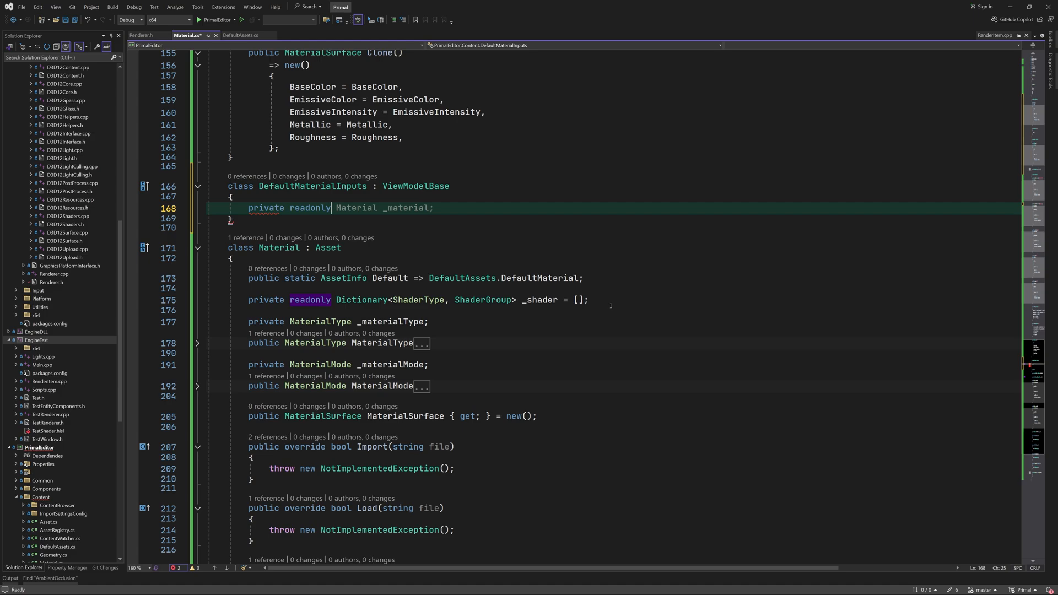
text(List<MaterialInput> _inputs;)
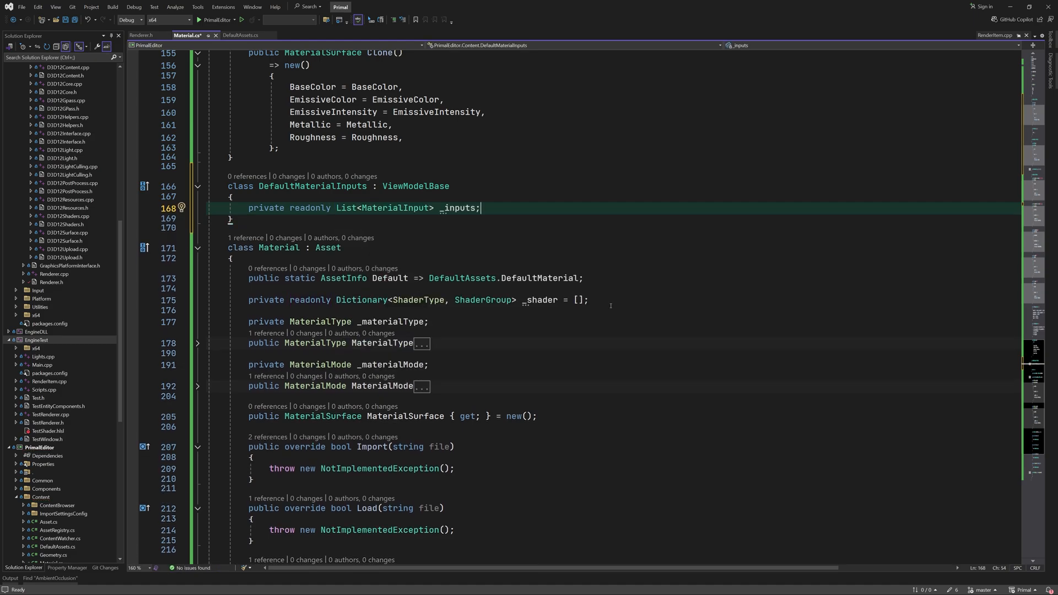
text(public List<MaterialInput> Inputs => _inputs;)
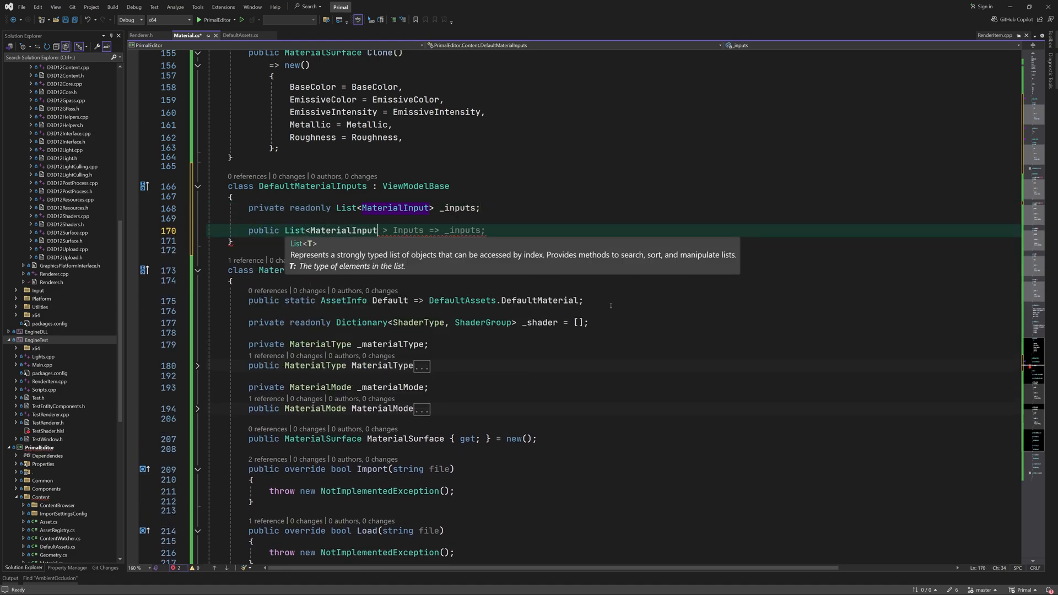
text(GetInputs())
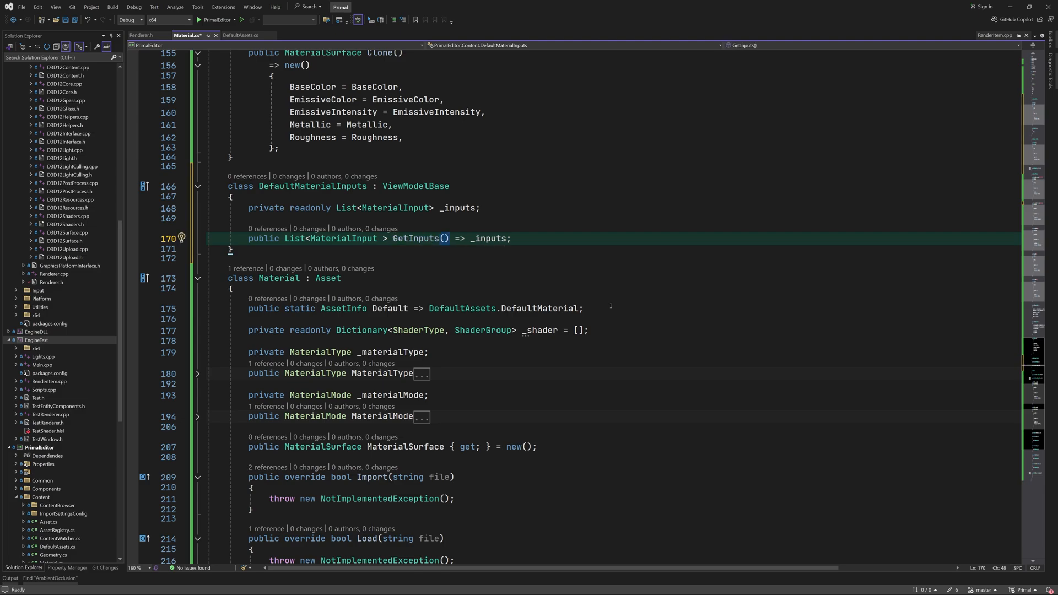
Add AddInput skipping duplicate names via Any() and RemoveInput removing by name via Find().
text(public void AddInput(MaterialInput input)
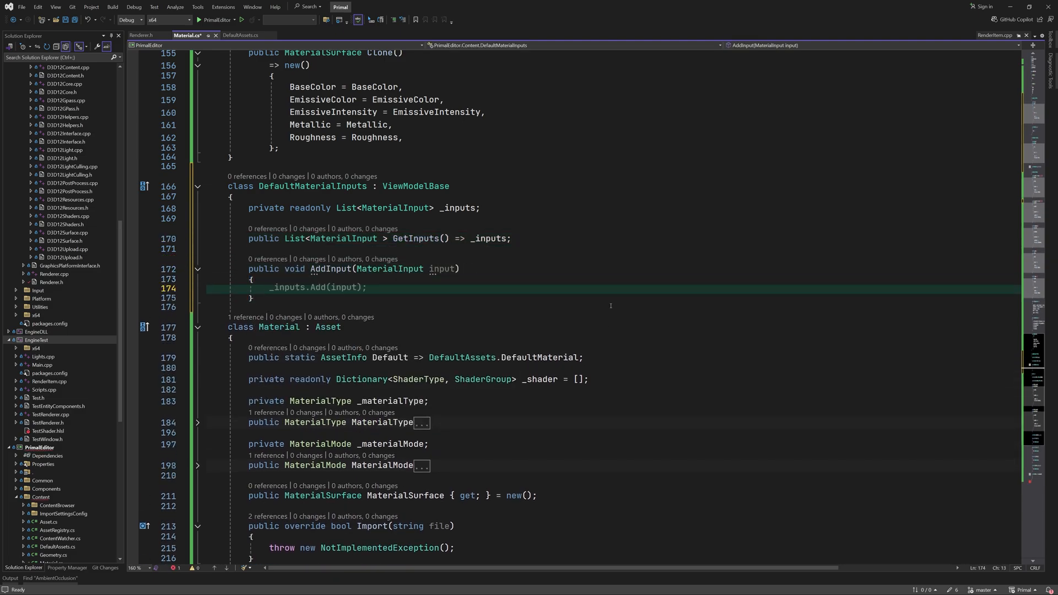
text(if(!_inputs.Any(x=>x.Name == input.Name)))
text(})
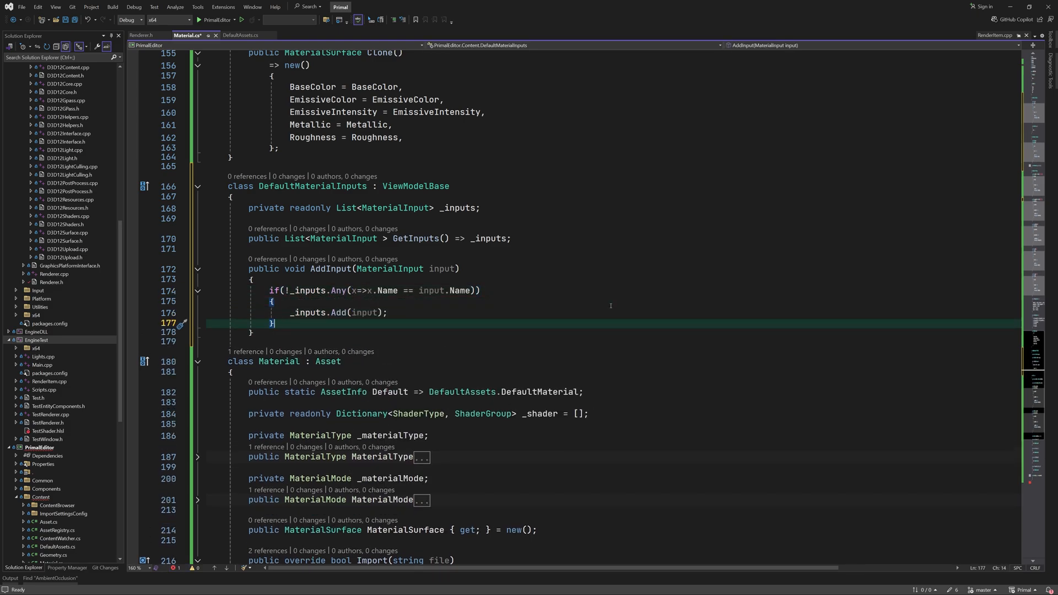
text(public void RemoveInput(string name)
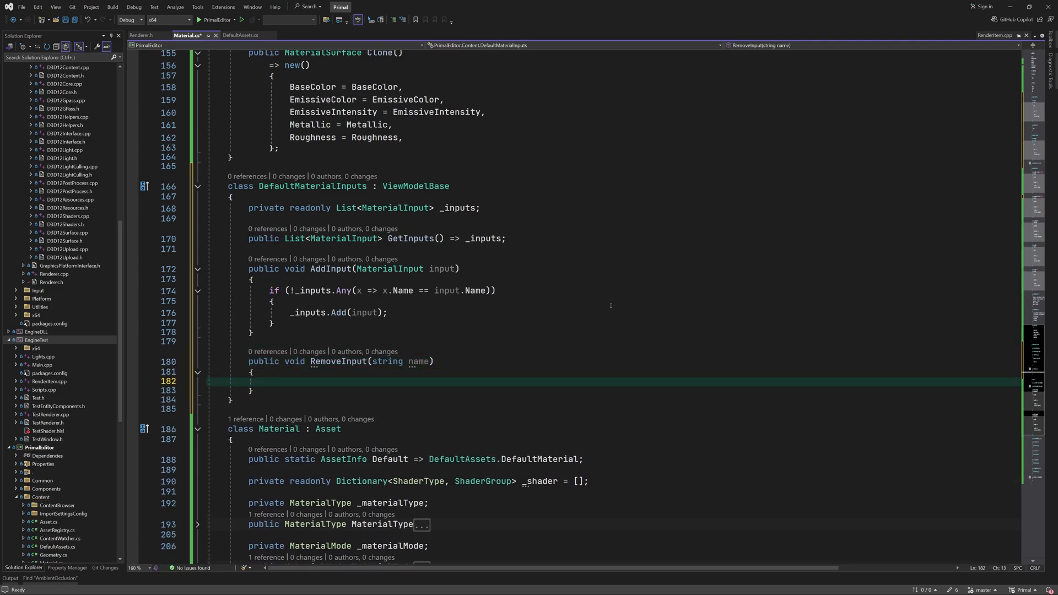
text(_inputs.Remove)
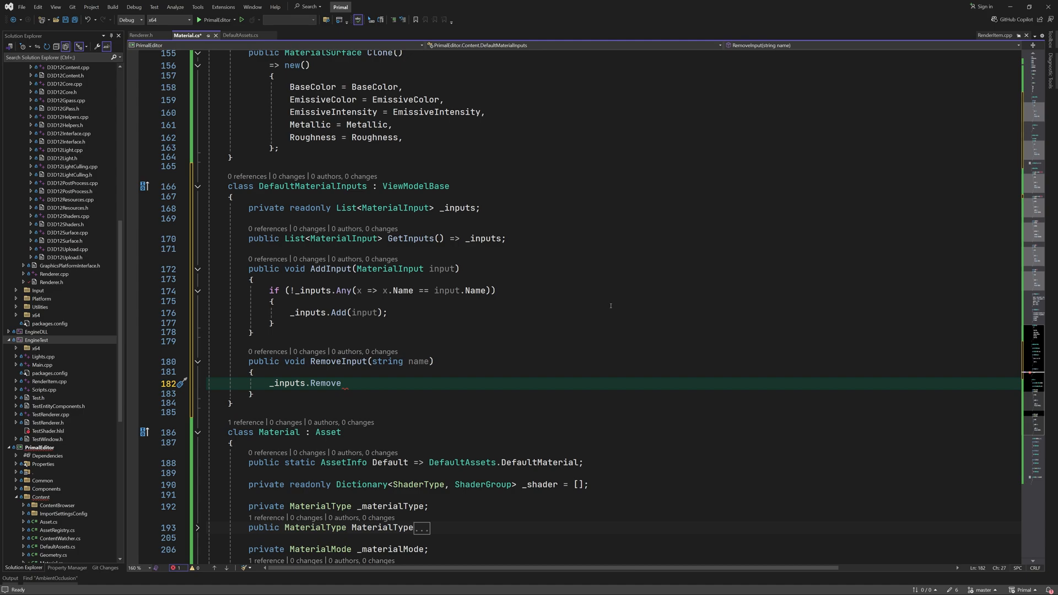
text((_inputs.Find(x=>x.Name == name));)
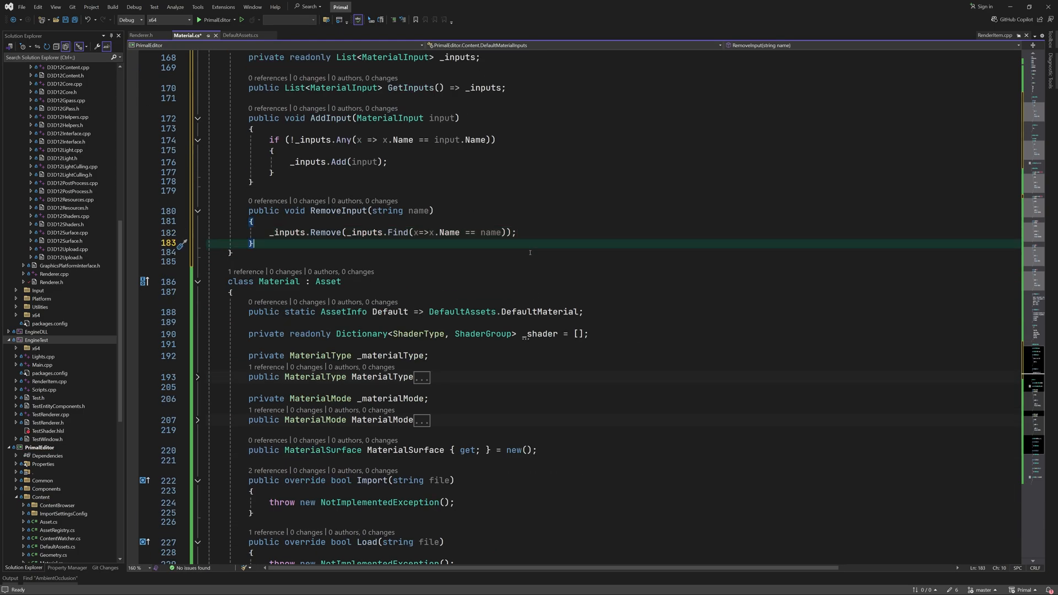
Write ToBinary writing each input's Name and declare FromBinary(BinaryReader).
text(public void ToBinary(BinaryWriter writer)
text(foreach (v input in _inputs) {)
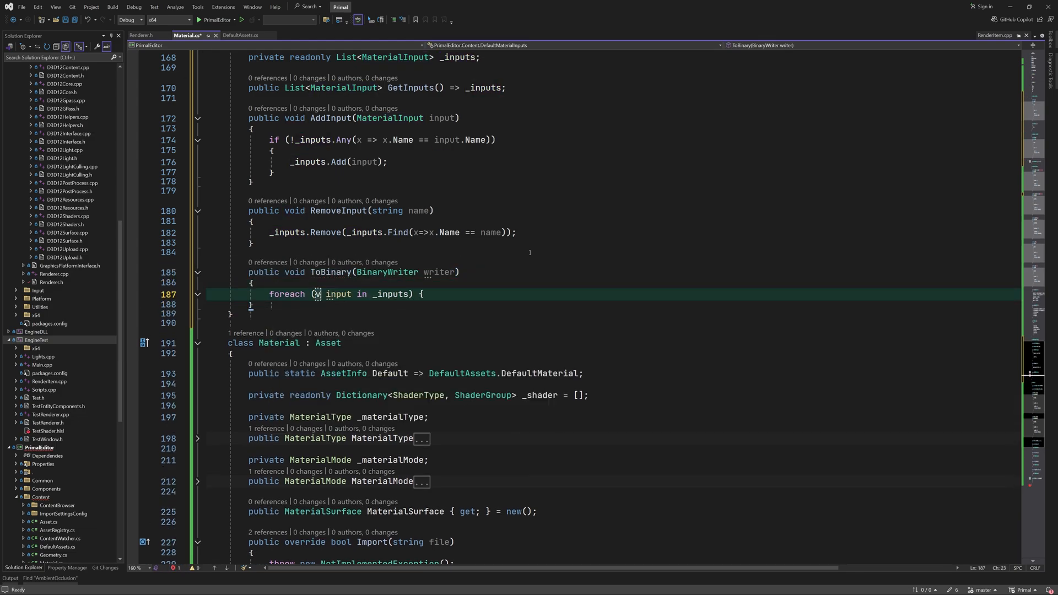
text(writer.Write(input.Name);)
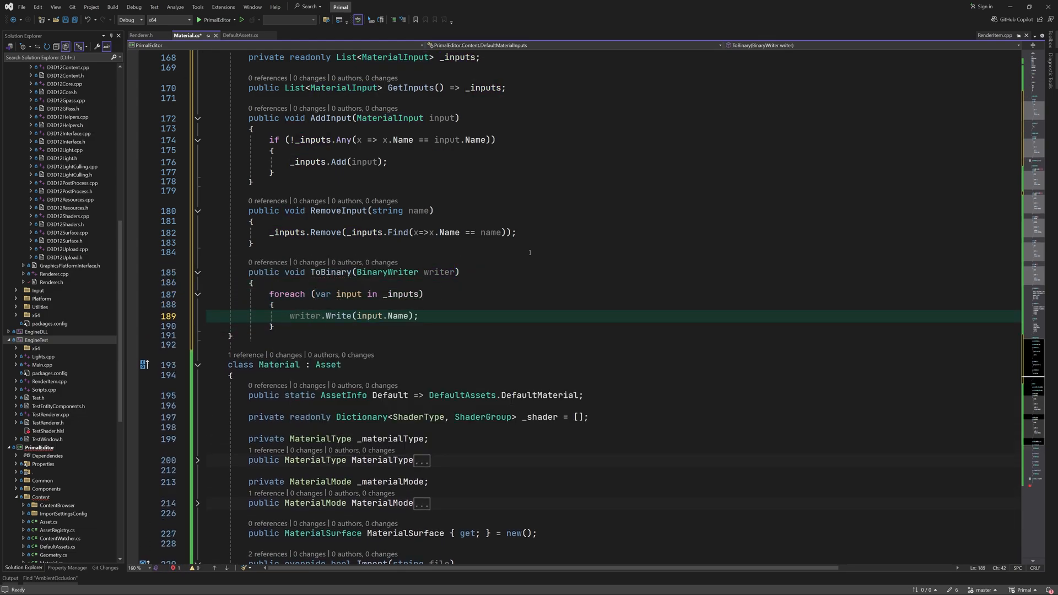
text(public void FromVin)
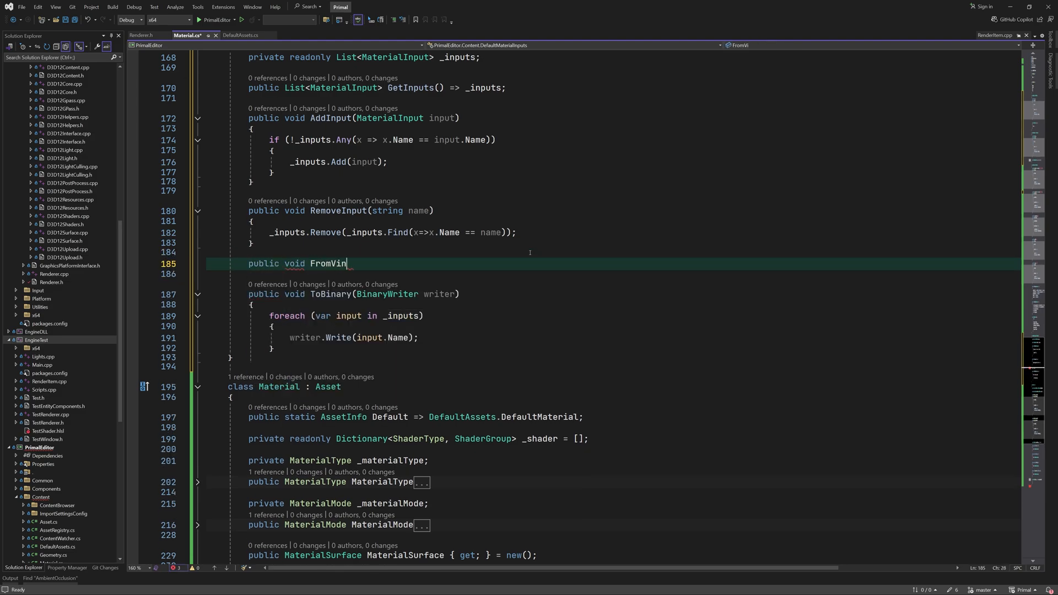
text(Binary(BinaryReader br))
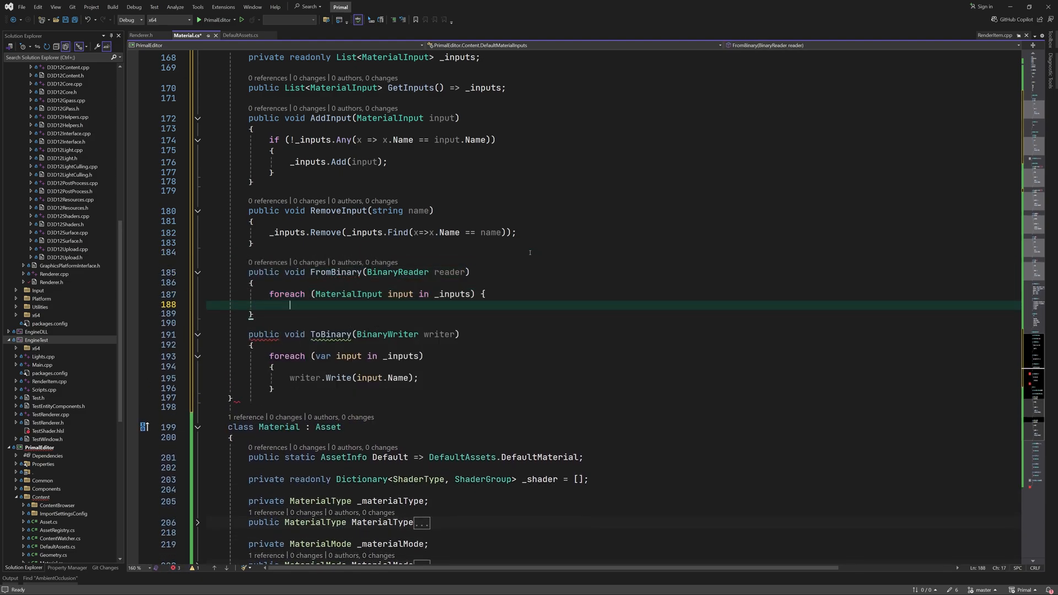
Make FromBinary read each input's Name with ReadString, then start a constructor initialising _inputs.
text(input)
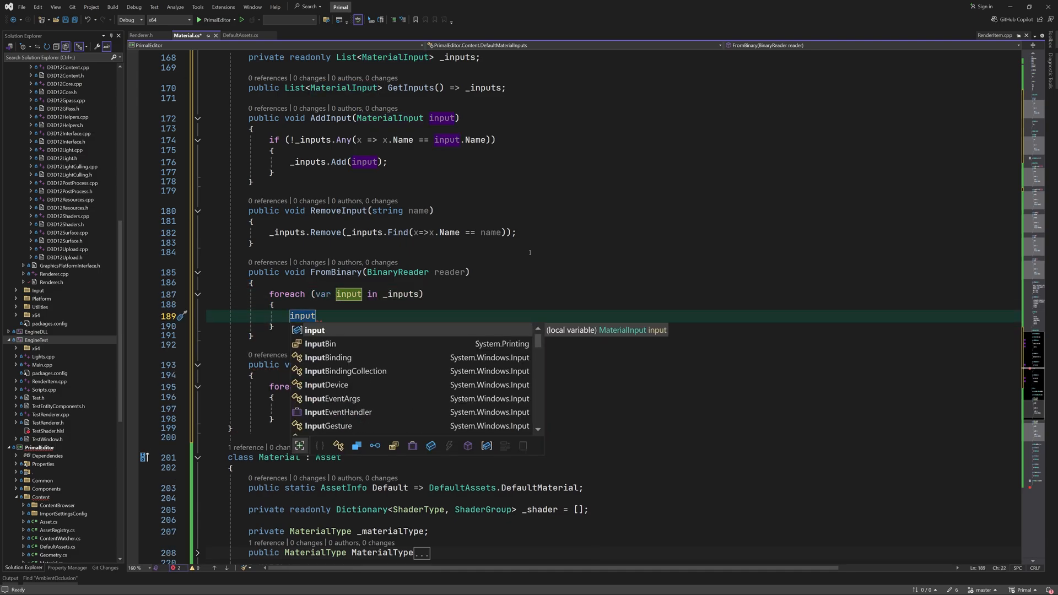
text(.Name = reader.ReadString();)
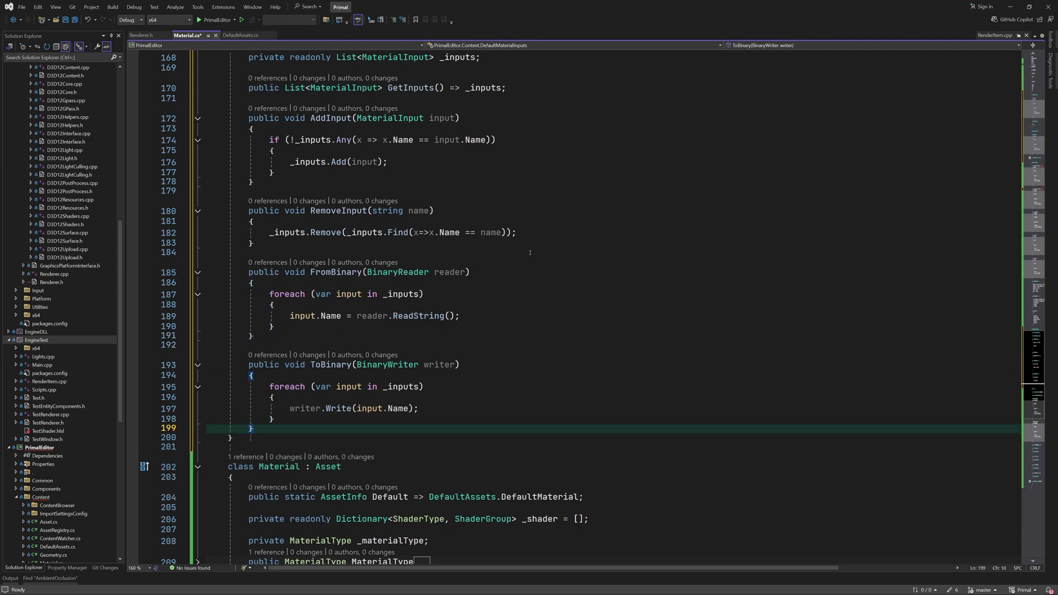
text(_inputs = [new("Base Color"), ];)
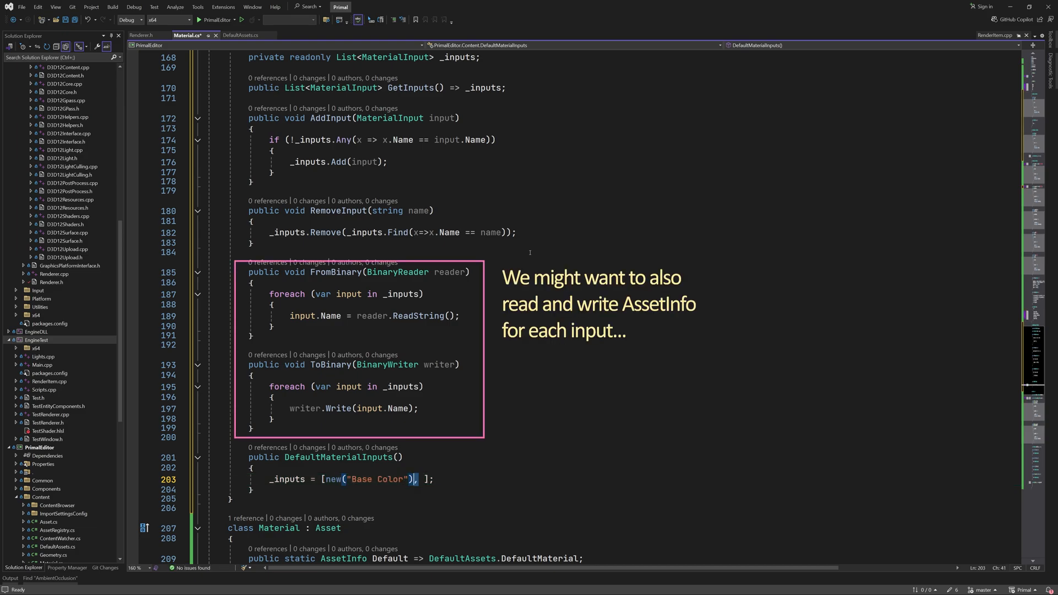
Seed _inputs with new() entries for Base Color, Emissive Color, Normal Map, Metallic and Roughness, Ambient Occlusion.
text(, new("Base Color"),)
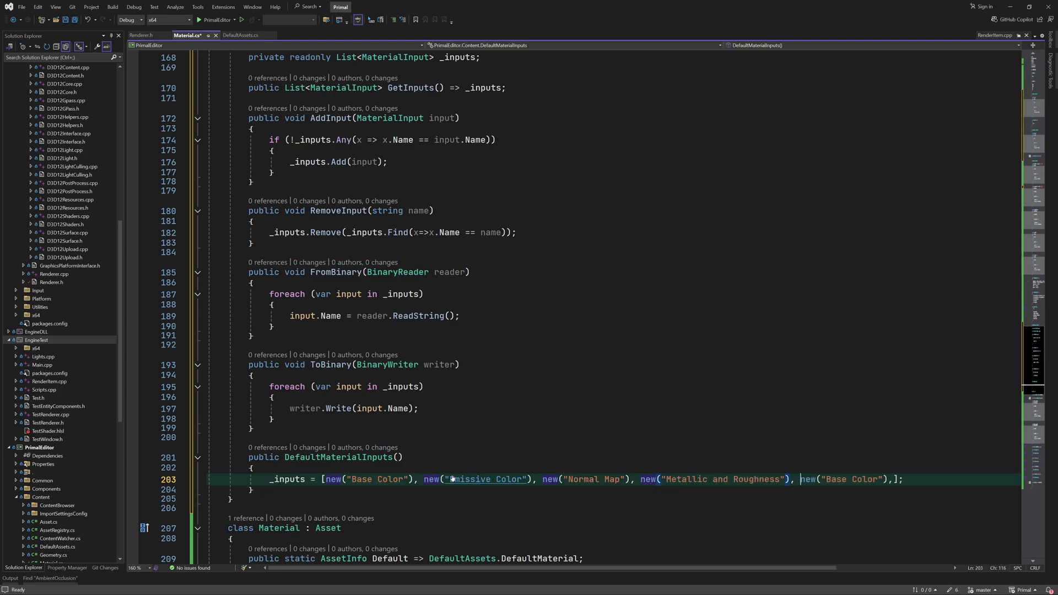
text(Ambient Occlusion)
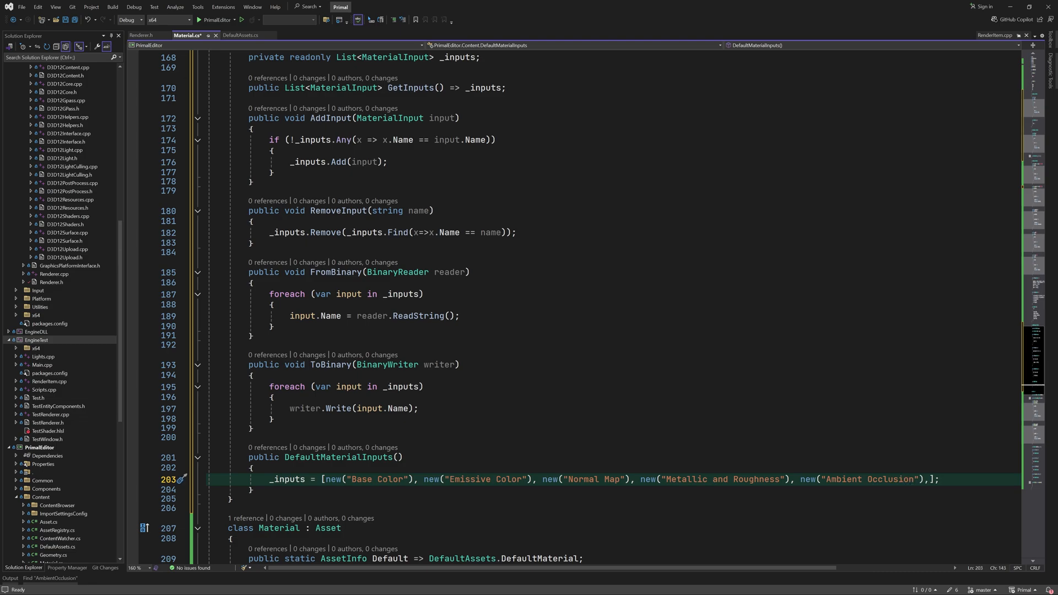
scroll(down, 3)
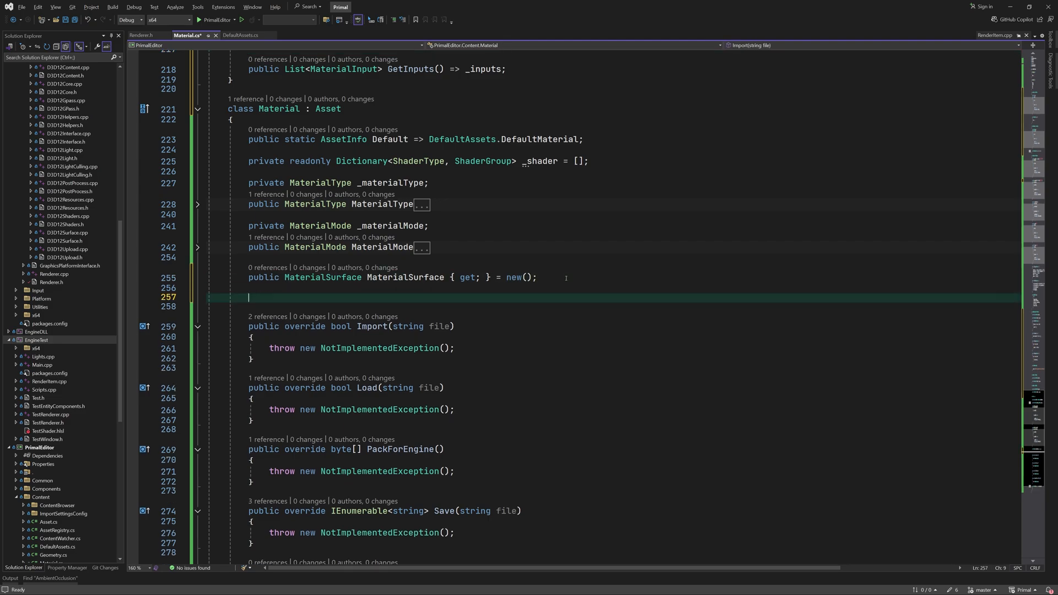
Add a DefaultMaterialInputs property and start a List<MaterialInput> accessor switching on MaterialMode.
text(public DefaultMaterialInputs DefaultMaterialInputs { get; } = new DefaultMaterialInputs();)
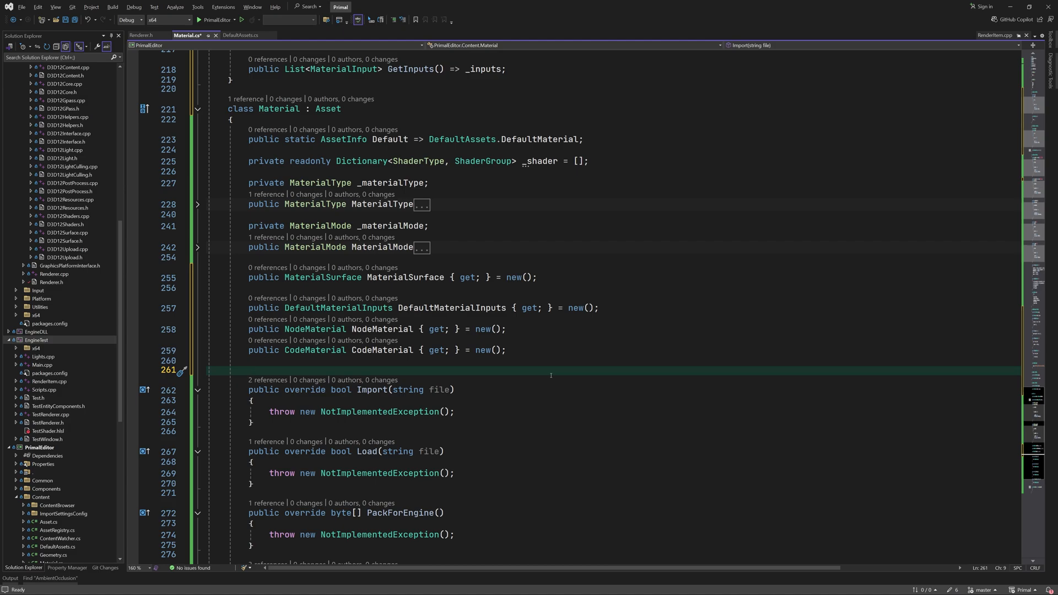
text(public List<MaterialInput> GetIputs() =>)
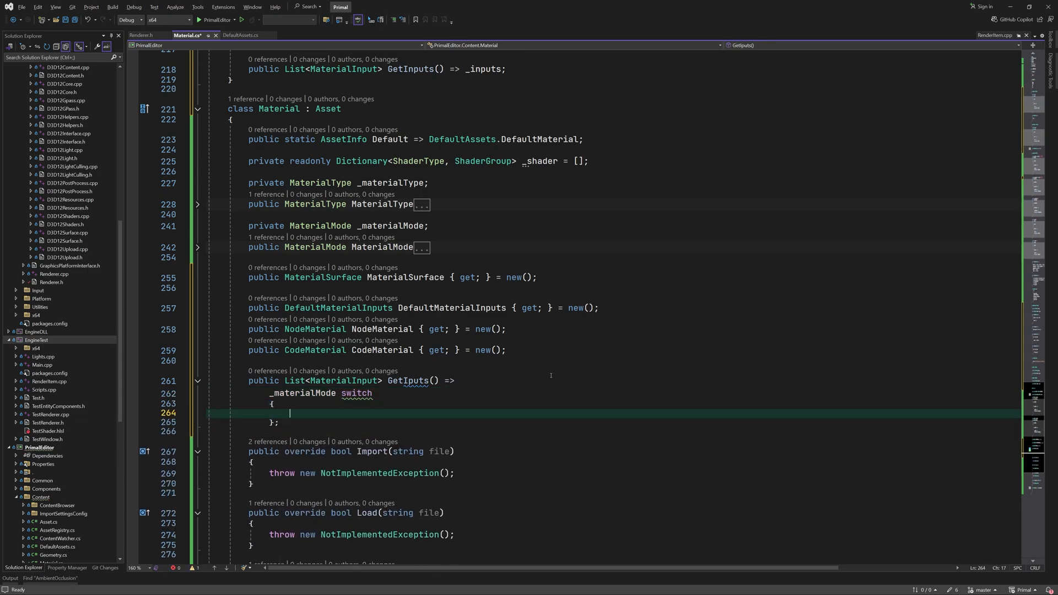
text(MaterialMode.no)
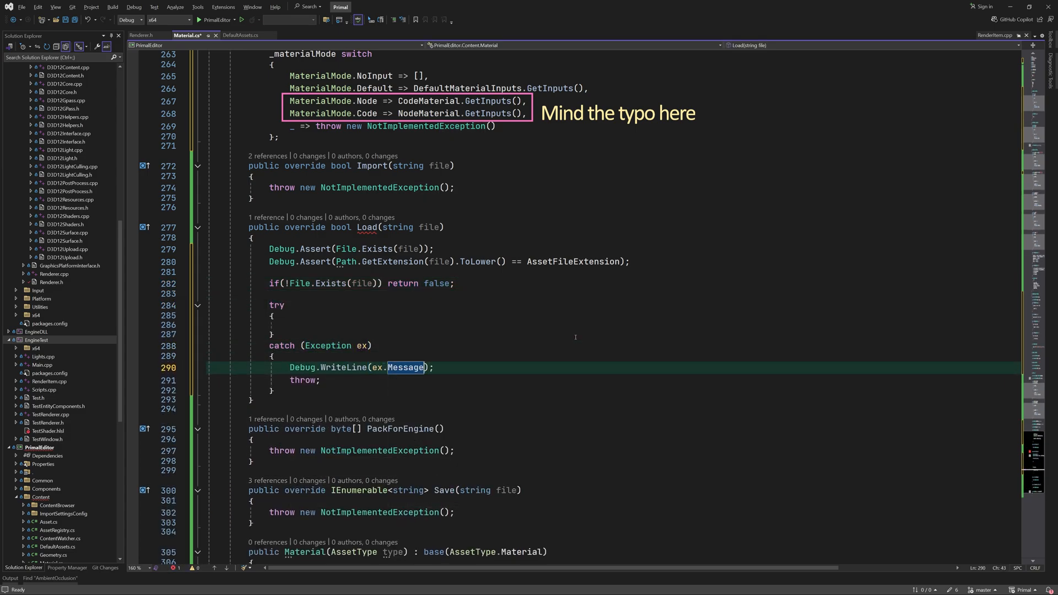
Log a 'Failed to load material' error in Load's catch and begin reading shaderGroupCount.
text(Logger.Log())
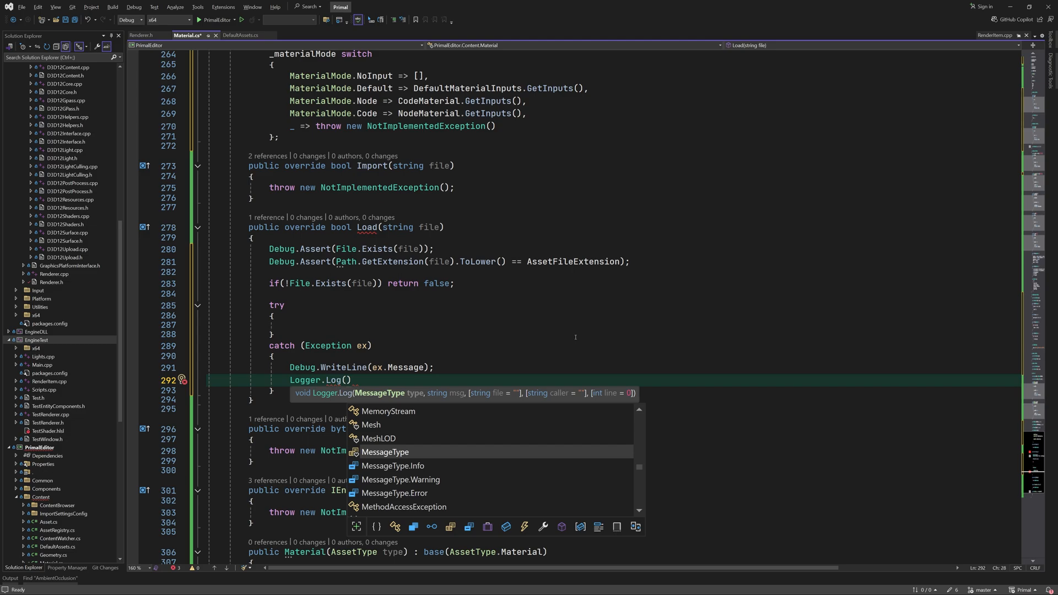
text(MessageType.Error, $"Failed to load material asset from file: {file)
click(615, 326)
text(ReadAssetFileHeader(reader);)
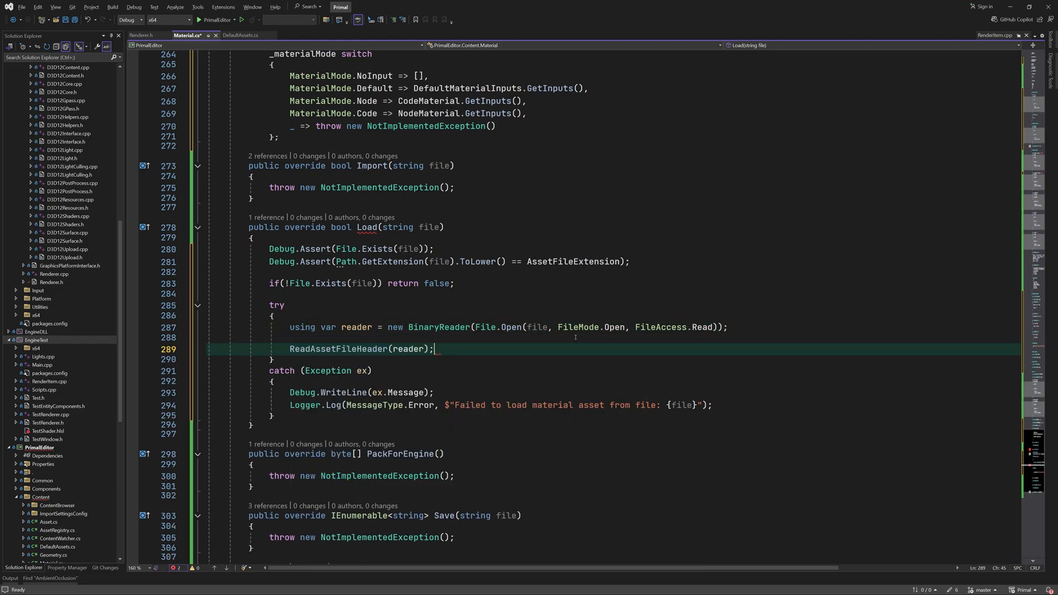
text(var shaderGroupCount)
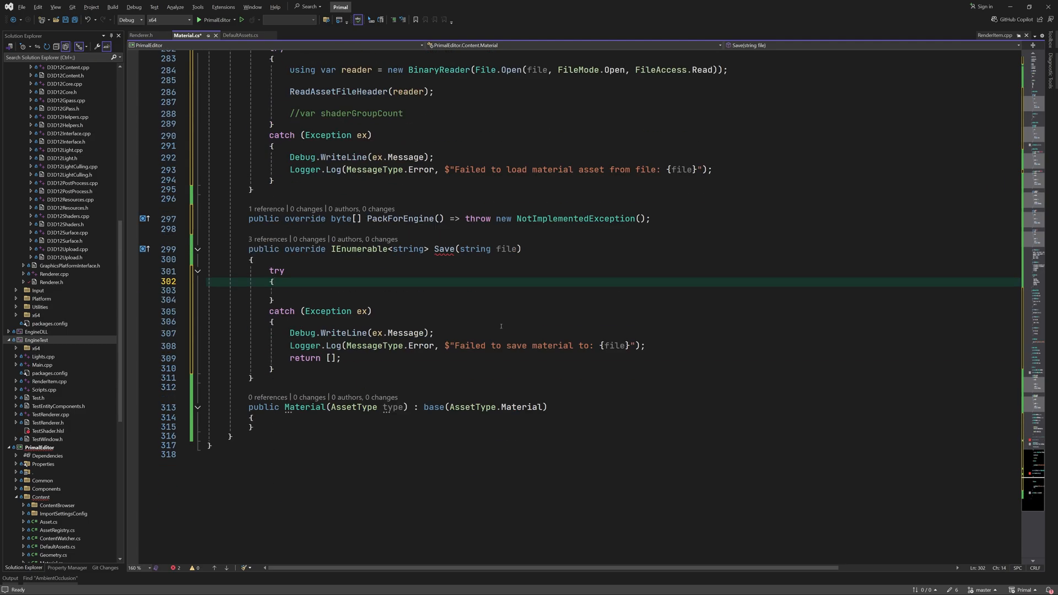
In Save, take the Guid from matching AssetInfo and load Checker64.png from TextureEditor resources.
text(if(TryGetAssetInfo(file) is AssetInfo assetInfo) {)
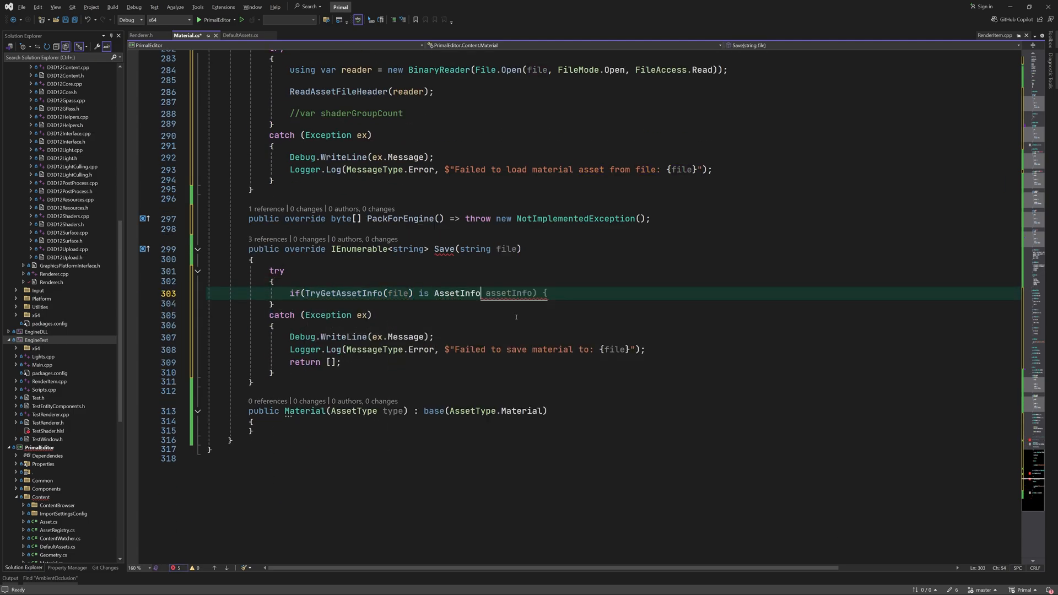
text(info && info.Type == Type))
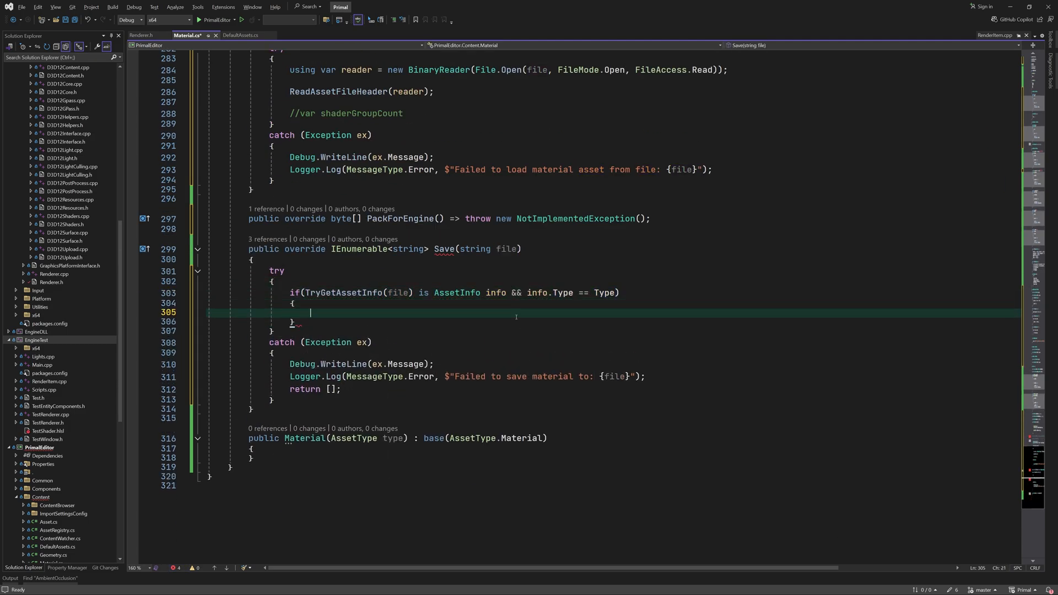
text(Guid = info.Guid;)
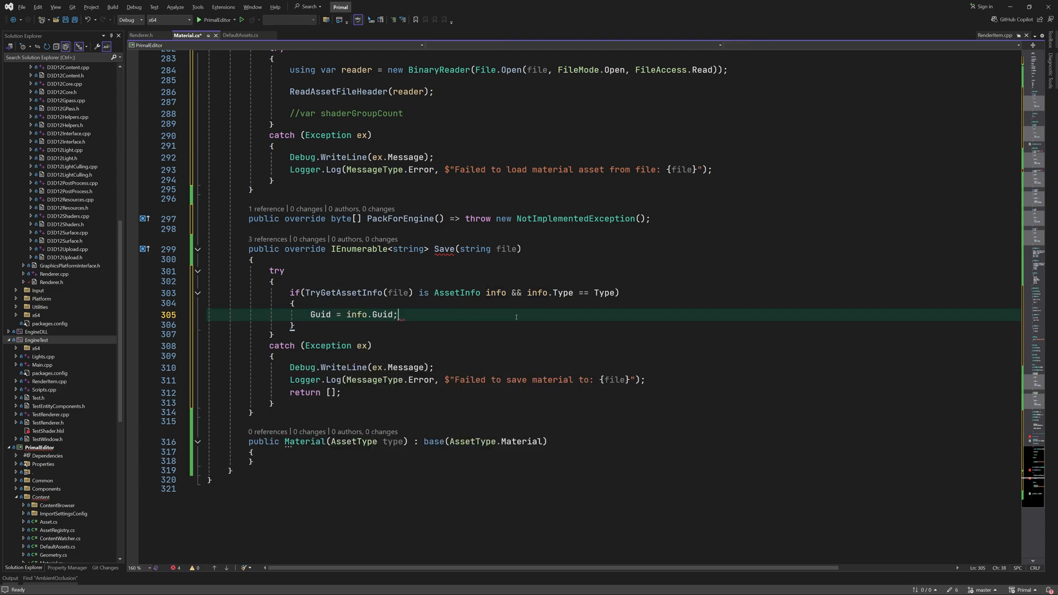
text(var bmp = new BitmapImage();)
text(bmp.UriSource = new Uri("pack)
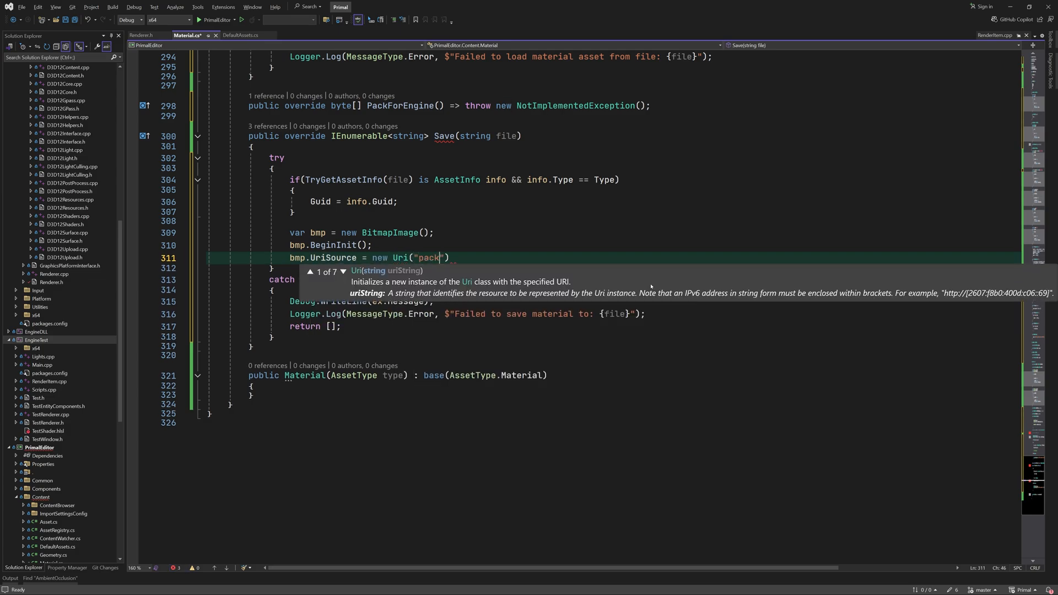
text(://application:,,,/Resource)
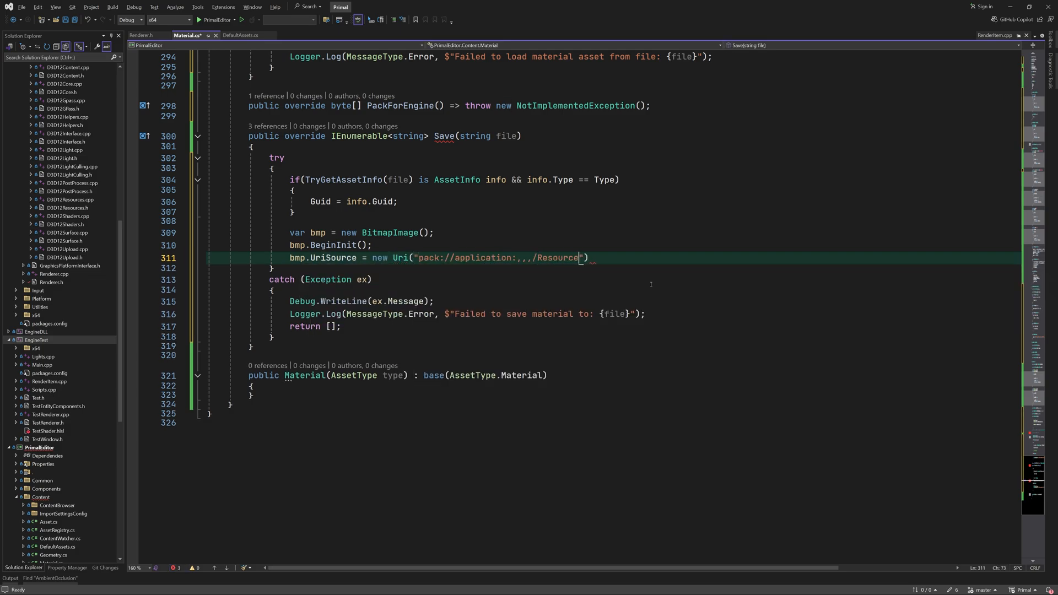
text(/TextureEditor/Checker64.png)
text(bmp.EndInit();)
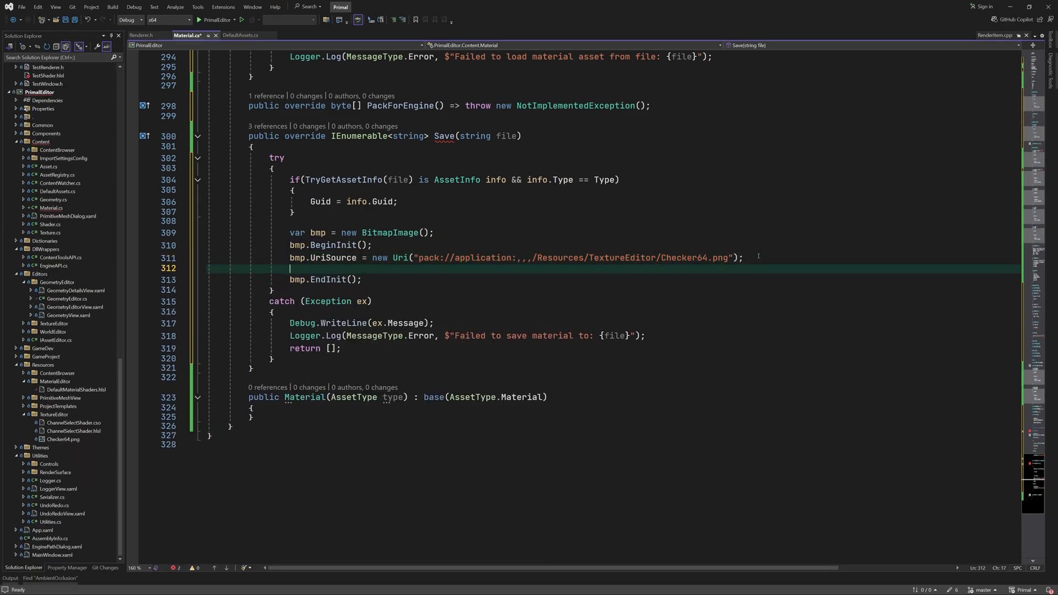
Set bmp decode width to icon width, create the thumbnail Icon, and open a BinaryWriter on the file.
text(bmp.DecodePixelWidth = ContentInfo.IconWidth;)
text(Icon = BitmapHelper)
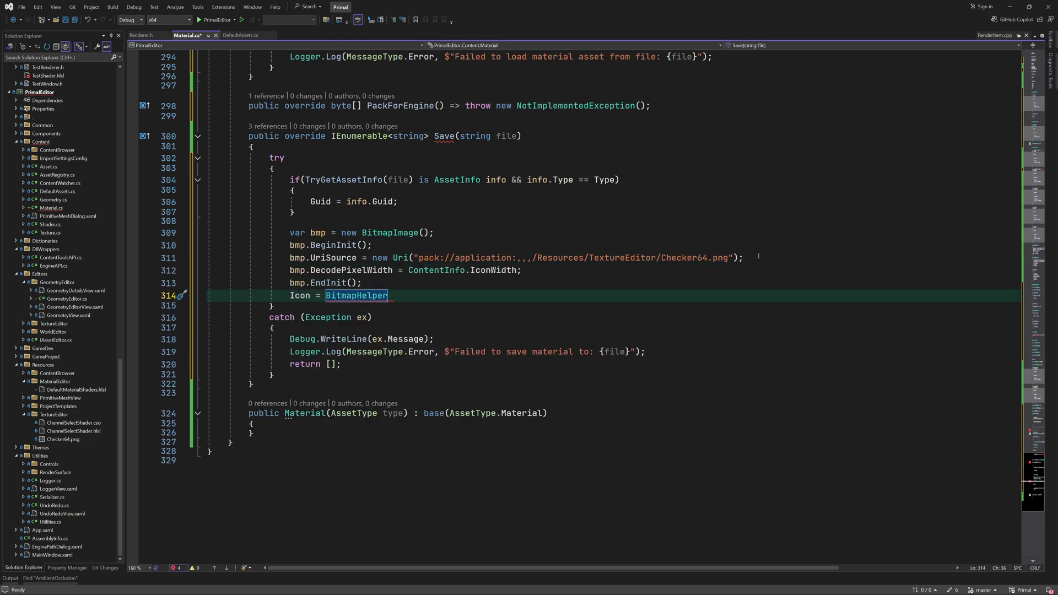
text(.CreateThumbnail(bmp, ContentInfo.IconWidth, ))
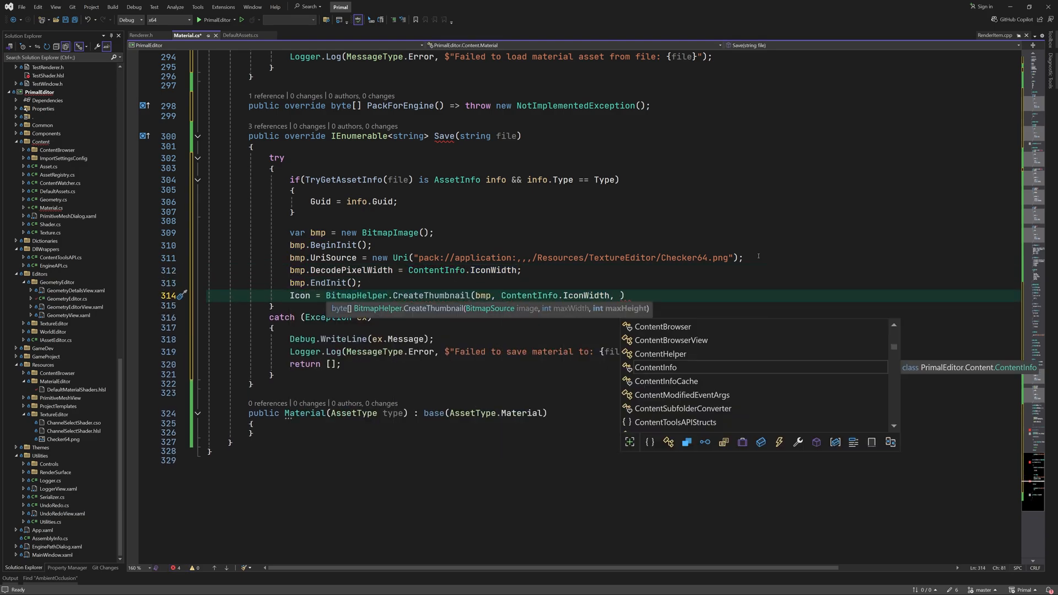
text(using)
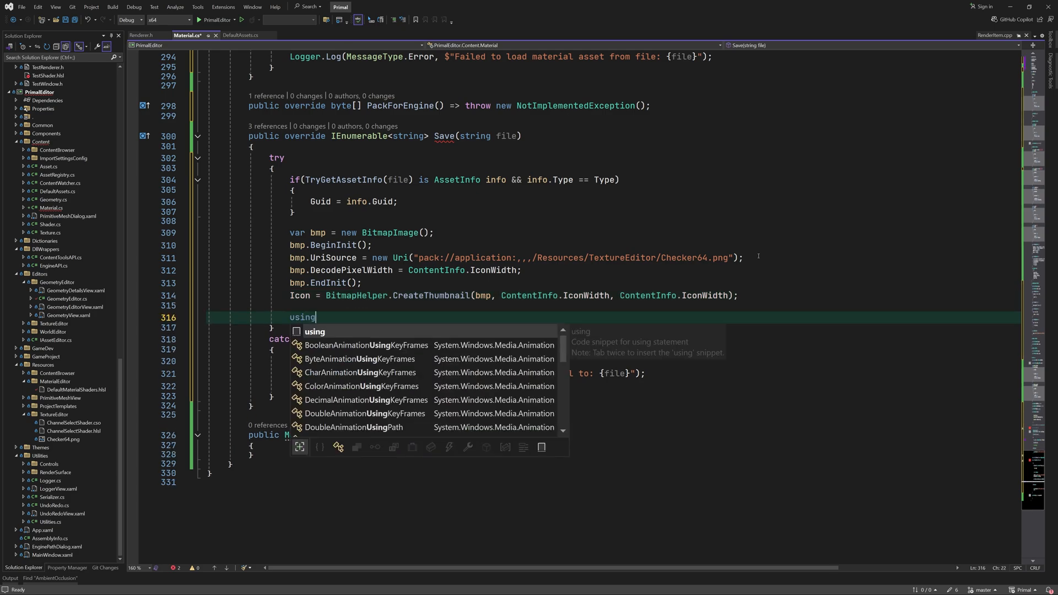
text(var writer = new BinaryWriter(File.Open(file, FileMode.Create, FileAccess.Write));)
text(writer.wr)
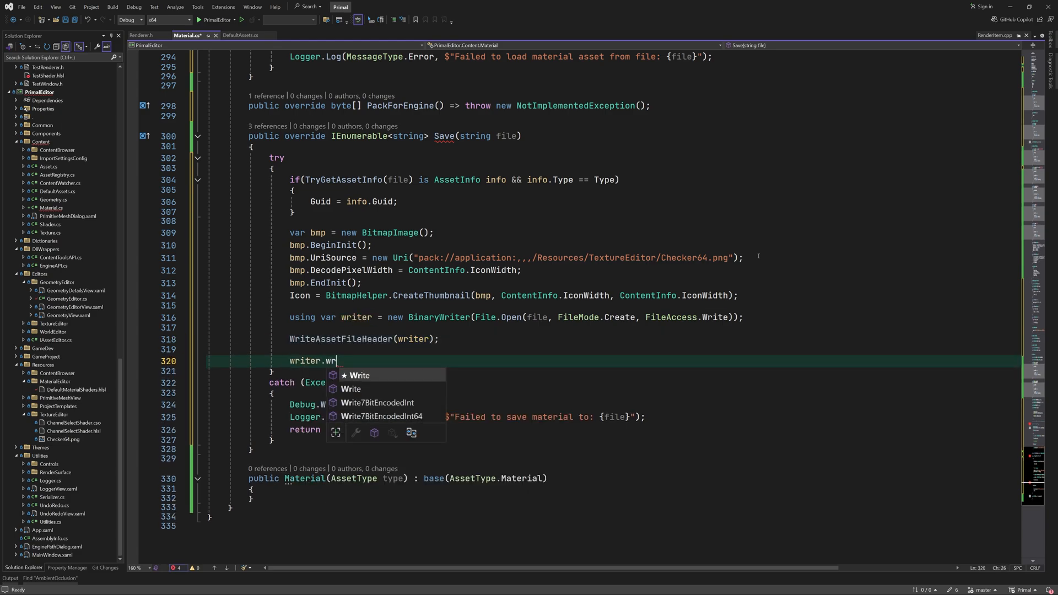
Write _shaders.Count and call shaderGroup.ToBinary(writer) for each shader group.
text(Write(_shader.Count);)
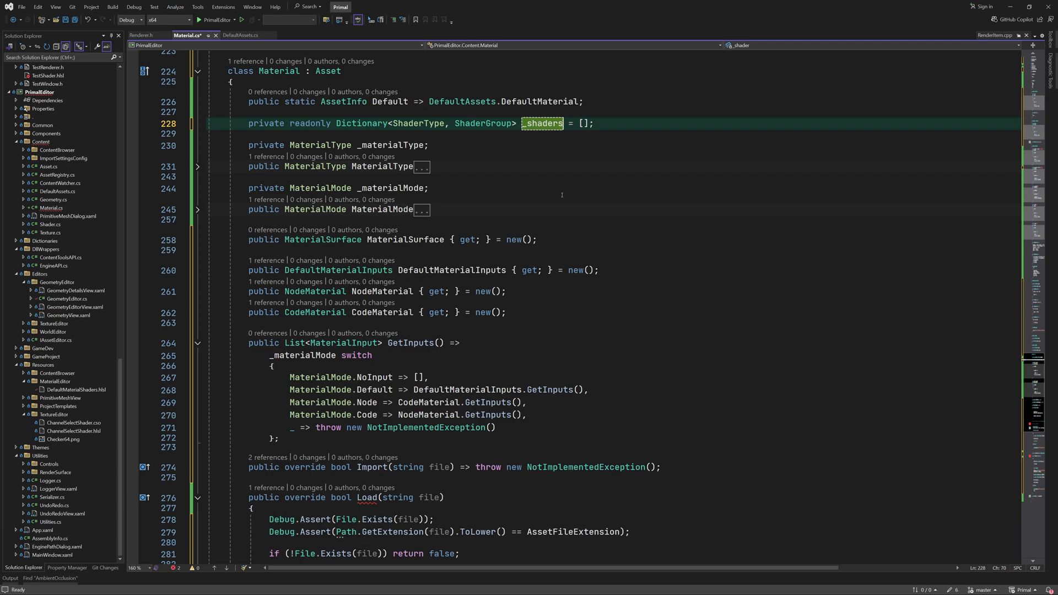
scroll(down, 3)
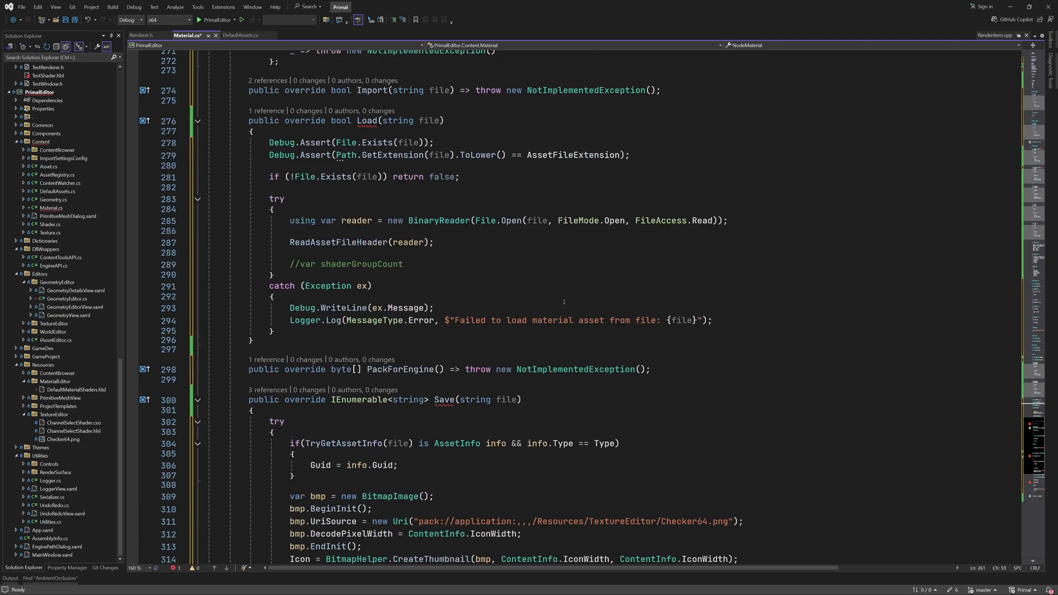
text(f)
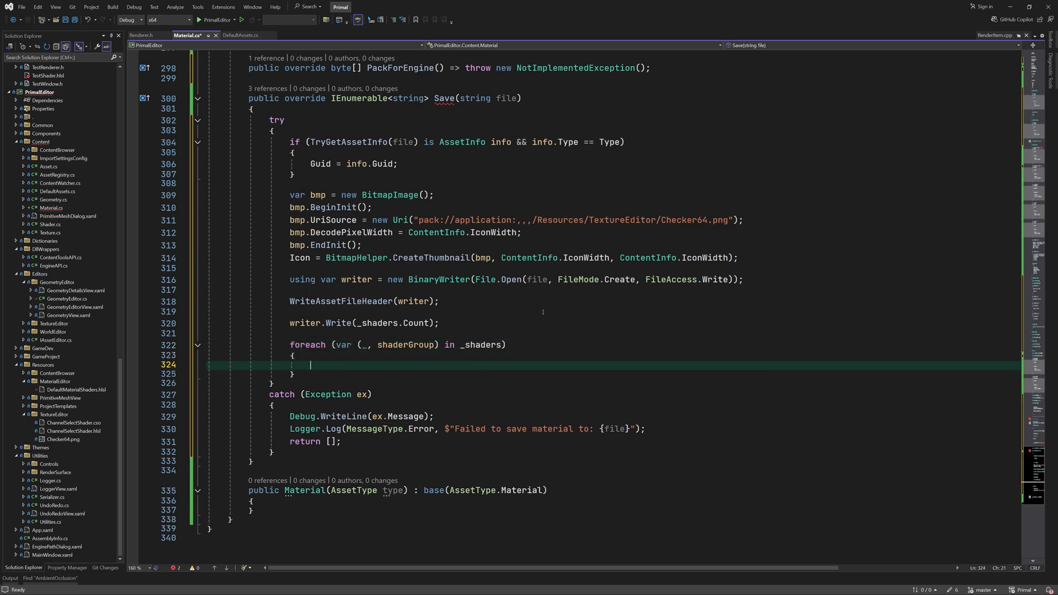
text(shaderGroup.ToBinary(writer);)
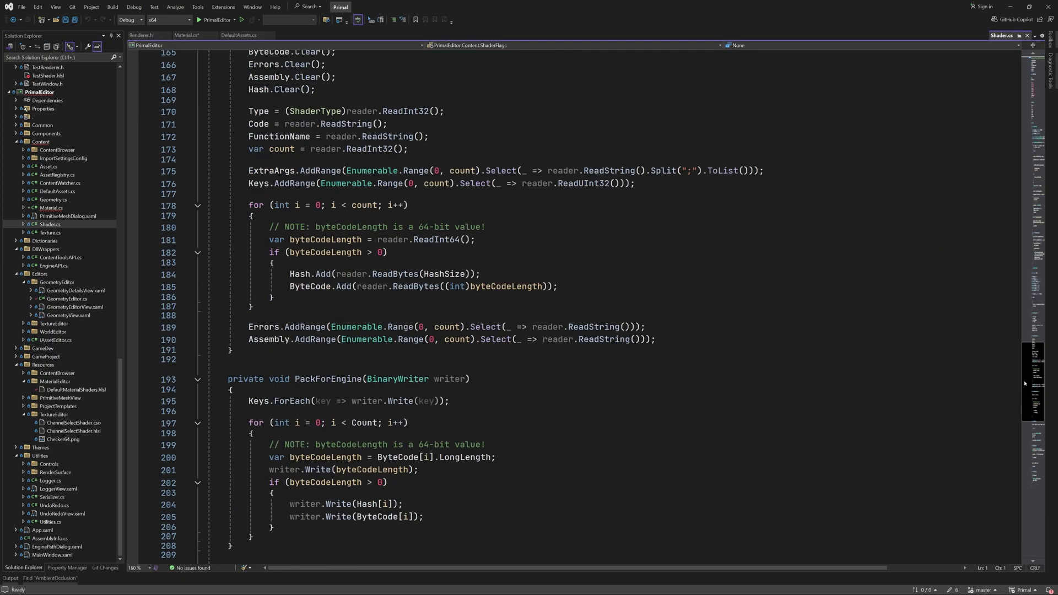
Review ToBinary/FromBinary in Shader.cs, then return to Material.cs.
scroll(up, 3)
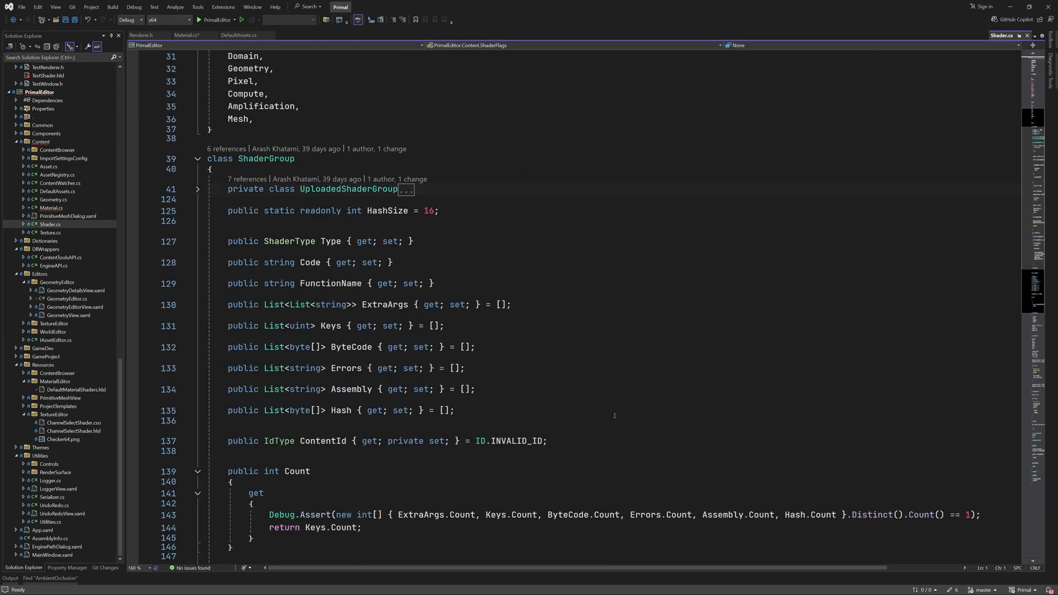
scroll(down, 3)
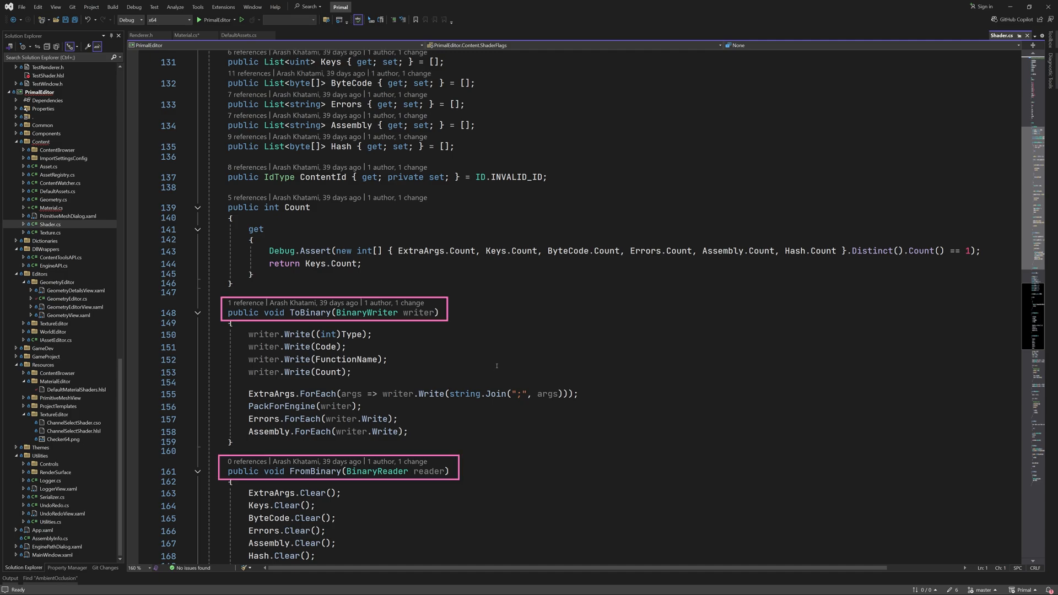
scroll(down, 3)
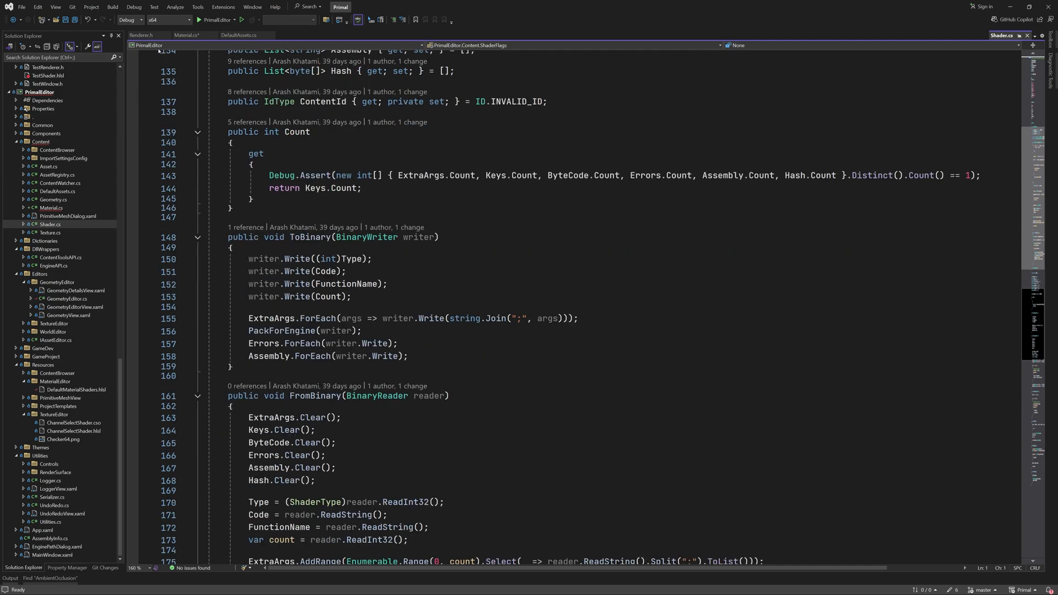
click(187, 34)
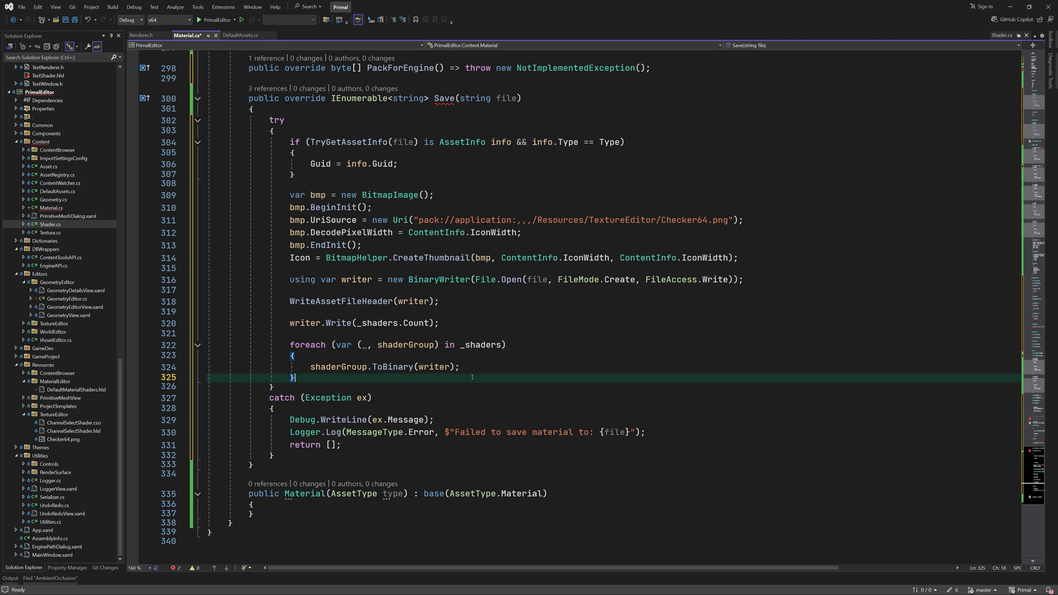
Write the material type and mode as ints and start the savedFiles list to return.
text(writer.Write((int)materialType);)
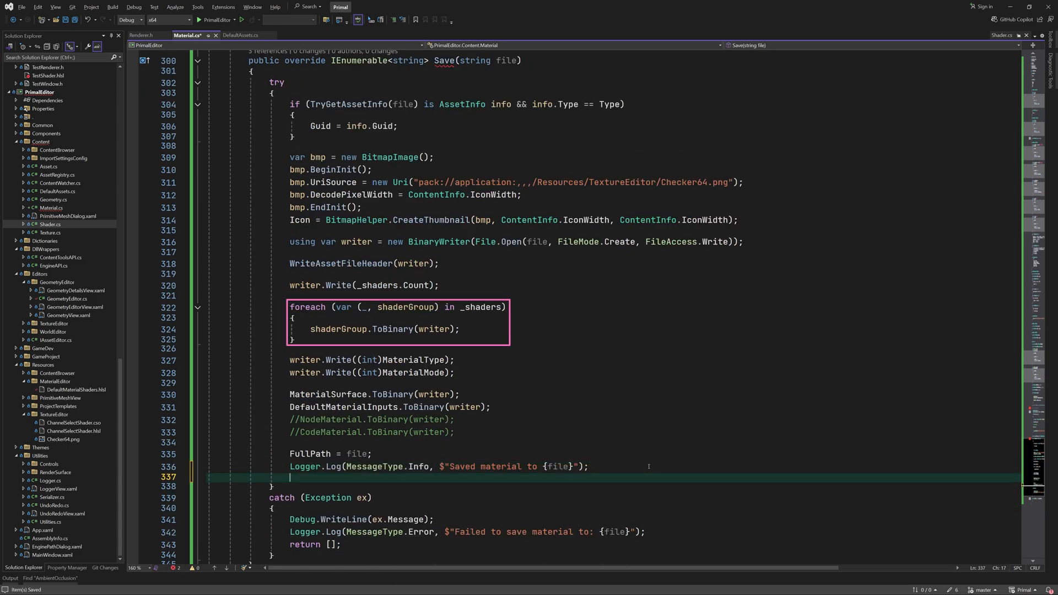
text(var savedFiles = new List<string>();)
text(return savedFiles;)
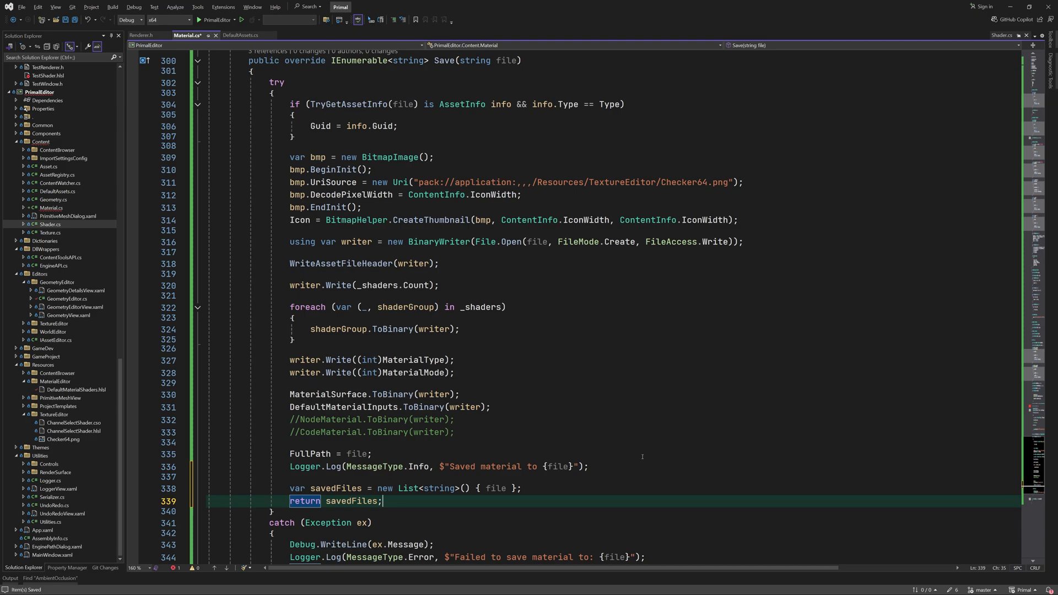
scroll(up, 3)
text(shaderGroup)
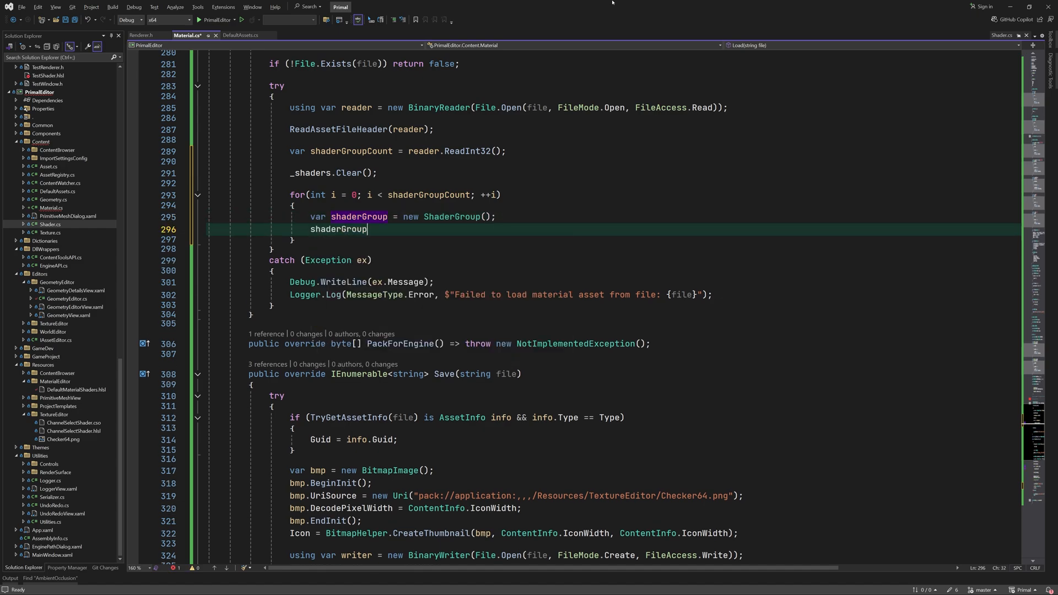
In Load, read shader groups via FromBinary(reader) and MaterialType from ReadInt32.
text(.FromBinary(reader);)
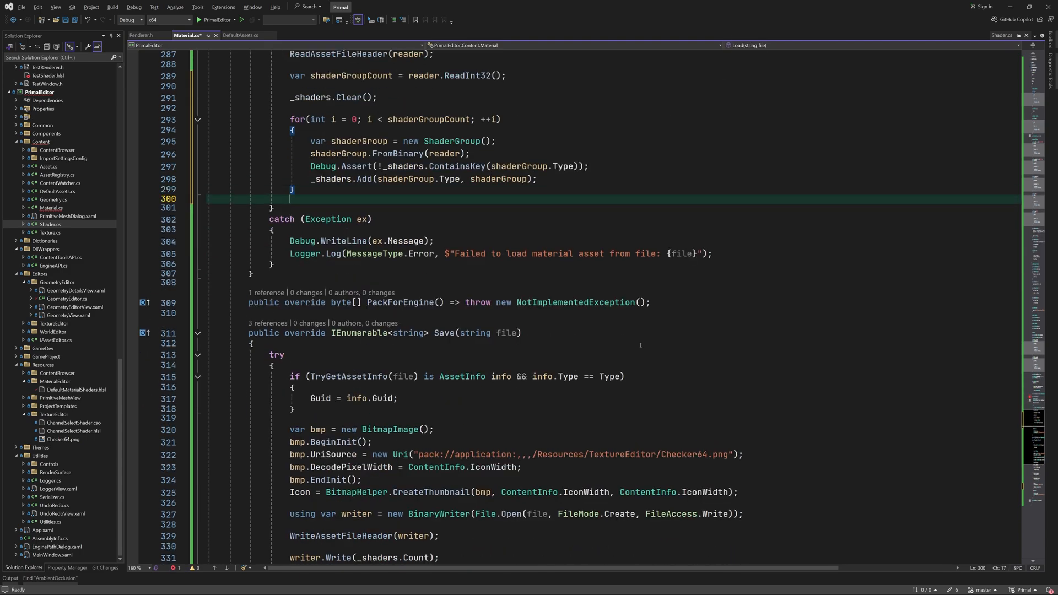
text(MaterialType = (MaterialType)reader.ReadInt32();)
text(FullPath = file;)
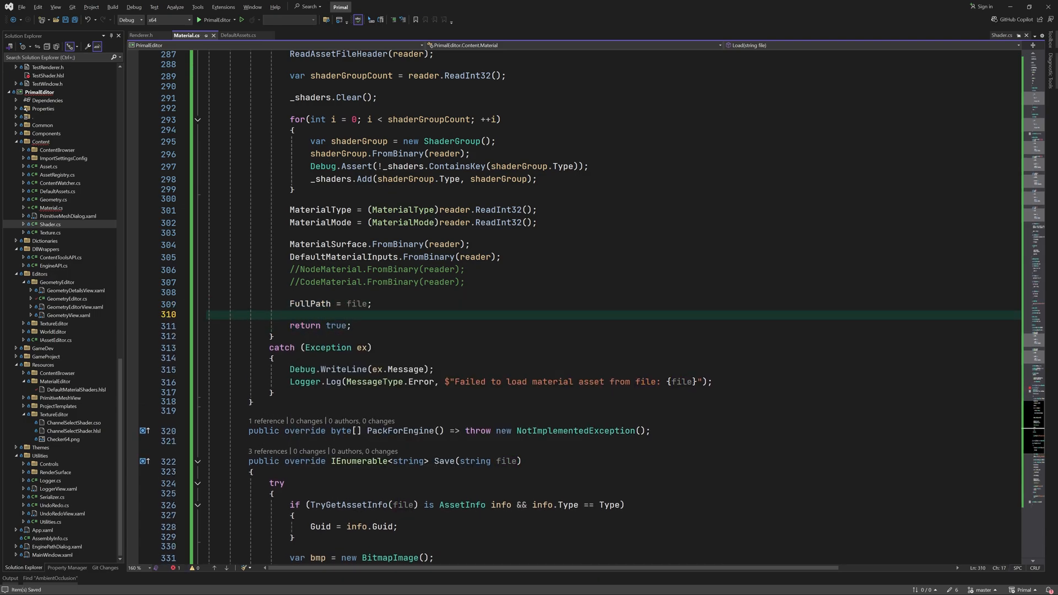
scroll(down, 3)
text(public Material() : base(AssetType.Material) { )
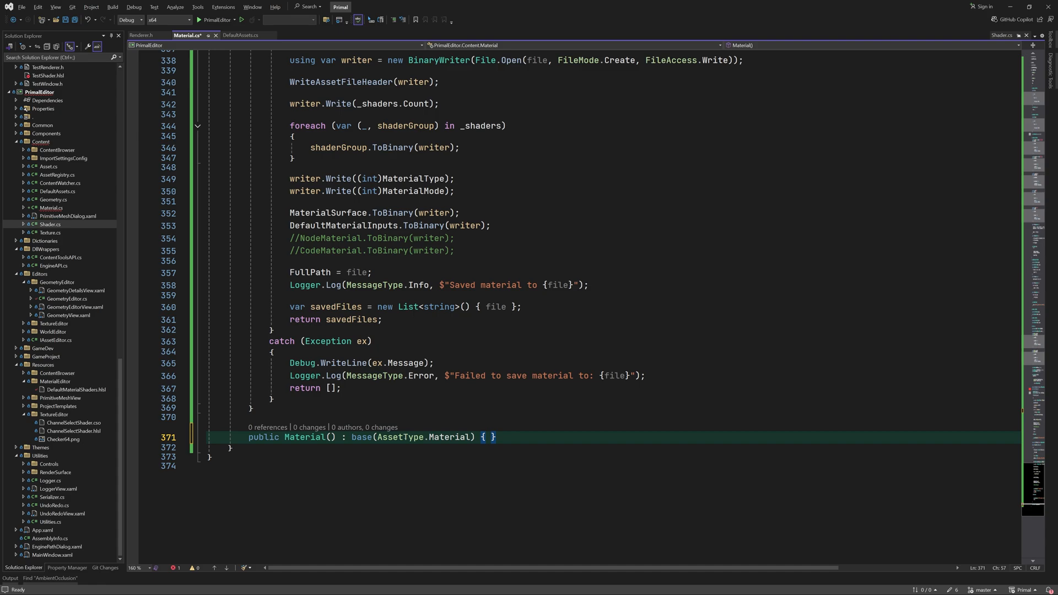
Add public bool AddShaderGroup and ShaderGroup GetShaderGroup returning the found shaderGroup.
text(public bool AddShaderGroup(ShaderGroup shaderGroup)
text(return _shaders.TryAdd(shaderGroup.Type, shaderGroup);)
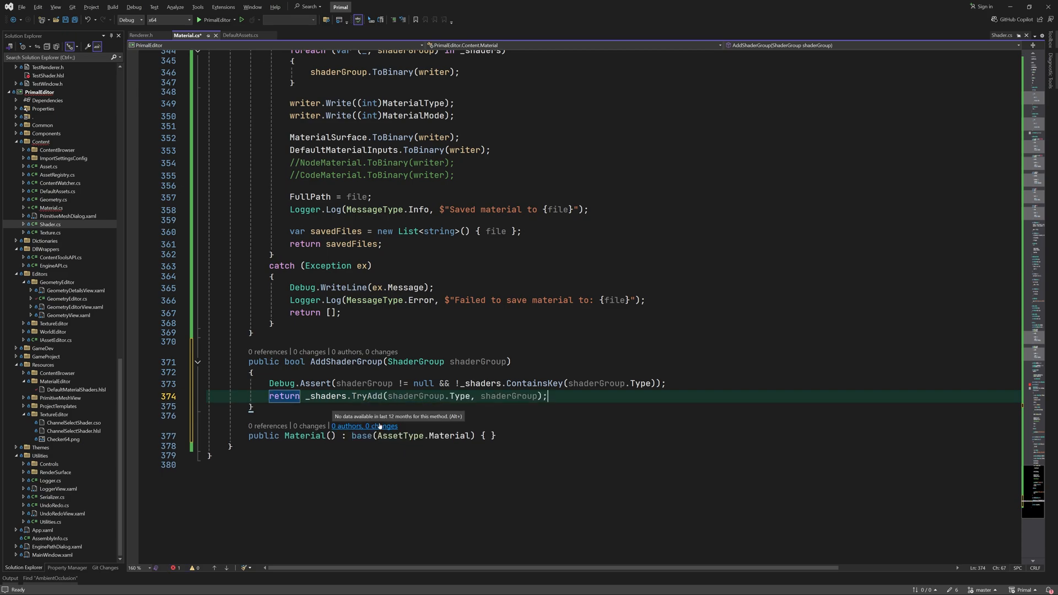
text(public)
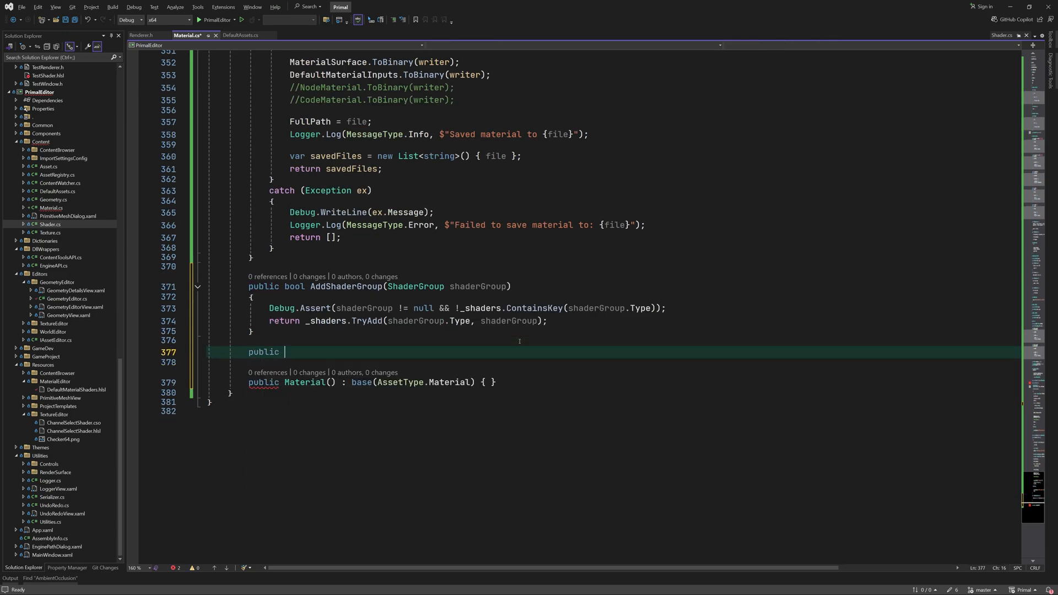
text(ShaderGroup GetShaderGroup(shaderType shaderType)
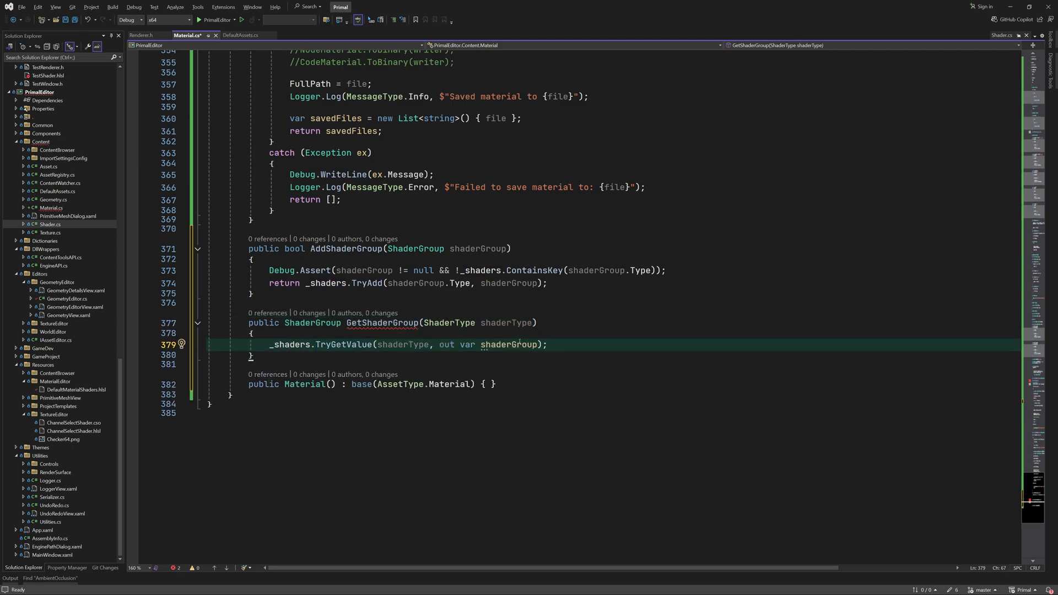
text(return shaderGroup;)
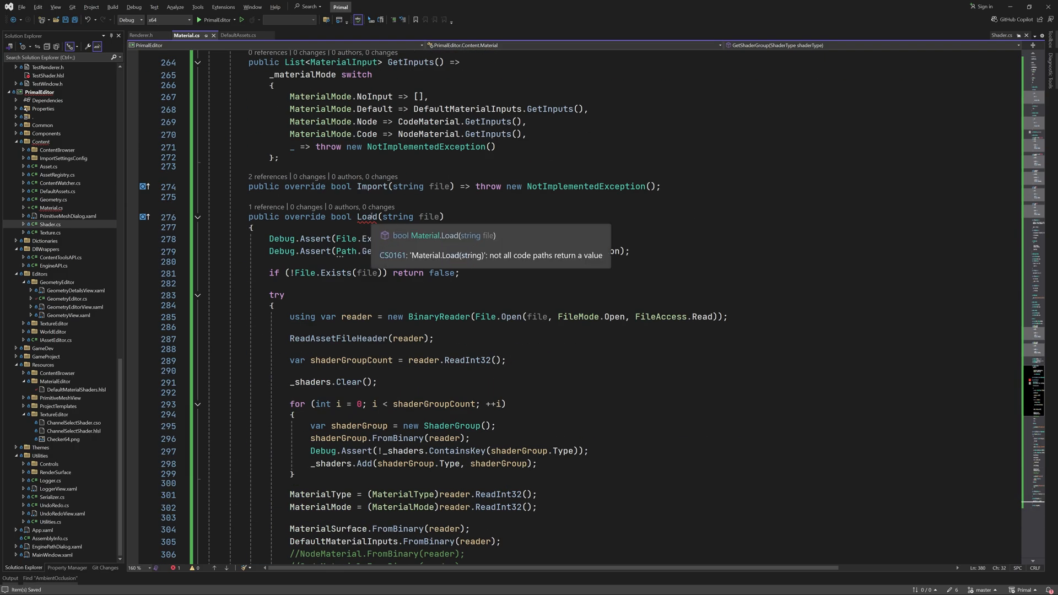
Add 'return false;' after Load's catch to fix CS0161, then save.
scroll(down, 3)
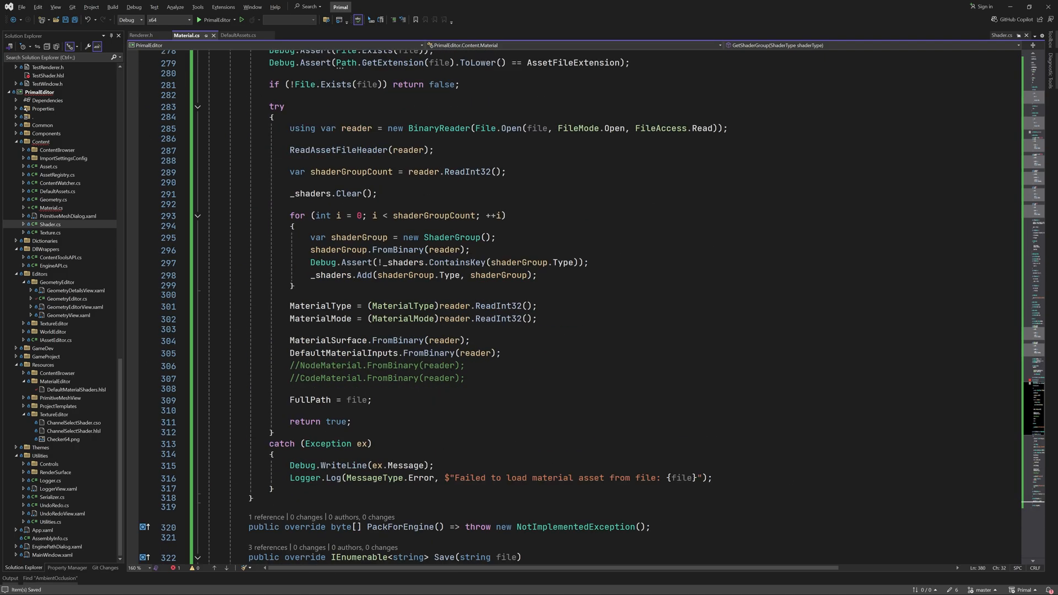
click(273, 488)
text(return false;)
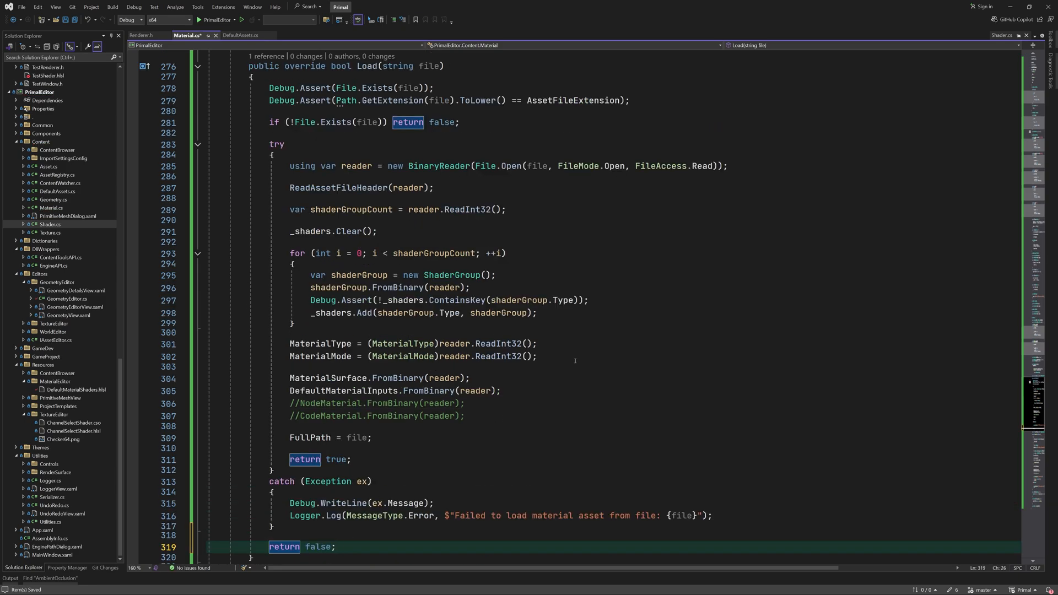
click(237, 35)
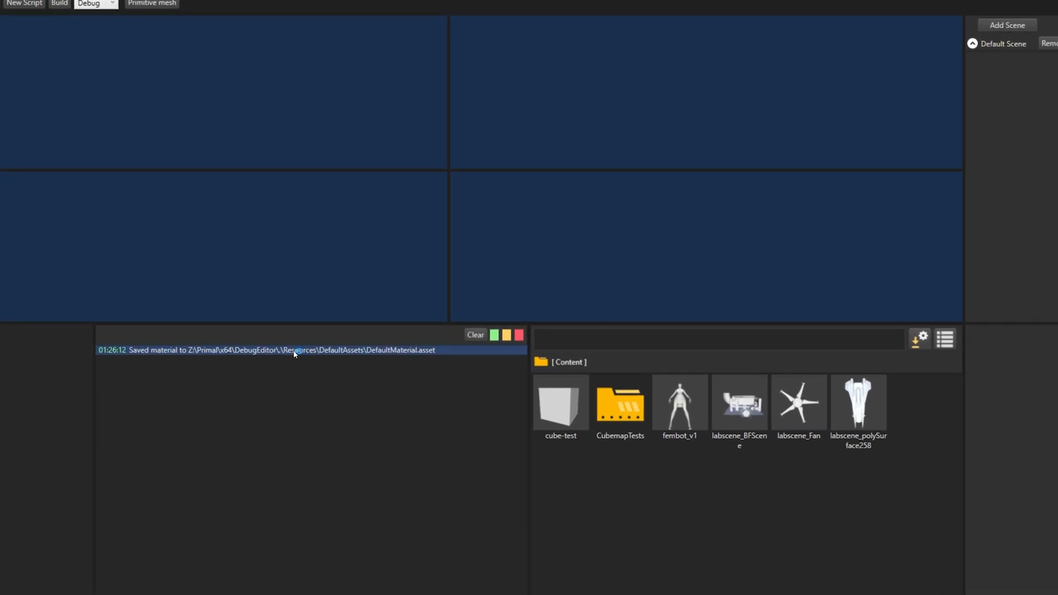
Open the DefaultAssets folder in Explorer to verify DefaultMaterial.asset exists.
click(58, 3)
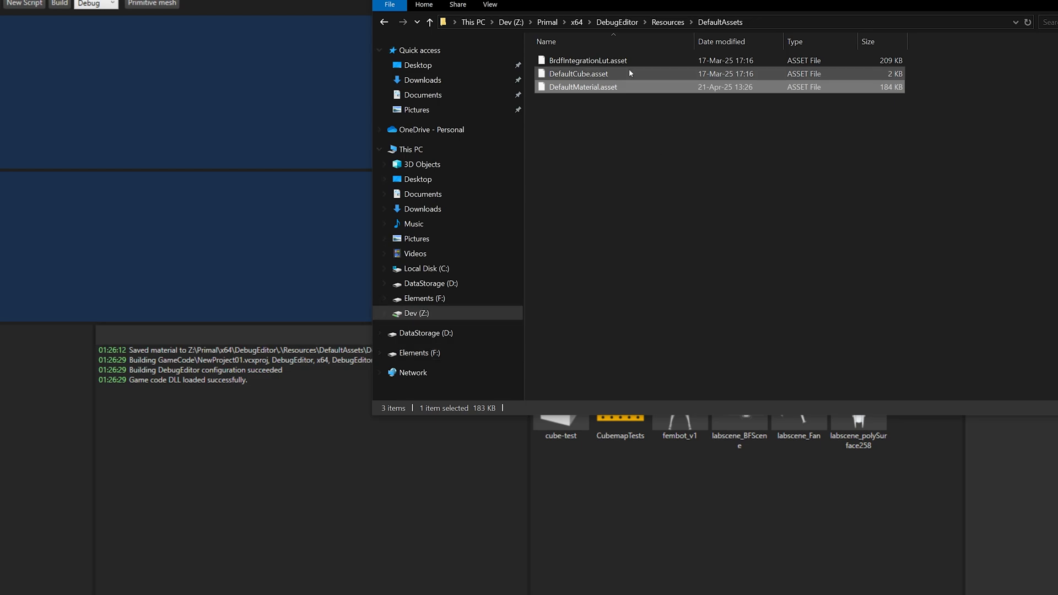
click(423, 94)
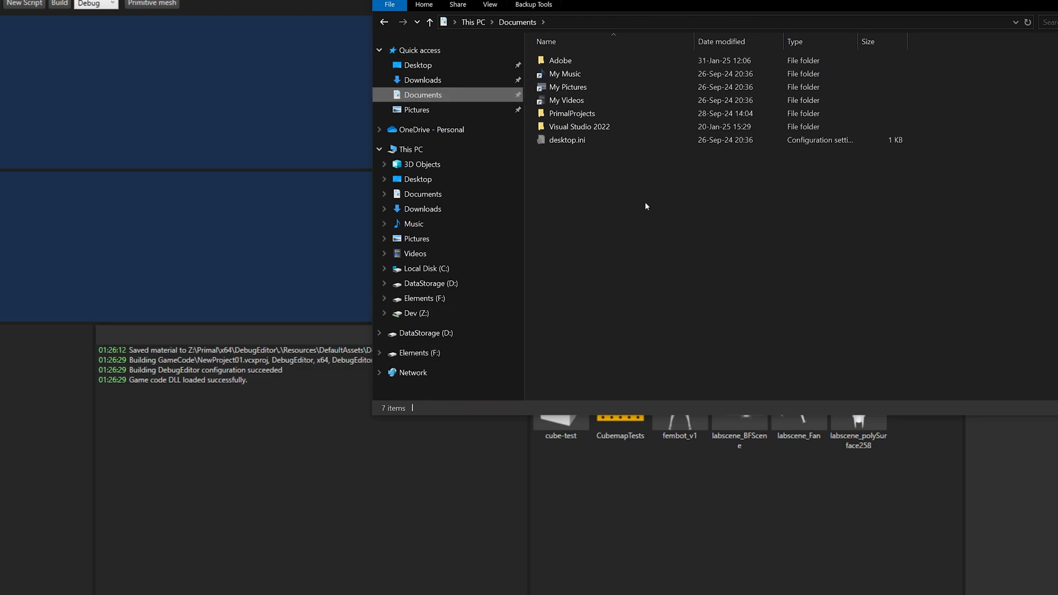
double_click(573, 112)
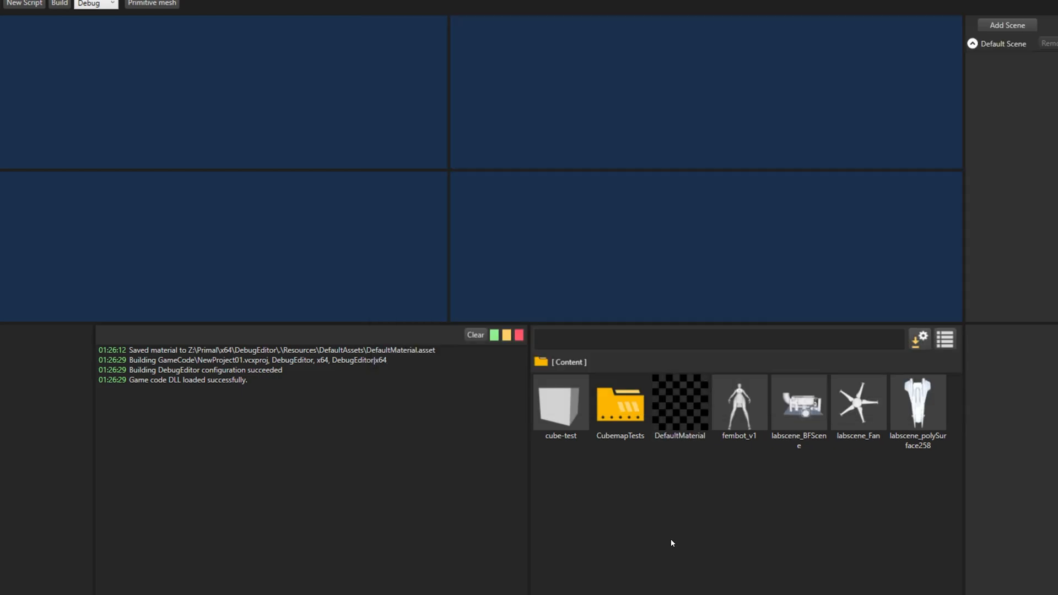
click(678, 404)
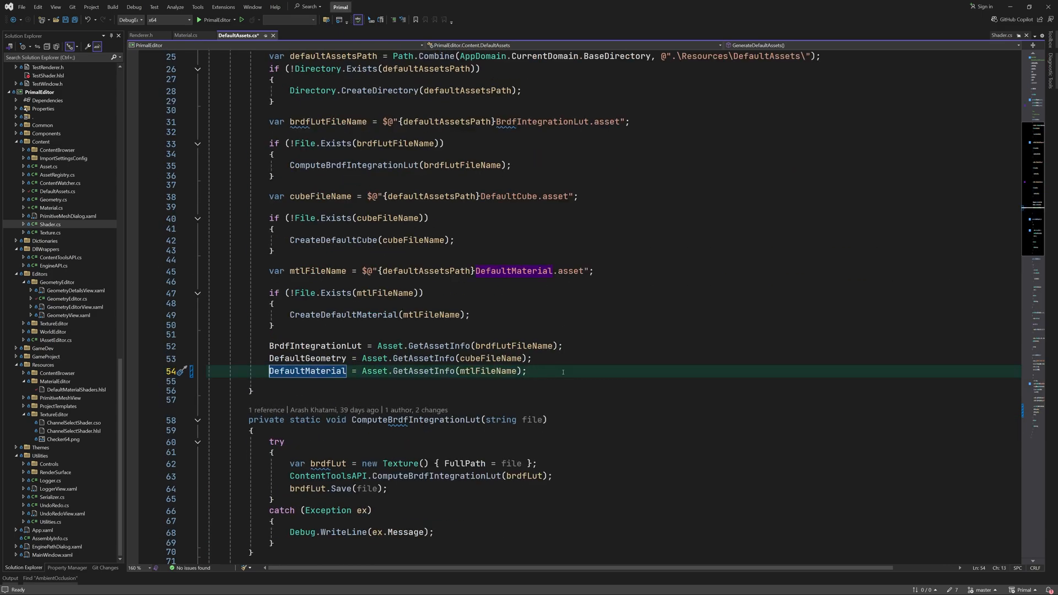
Save DefaultAssets.cs with DefaultMaterial assigned from Asset.GetAssetInfo(mtlFileName).
key(ctrl+s)
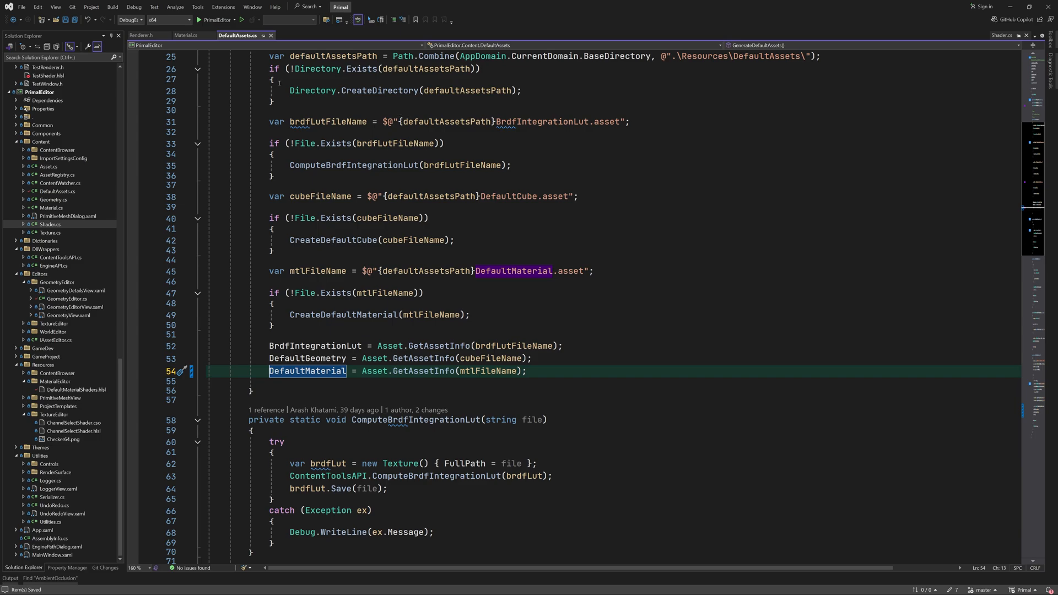